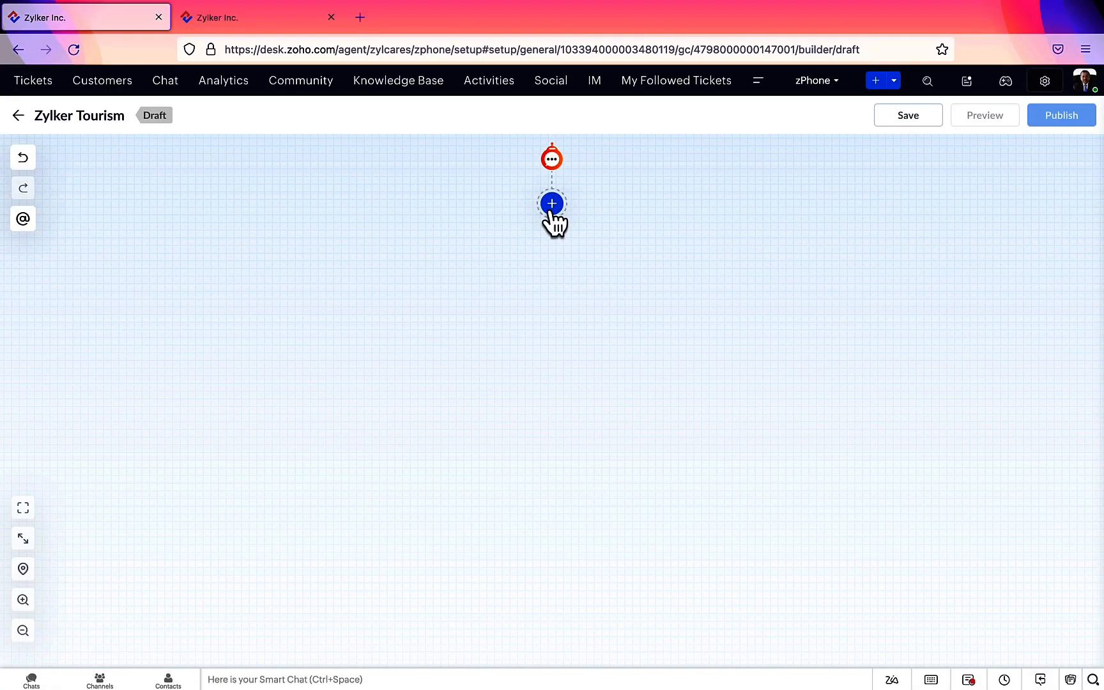
# Add a Text message block reading 'Welcome' as the first block
pyautogui.click(551, 203)
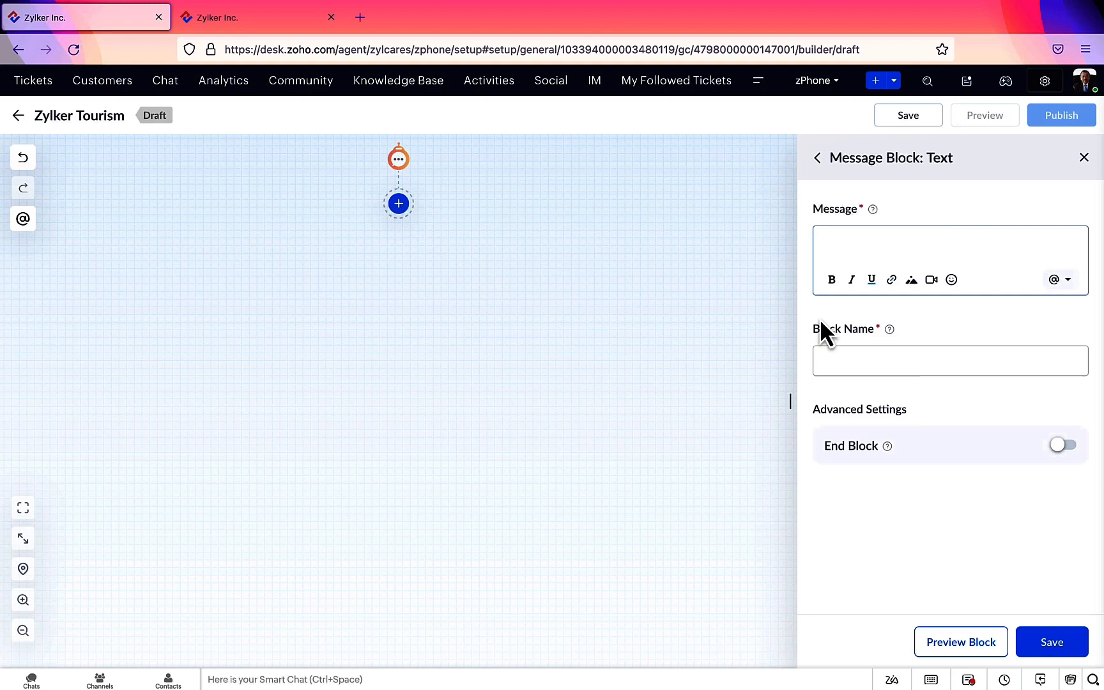
pyautogui.click(949, 246)
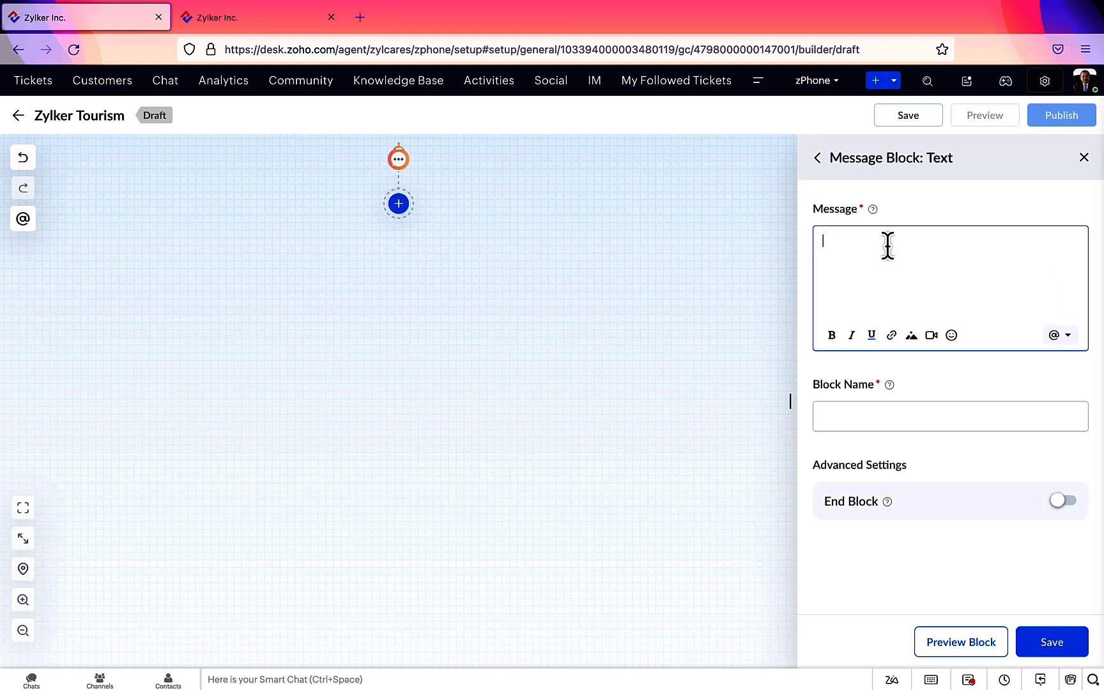
pyautogui.write('Welcome')
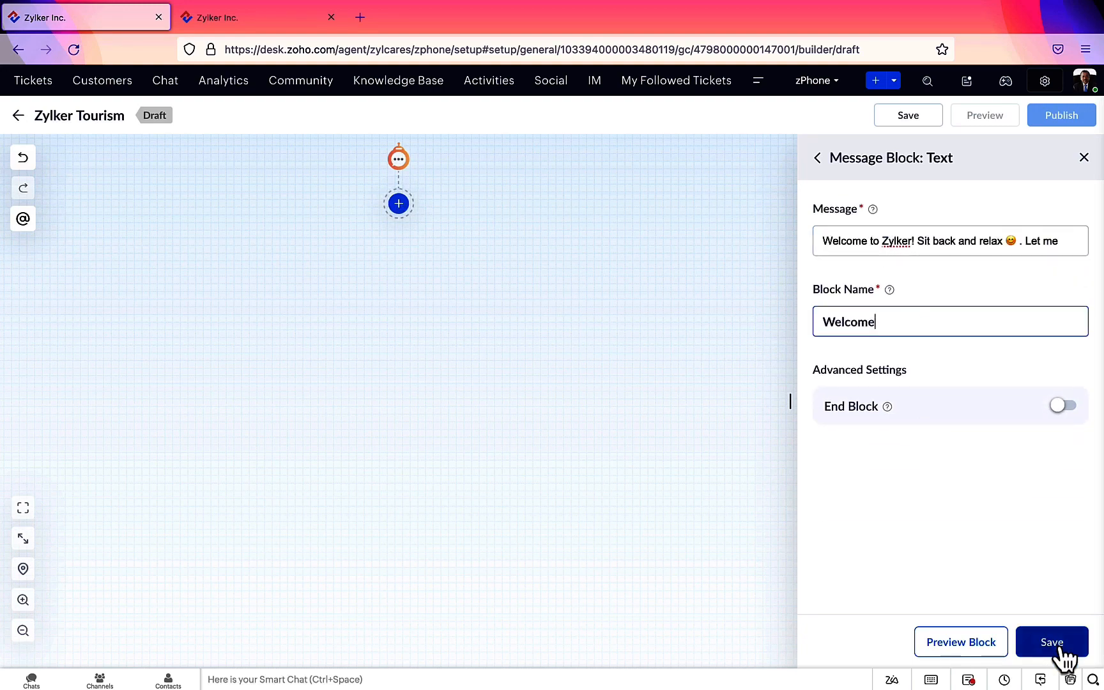
pyautogui.click(1051, 641)
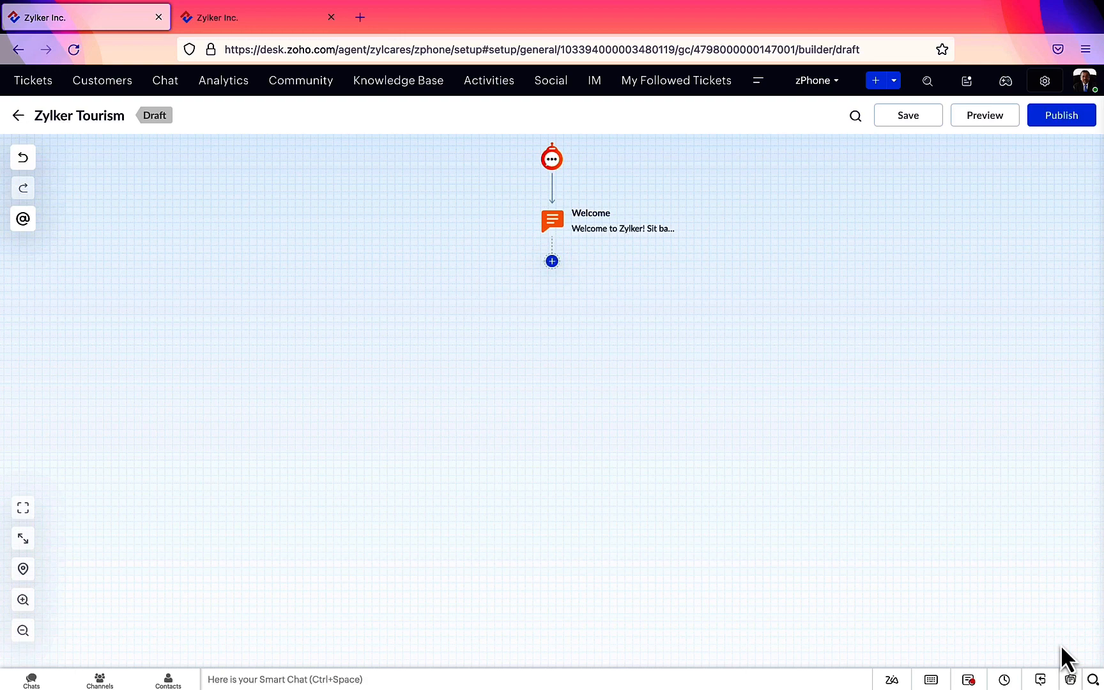
# Add Name and Email question blocks after the Welcome message
pyautogui.click(552, 261)
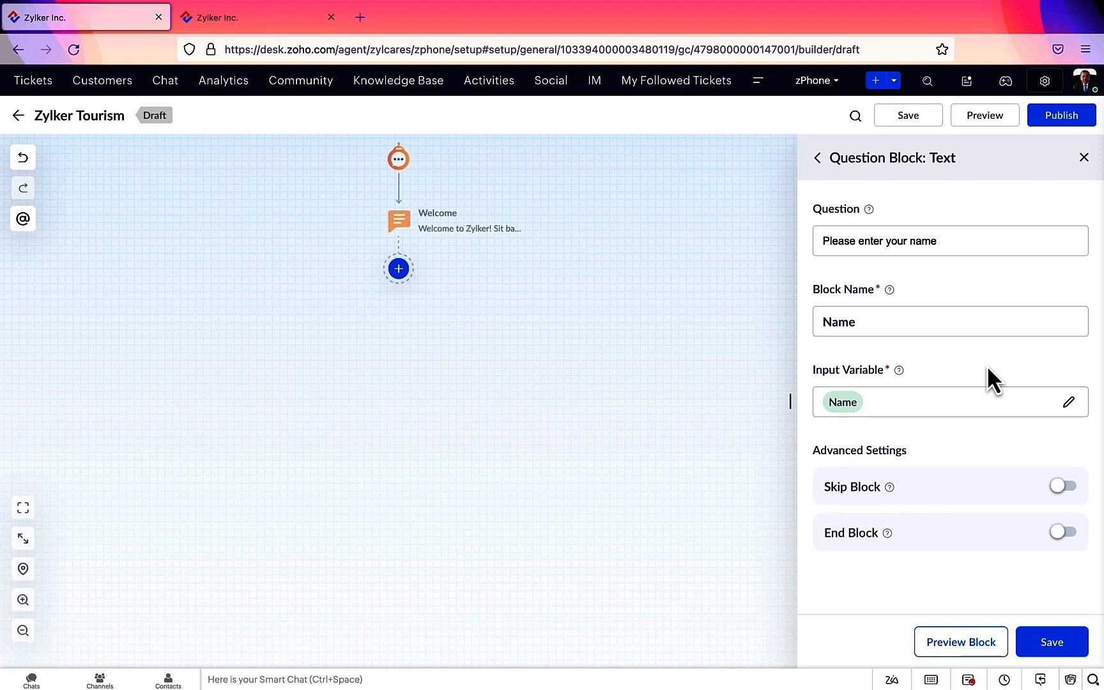
pyautogui.click(1050, 641)
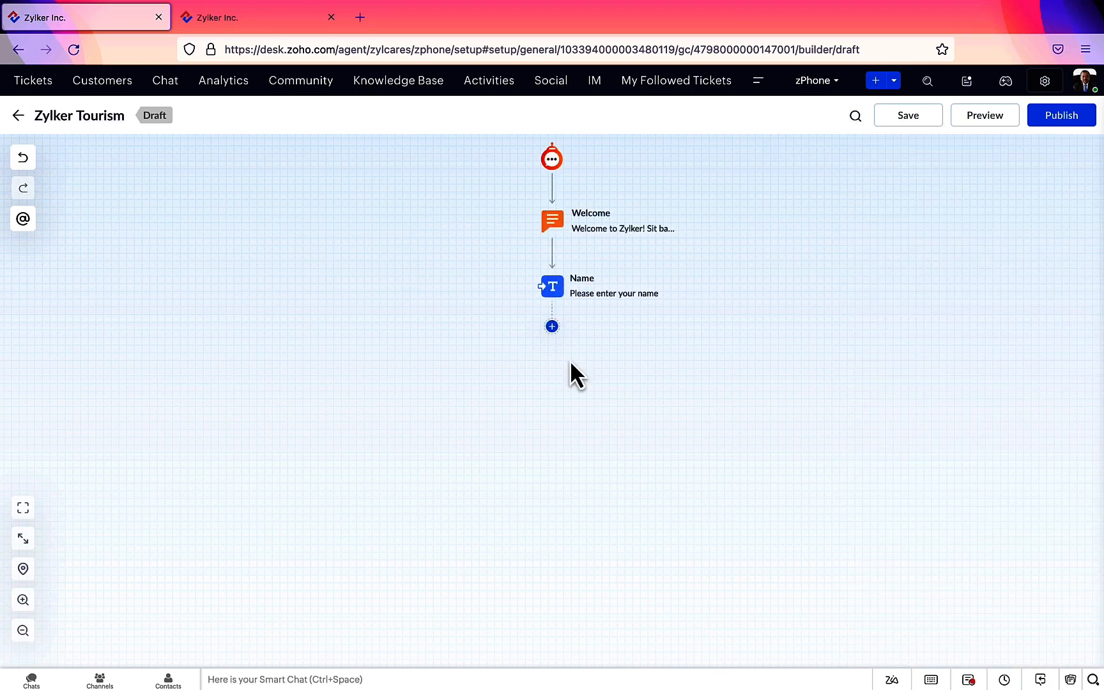
pyautogui.click(553, 326)
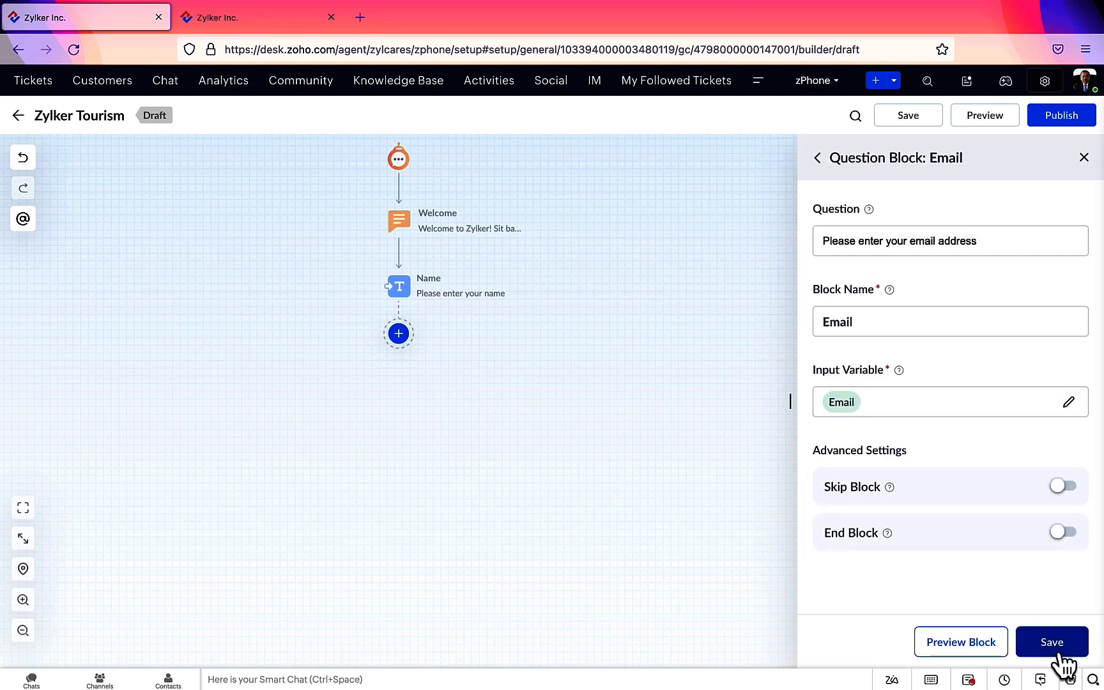
pyautogui.click(1051, 642)
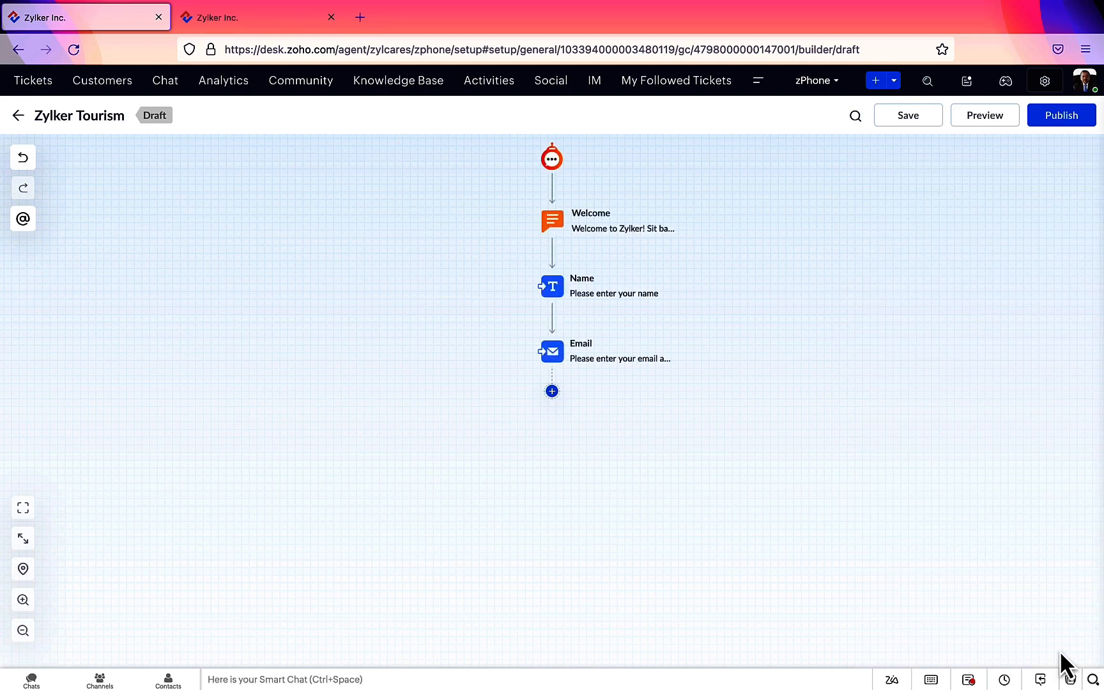
# Add a Number question for the phone number, keeping whole-number format
pyautogui.click(552, 391)
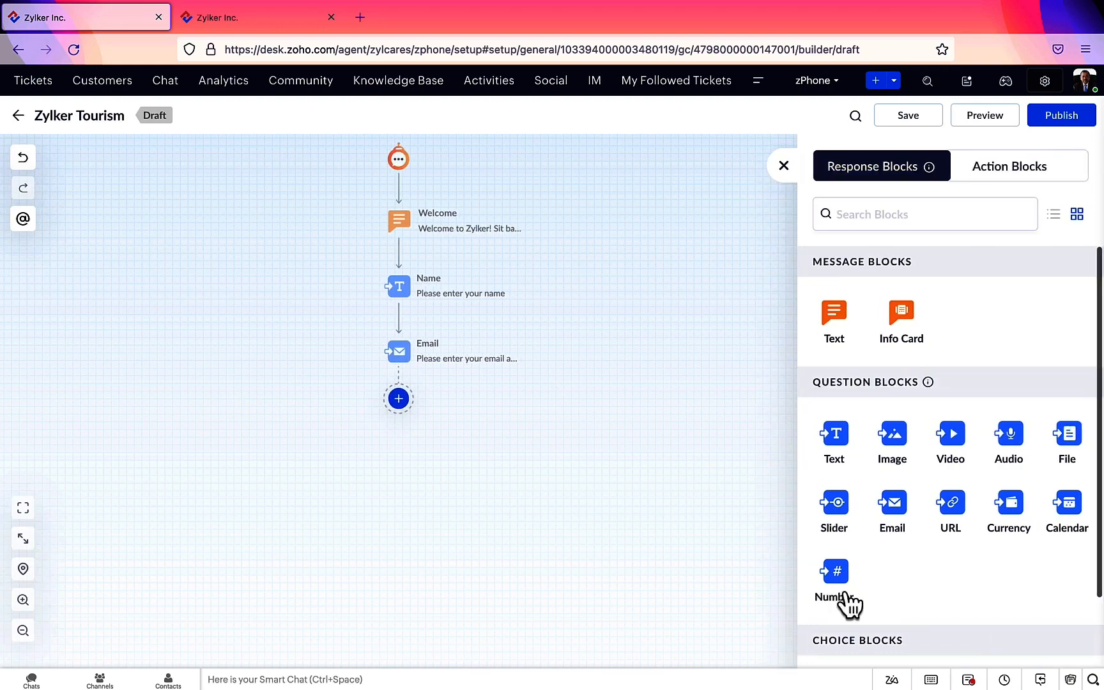
pyautogui.click(834, 578)
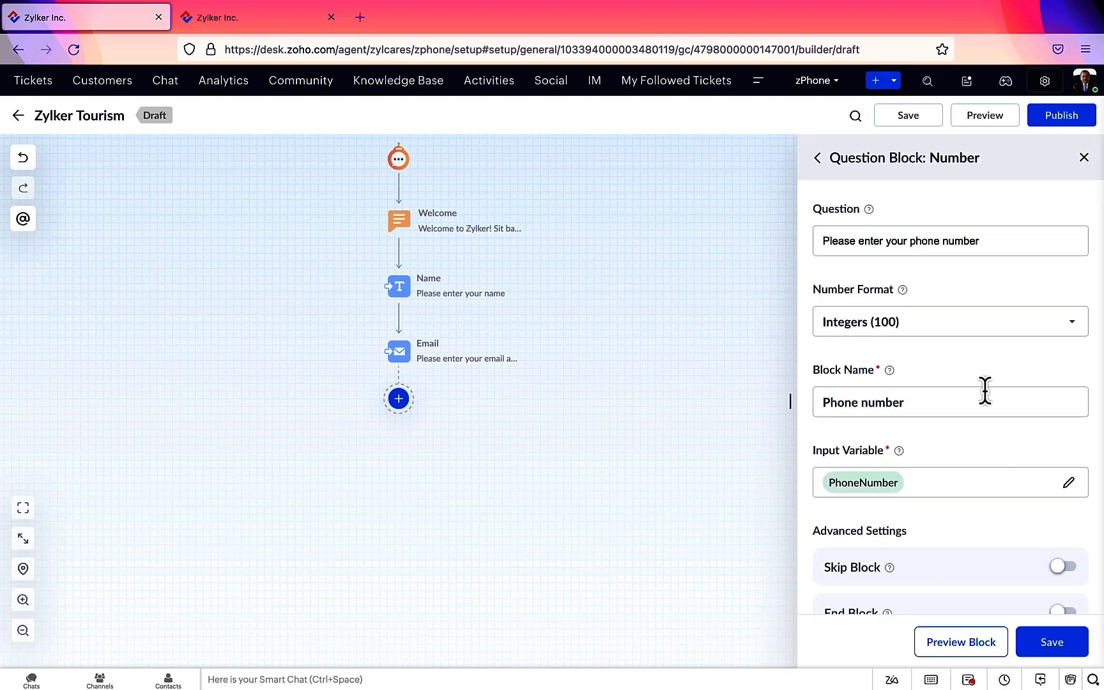
pyautogui.click(950, 322)
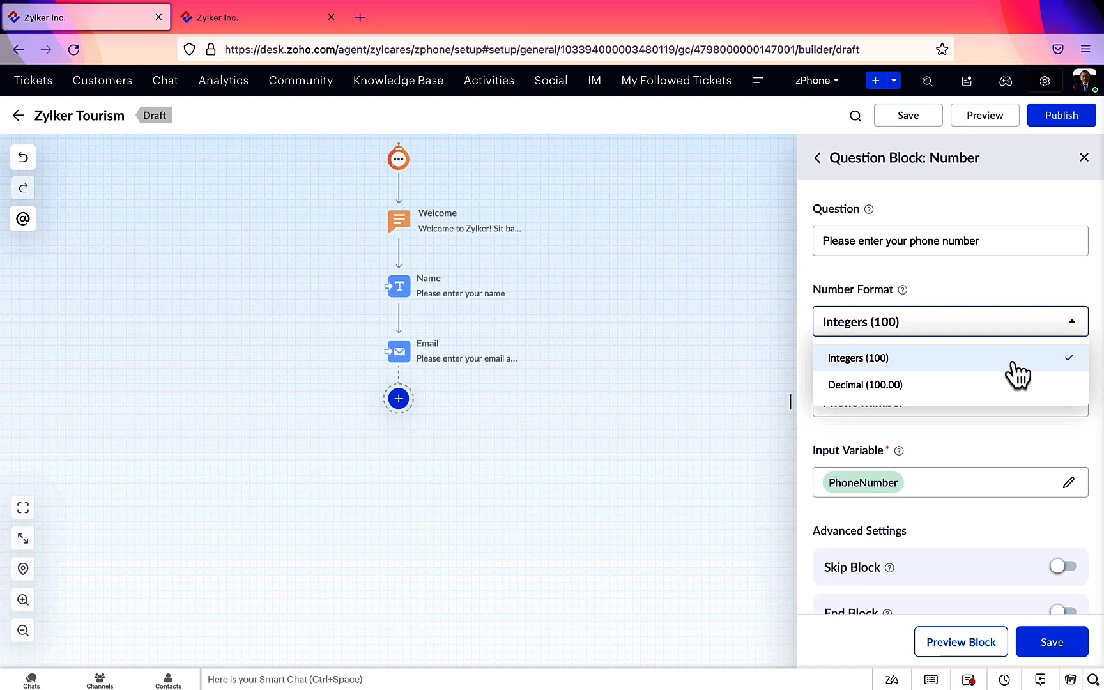
pyautogui.click(1050, 642)
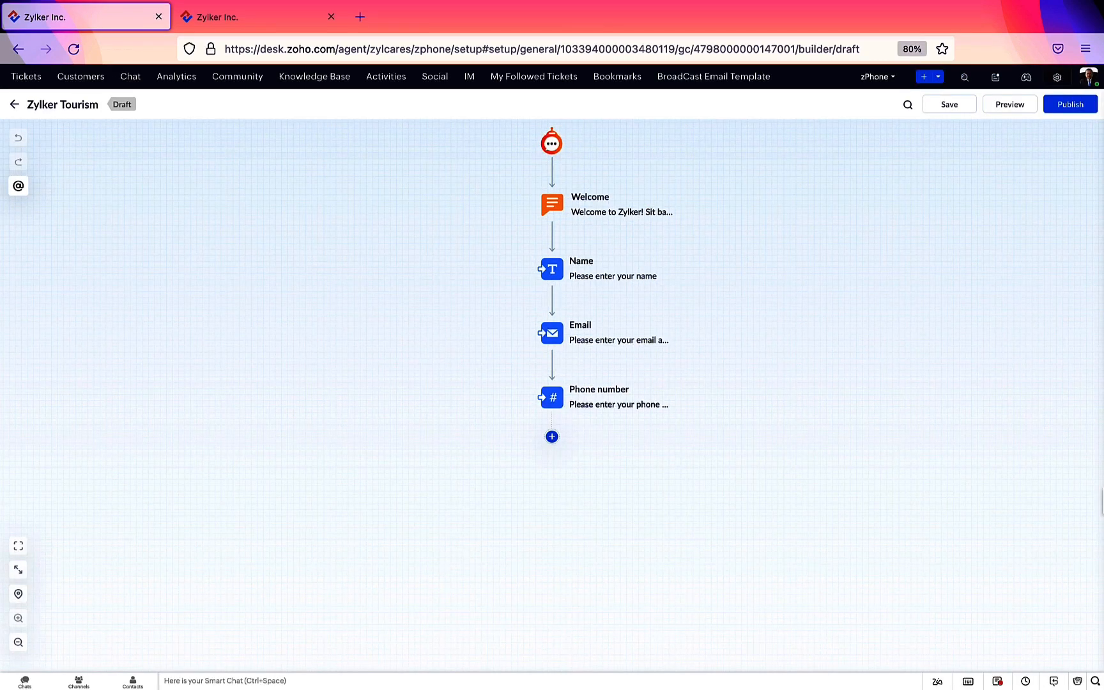
pyautogui.click(552, 436)
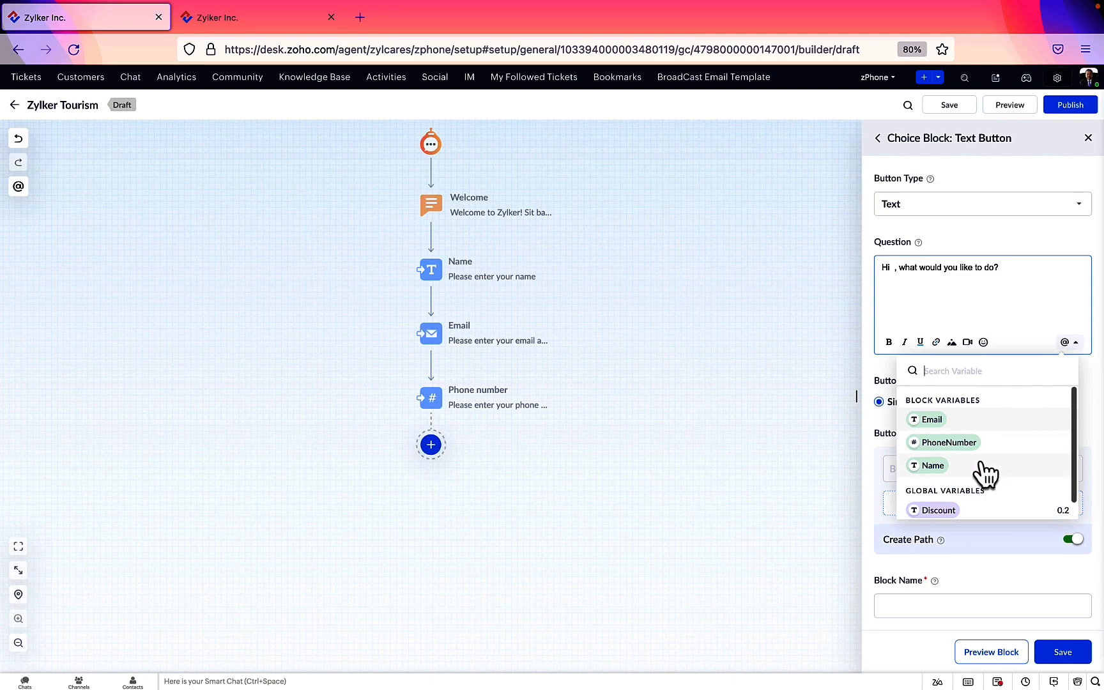
pyautogui.click(933, 465)
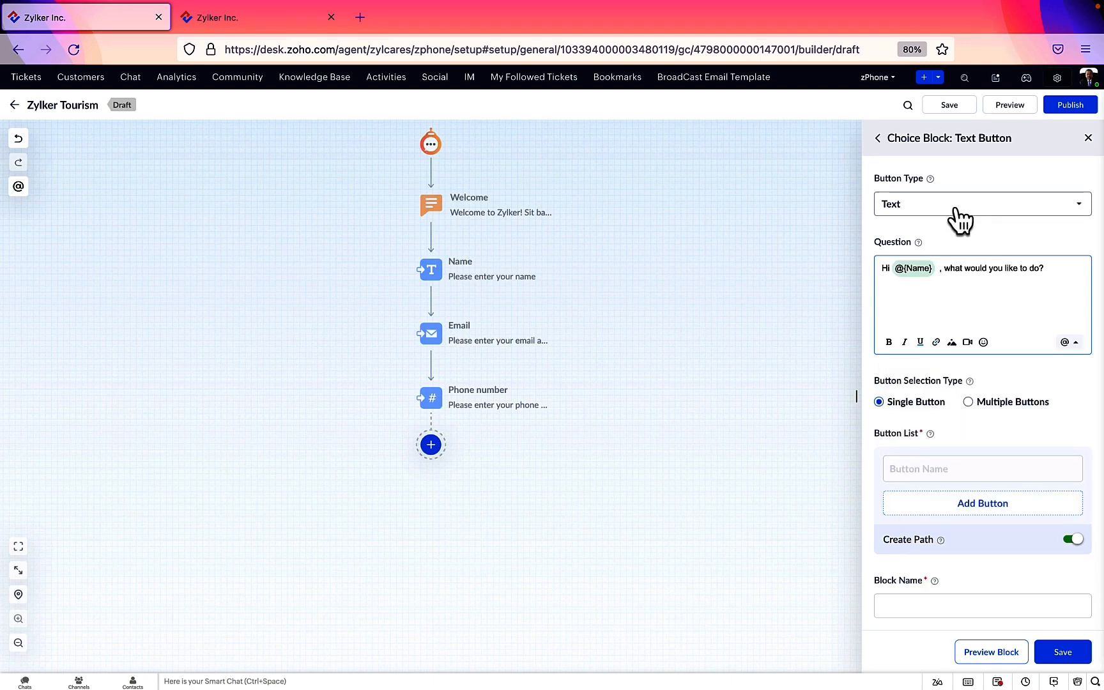
pyautogui.click(981, 203)
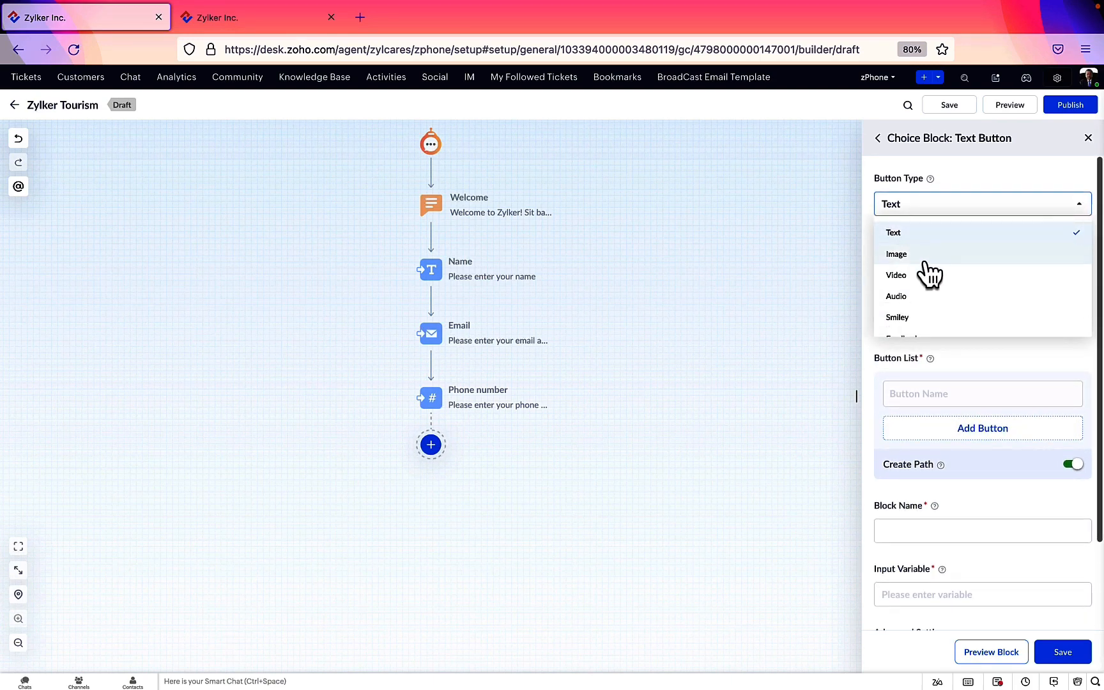
pyautogui.click(896, 255)
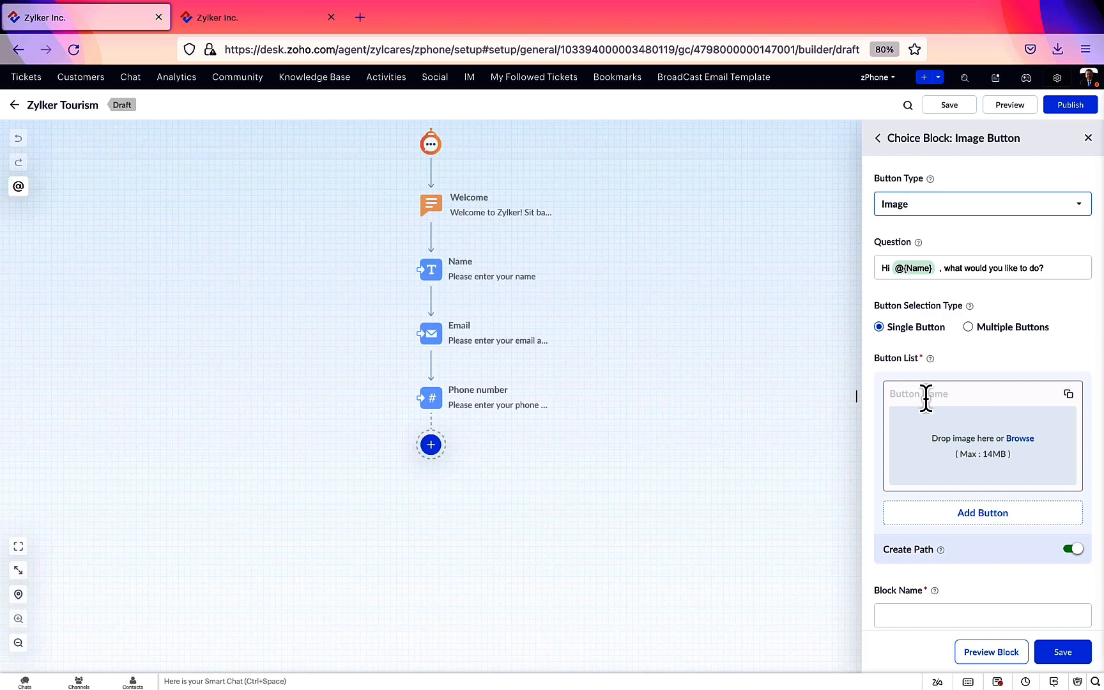
pyautogui.write('Browse Tour Packages')
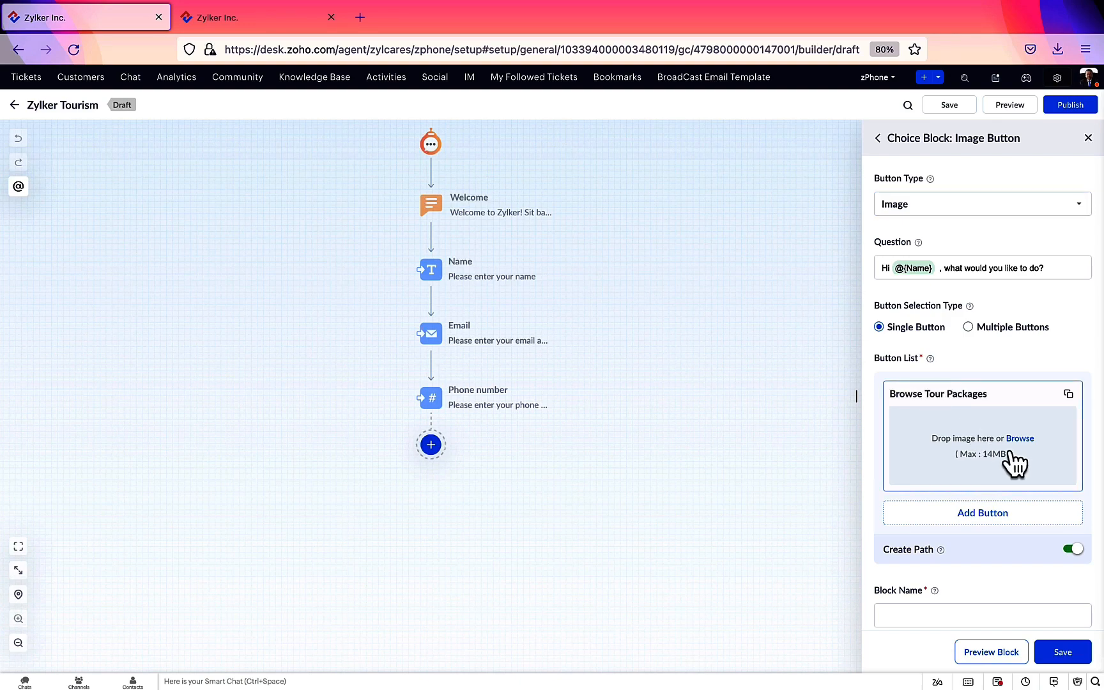
pyautogui.click(1020, 437)
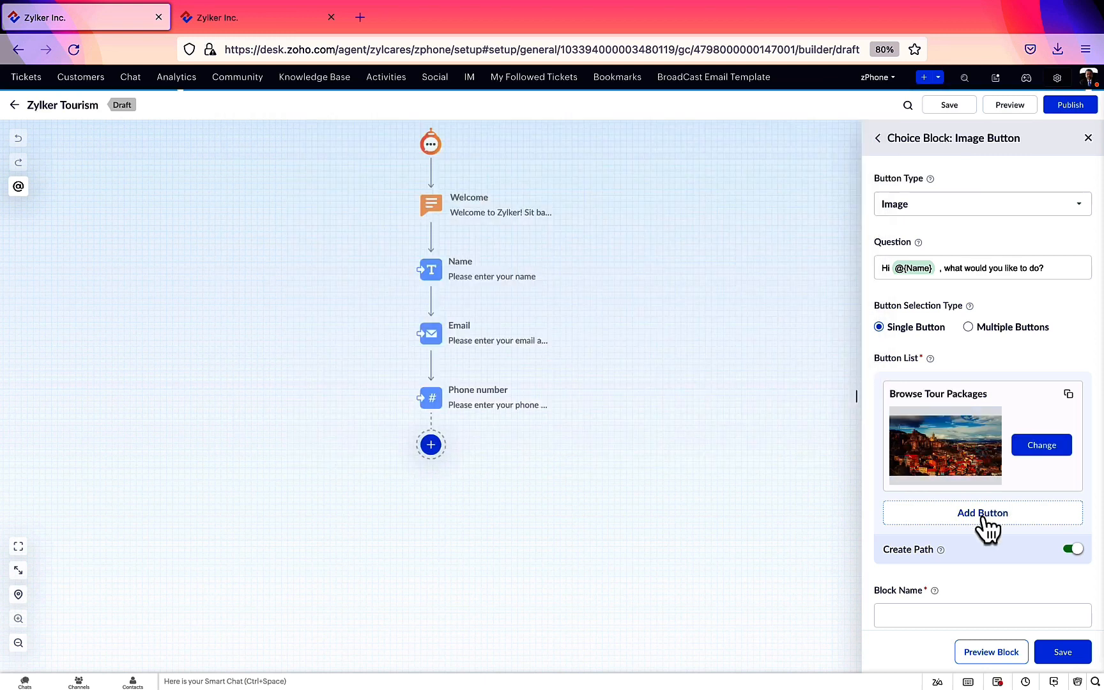
pyautogui.click(982, 512)
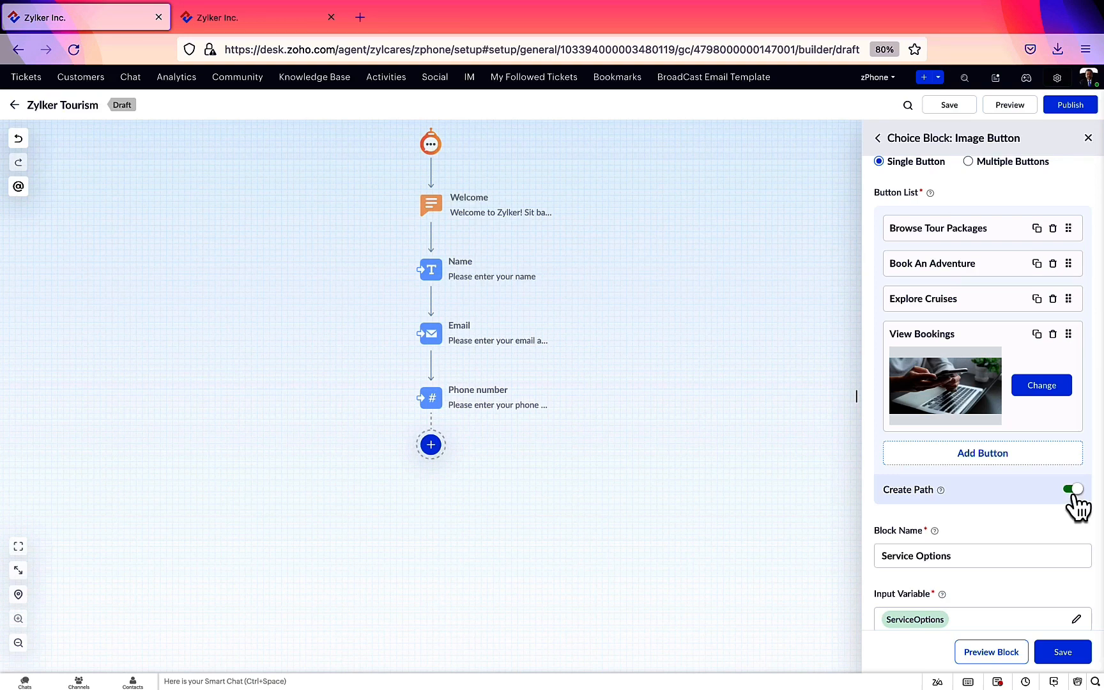
# Preview the image options, then save the Service Options block
pyautogui.click(991, 651)
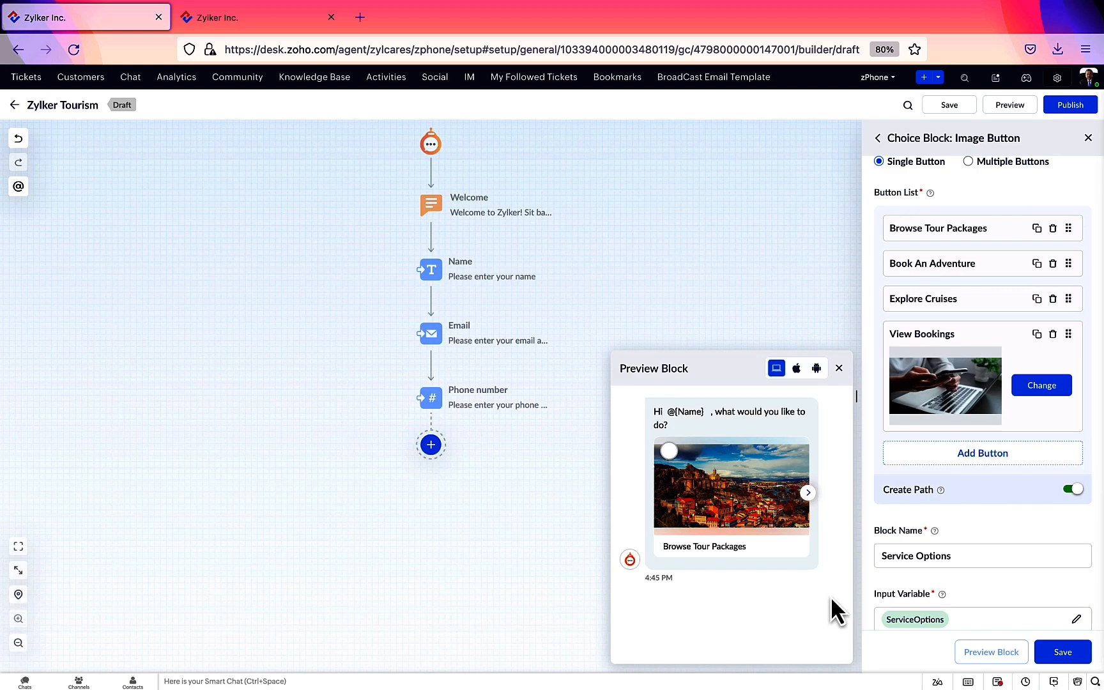
pyautogui.click(808, 492)
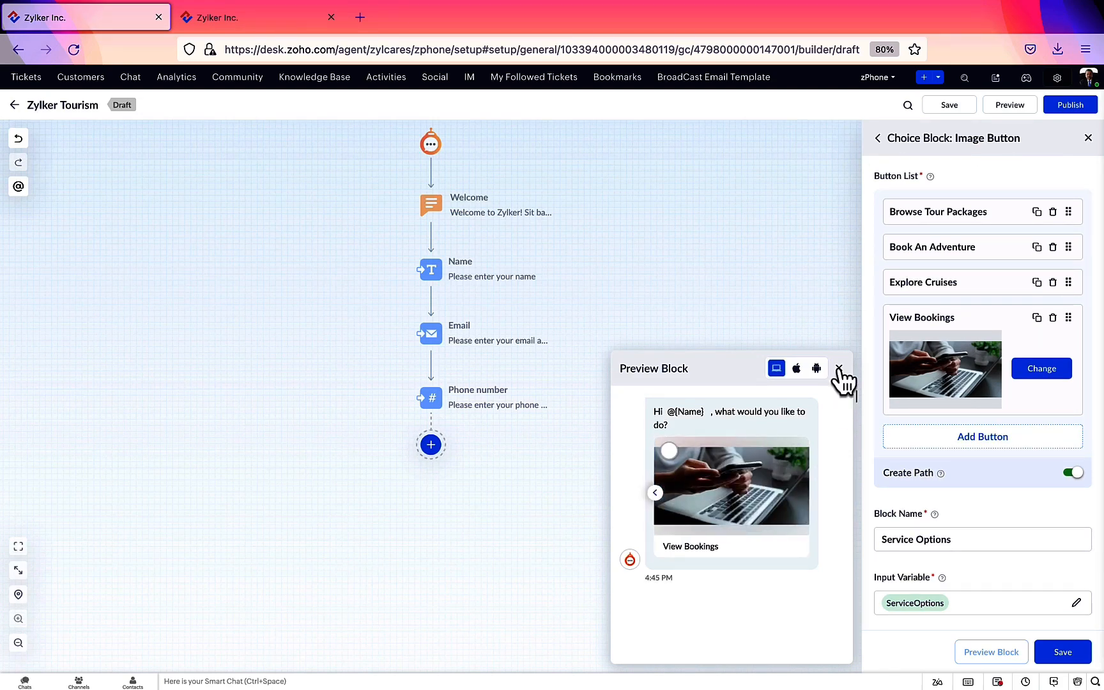
pyautogui.click(843, 368)
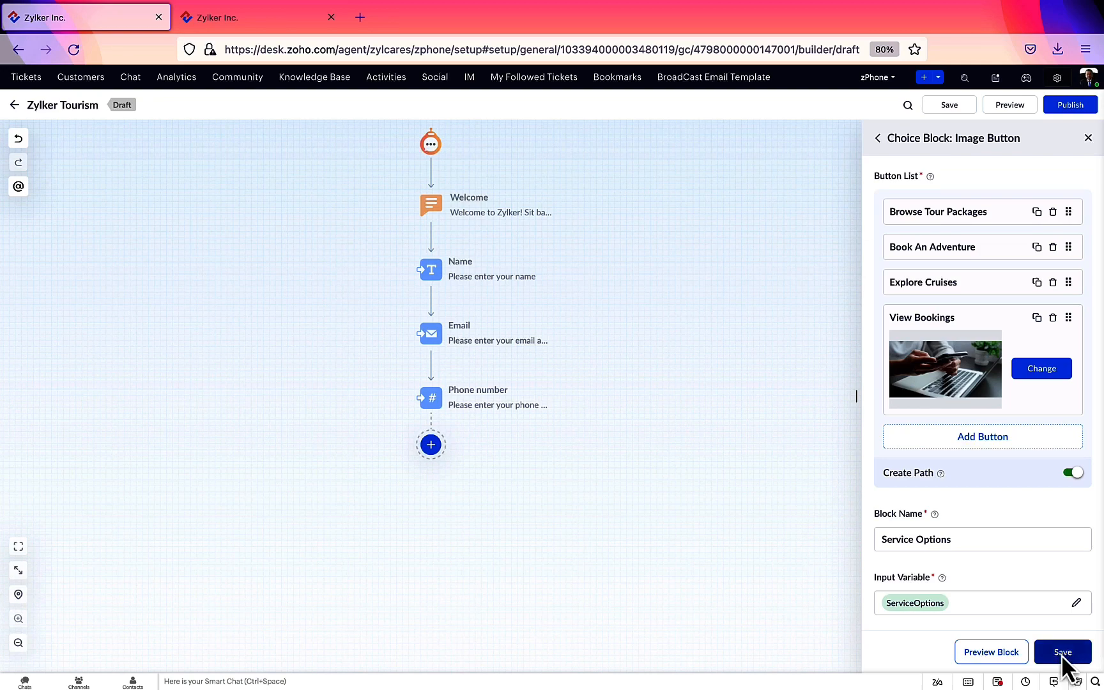
pyautogui.click(1062, 651)
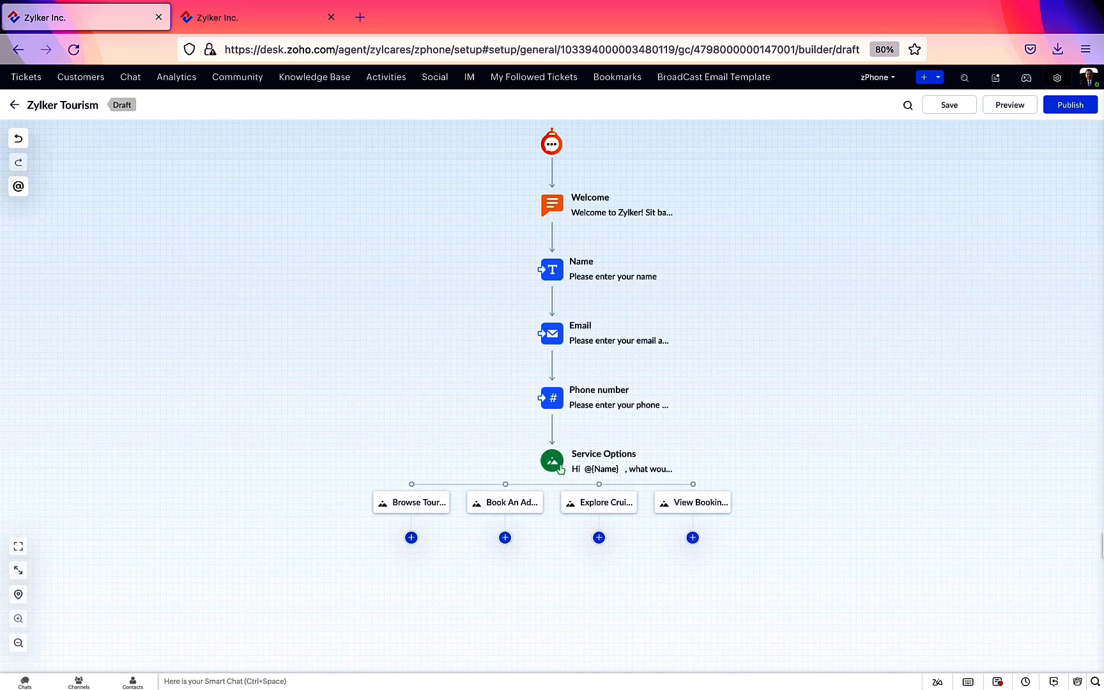
pyautogui.moveTo(504, 537)
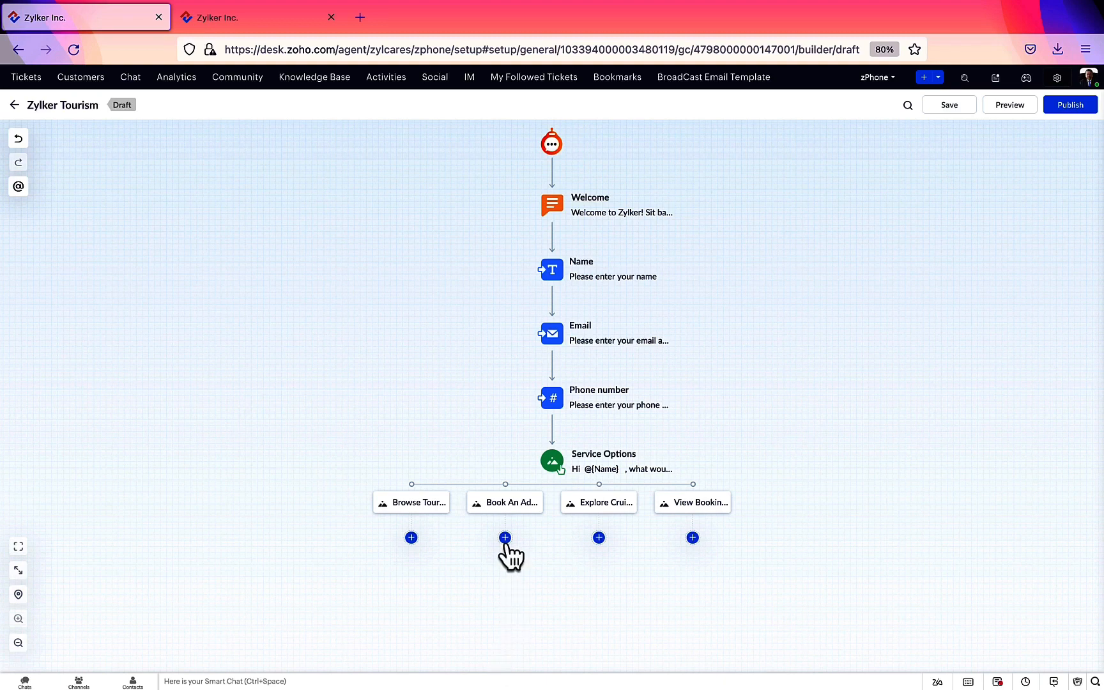
# Add a card choice block under Book An Adventure, with a Paragliding card reading 'Live Young'
pyautogui.click(505, 538)
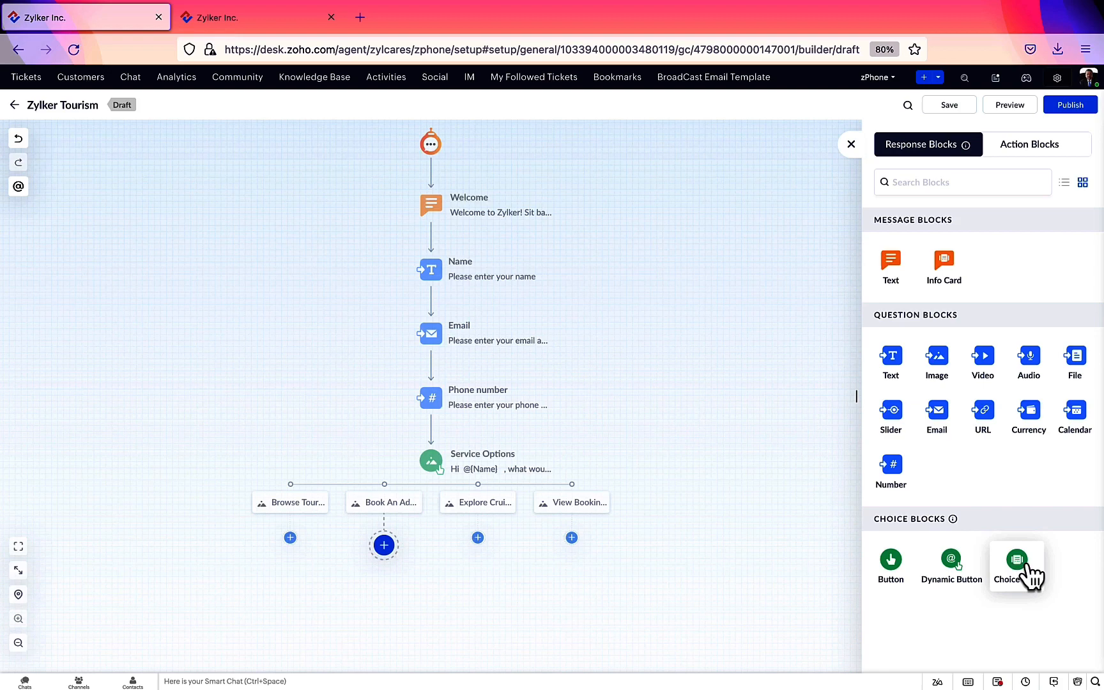
pyautogui.click(1016, 564)
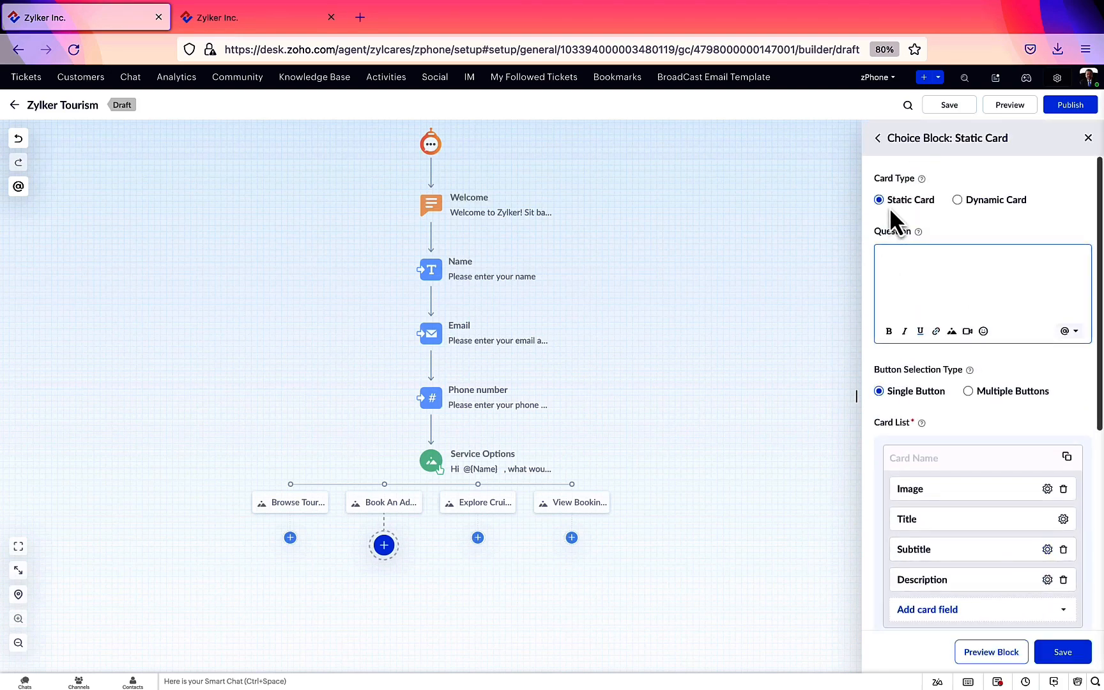
pyautogui.moveTo(881, 199)
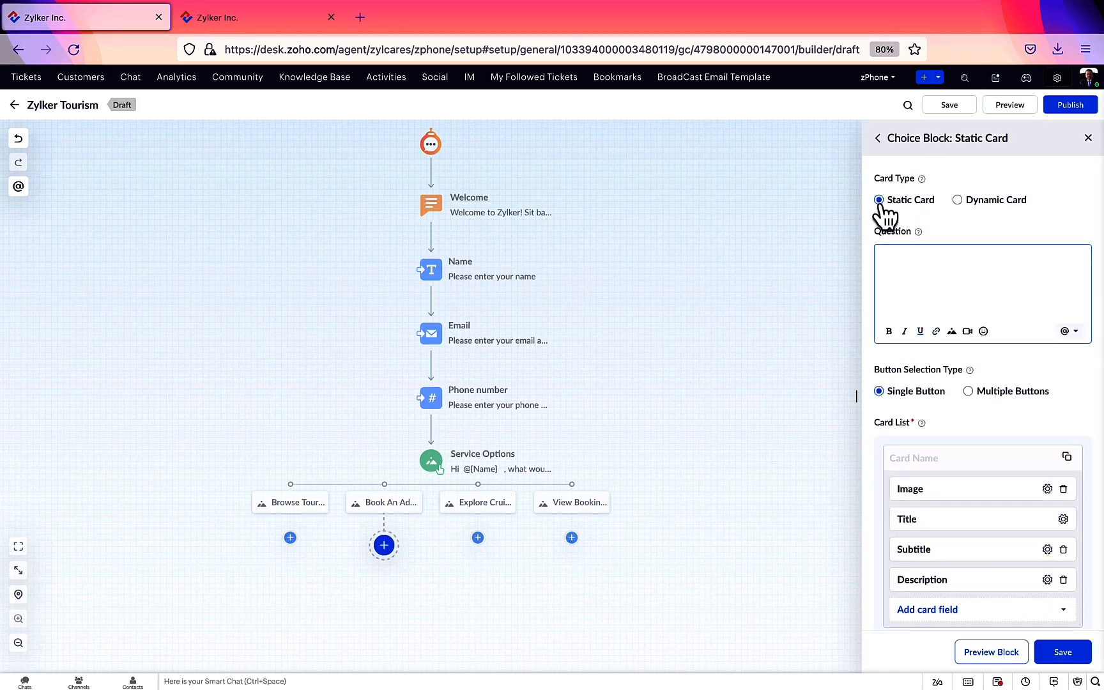
pyautogui.write('Live Young')
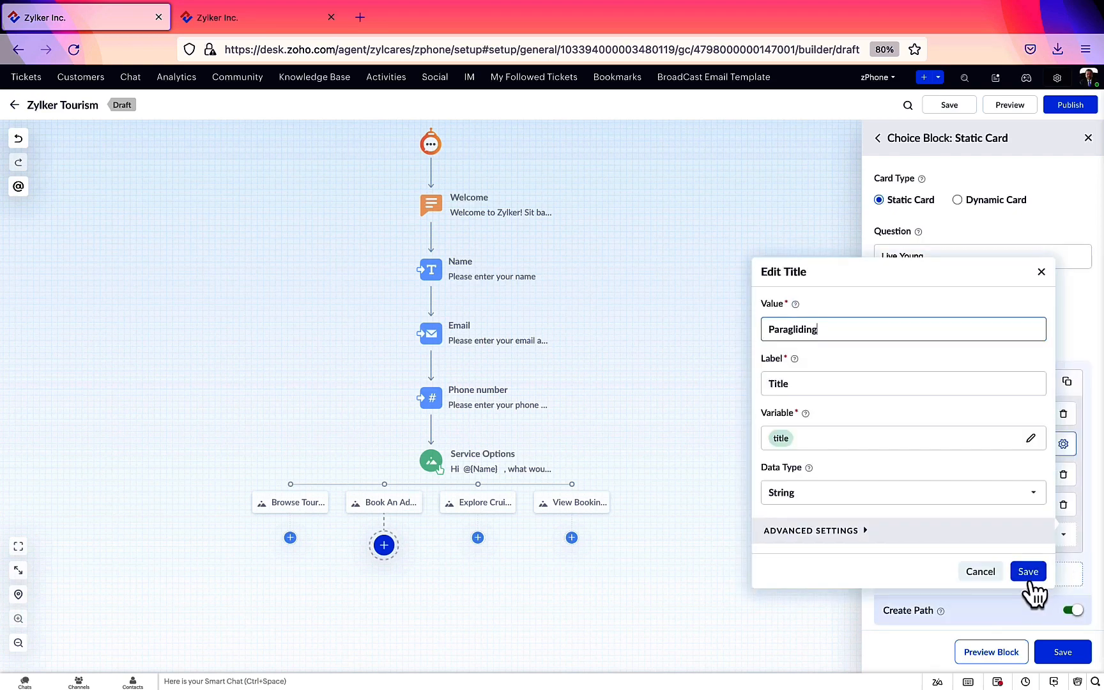
pyautogui.click(1027, 572)
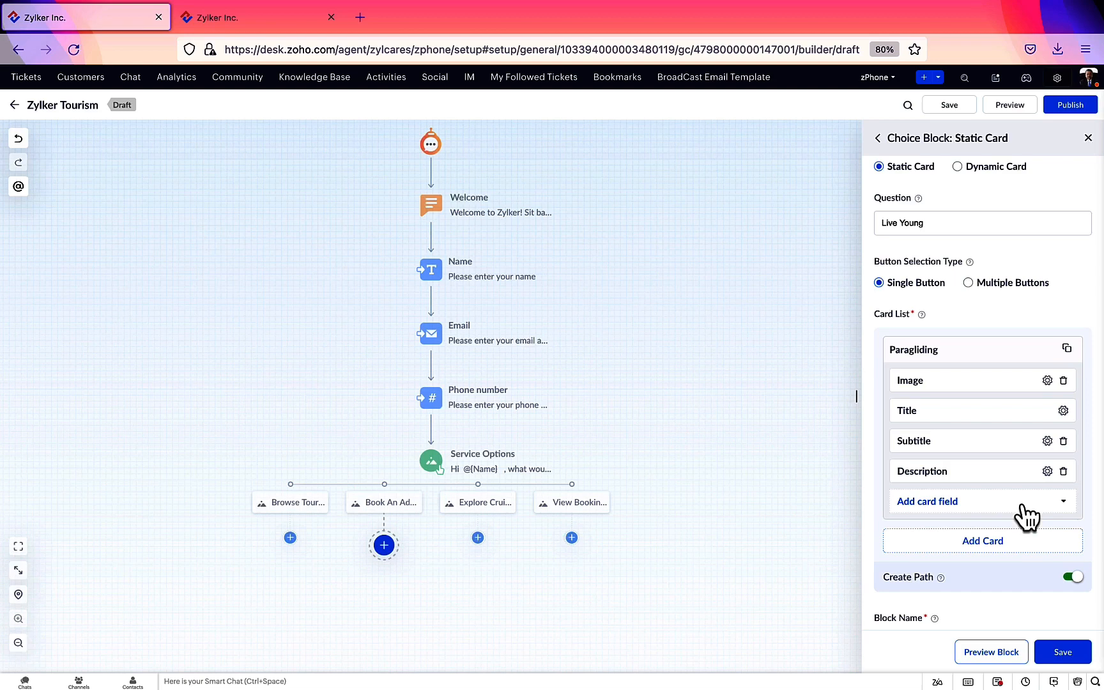
# Add a text field to the cards, turn off Create Path, and preview them
pyautogui.click(927, 502)
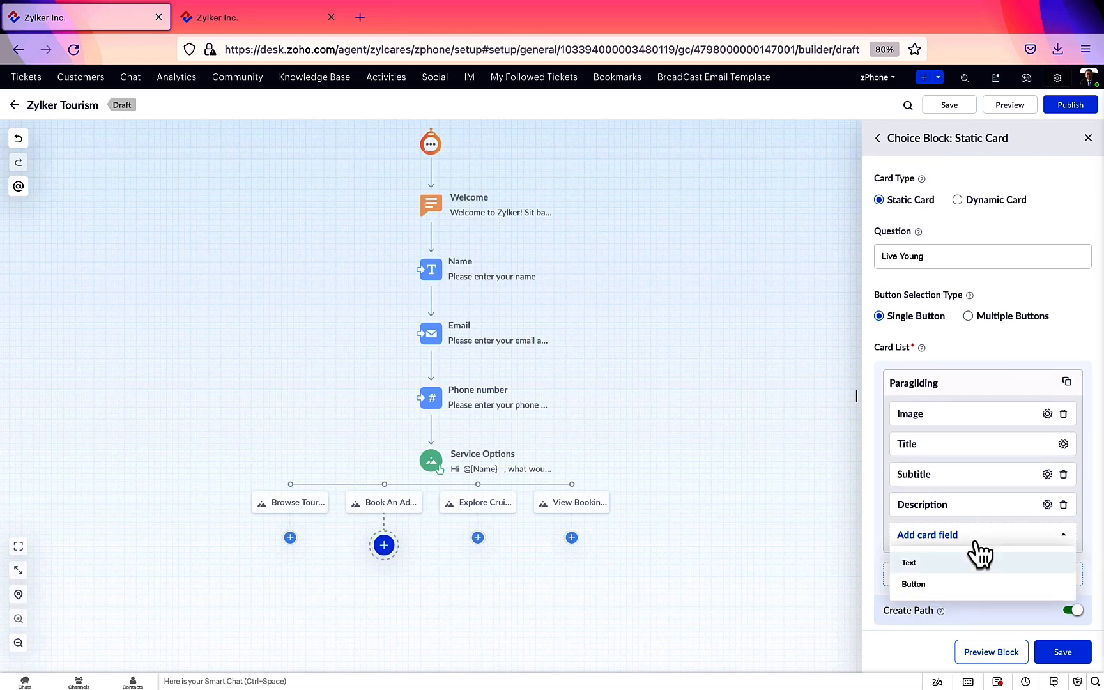
pyautogui.click(909, 562)
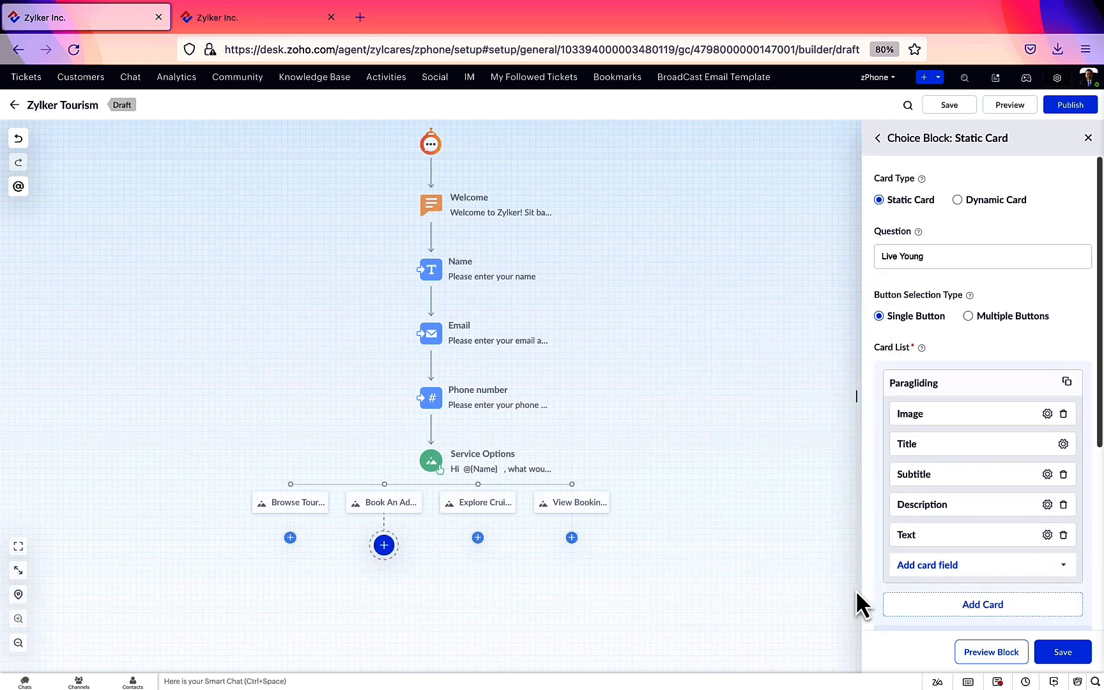
pyautogui.scroll(-3)
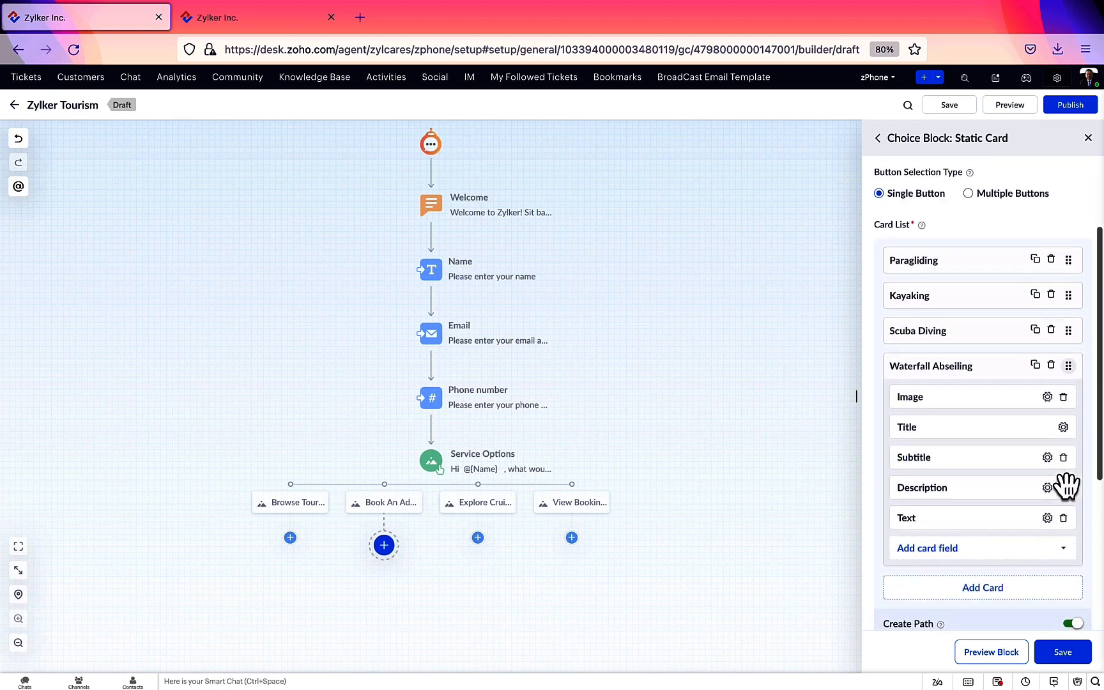
pyautogui.scroll(-3)
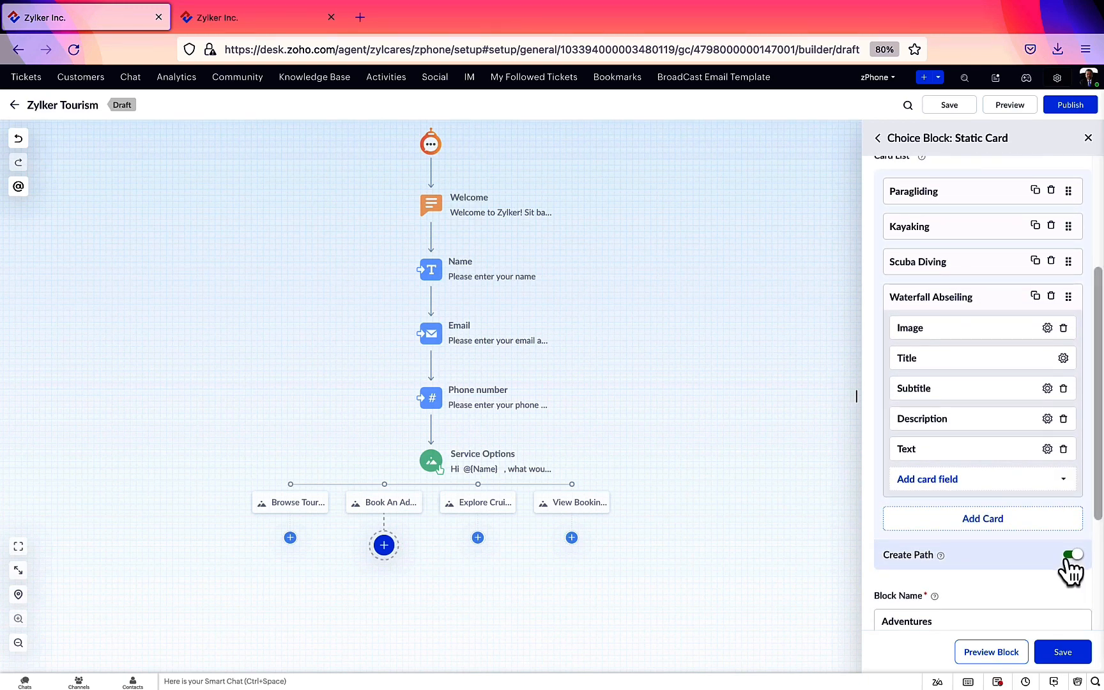
pyautogui.click(1071, 554)
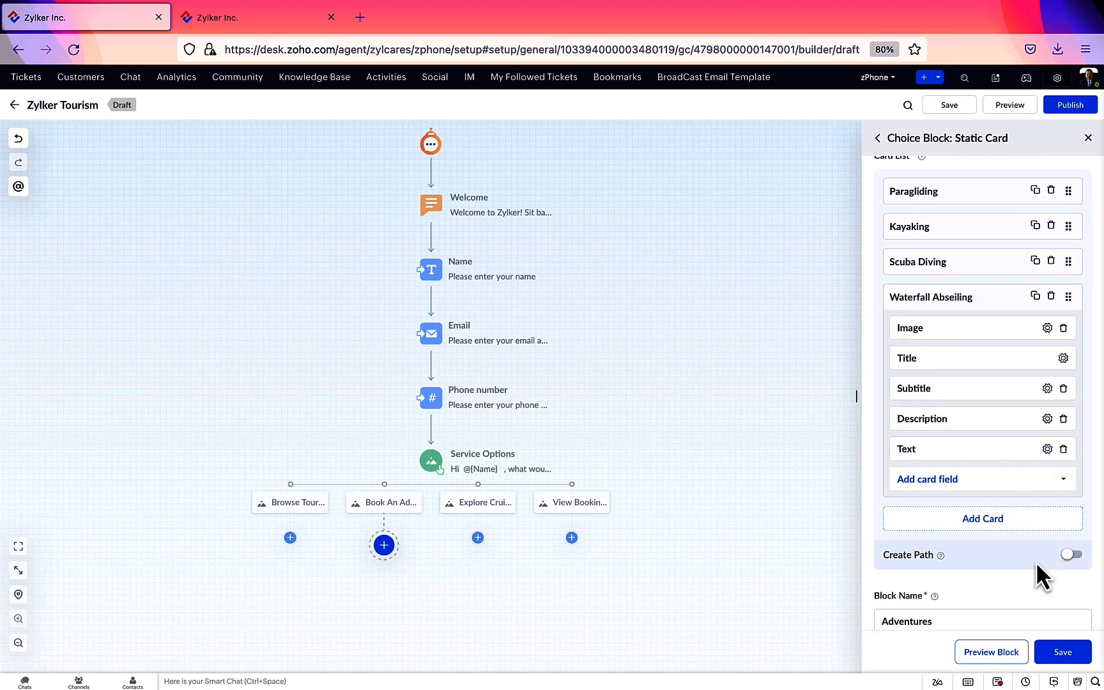
pyautogui.scroll(-3)
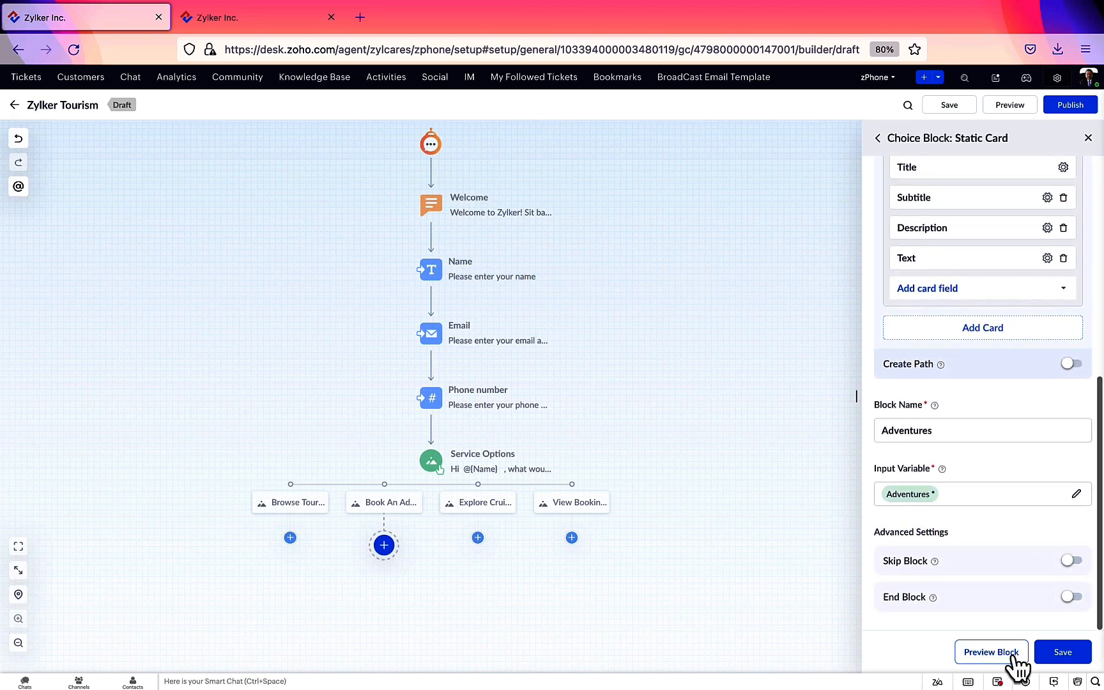
pyautogui.click(991, 651)
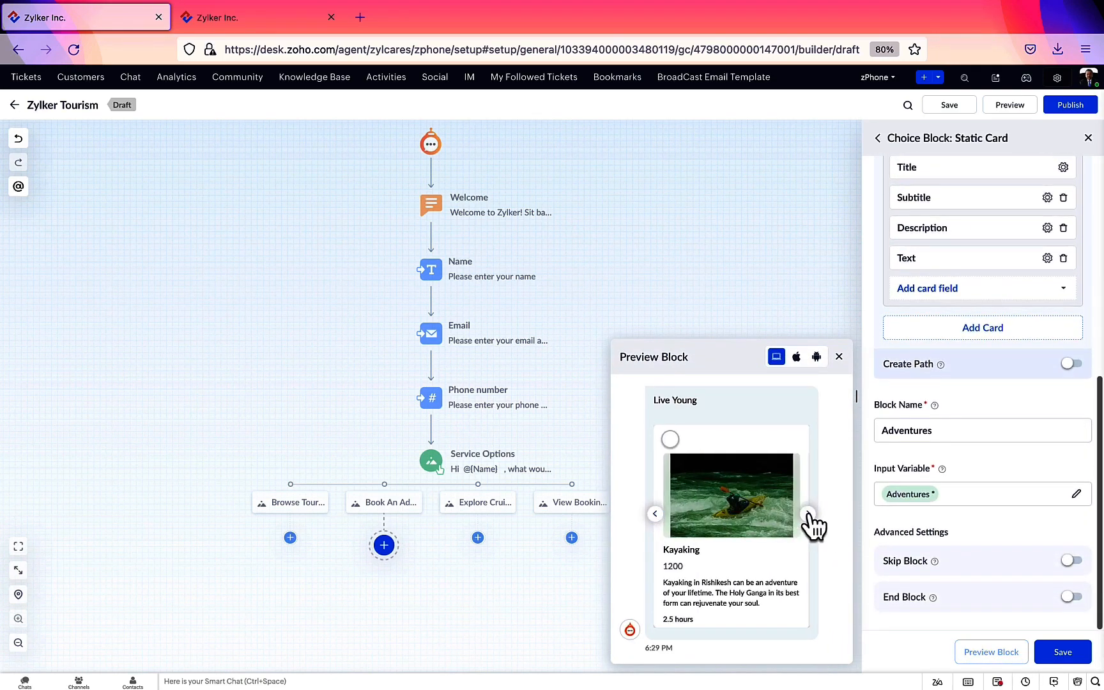
pyautogui.click(808, 513)
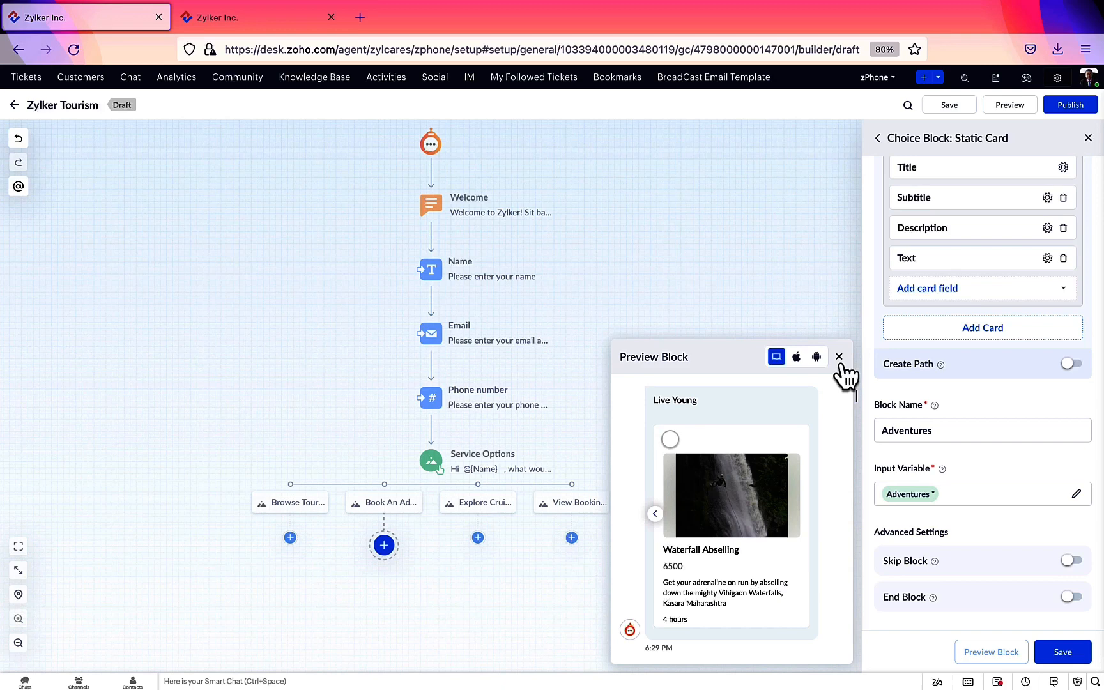
pyautogui.click(839, 357)
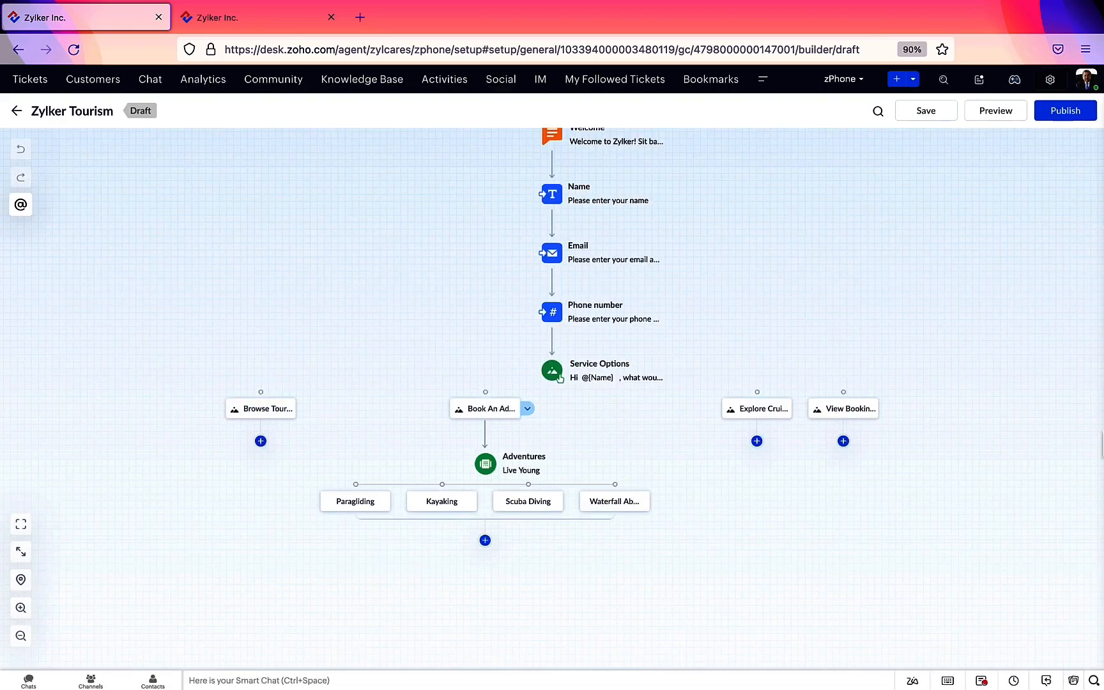
# Add a slider asking for the number of travelers (18+ only), default 5
pyautogui.click(485, 539)
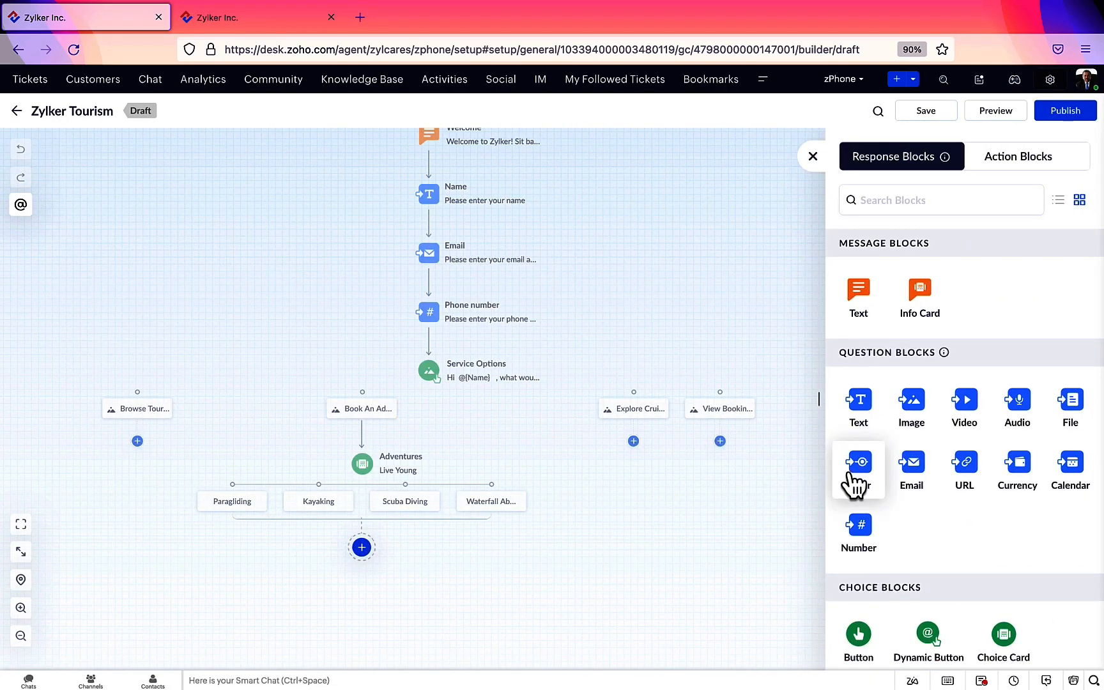
pyautogui.click(858, 462)
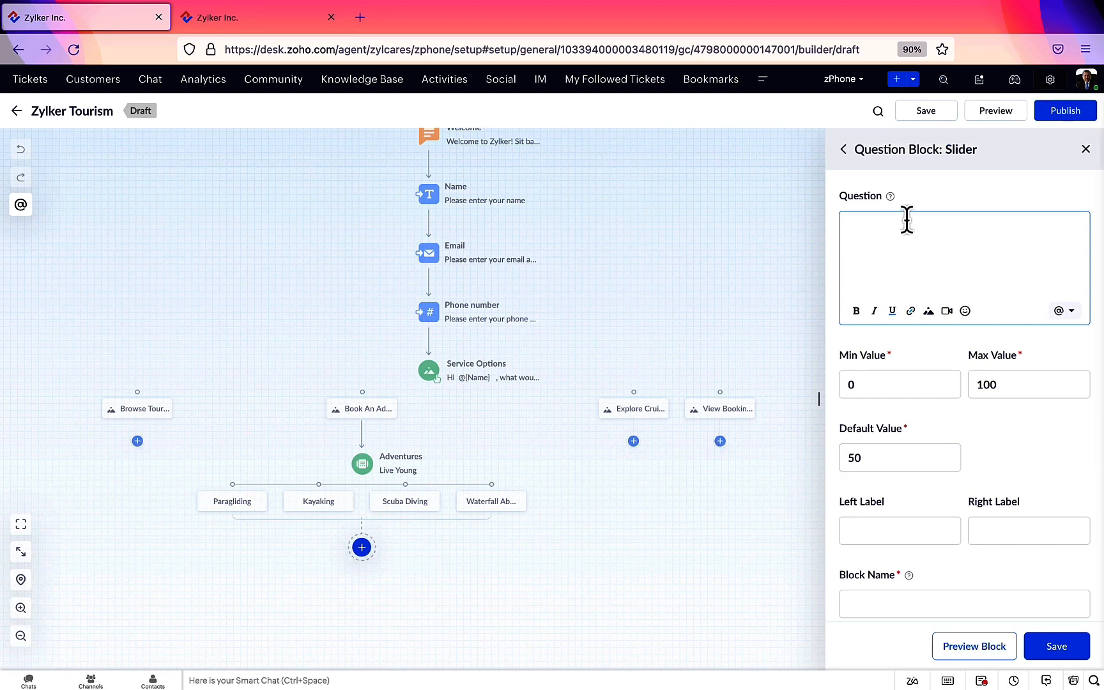
pyautogui.write('Please specify the number of travelers. Note: Only 18 years and above travelers can participate')
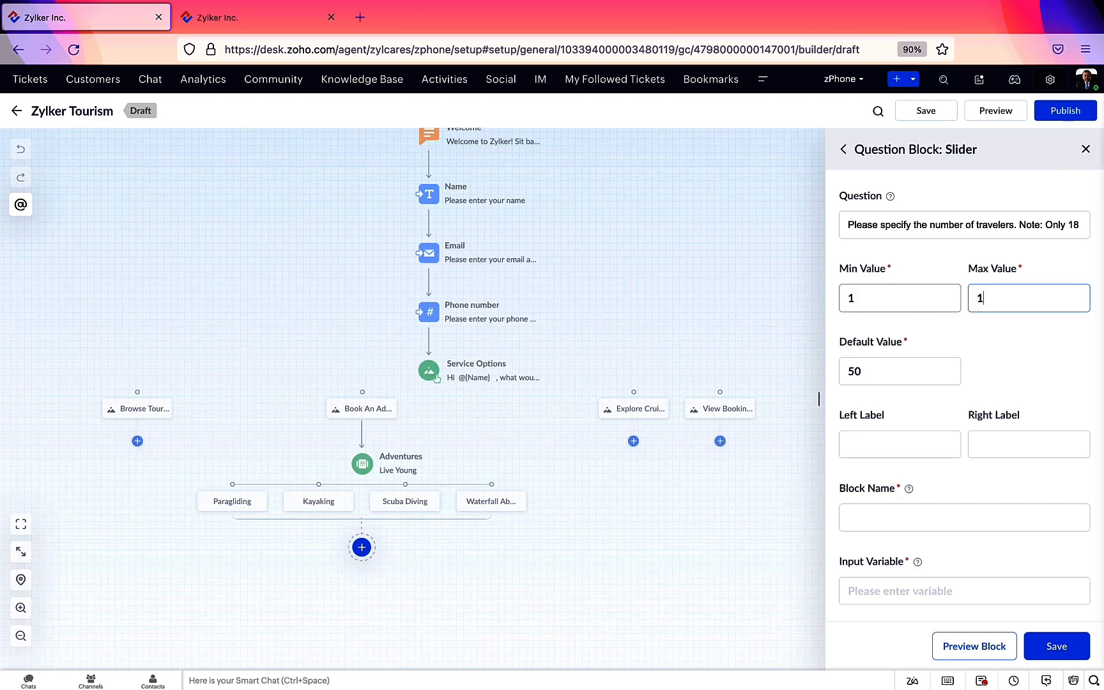
pyautogui.write('5')
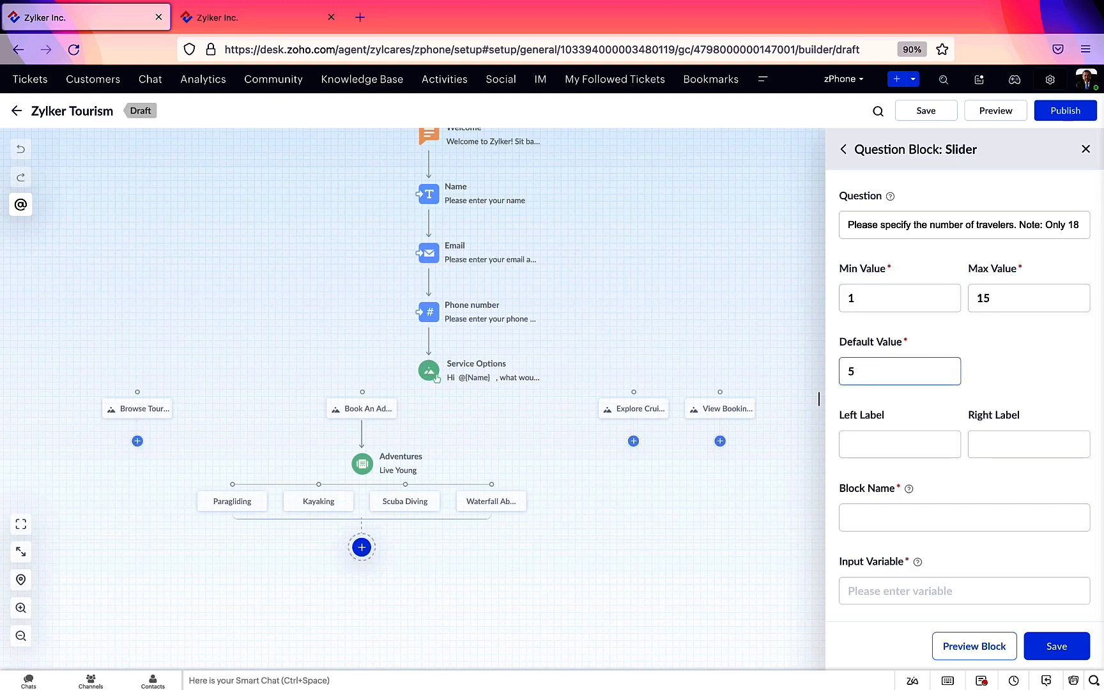
pyautogui.click(1056, 646)
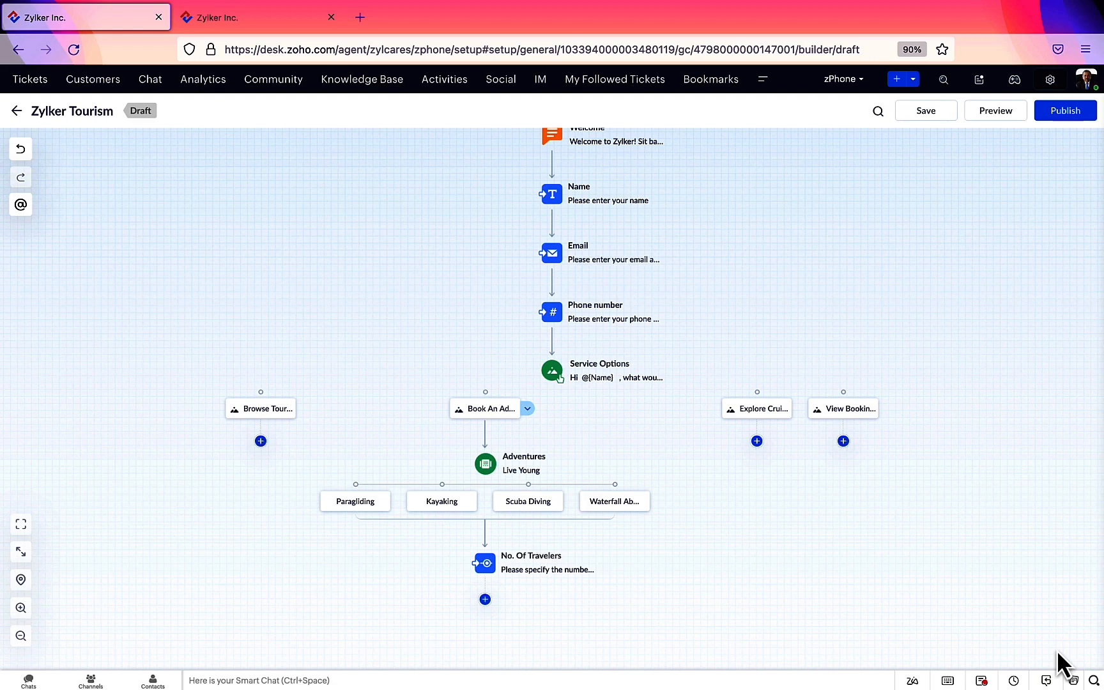
pyautogui.scroll(-3)
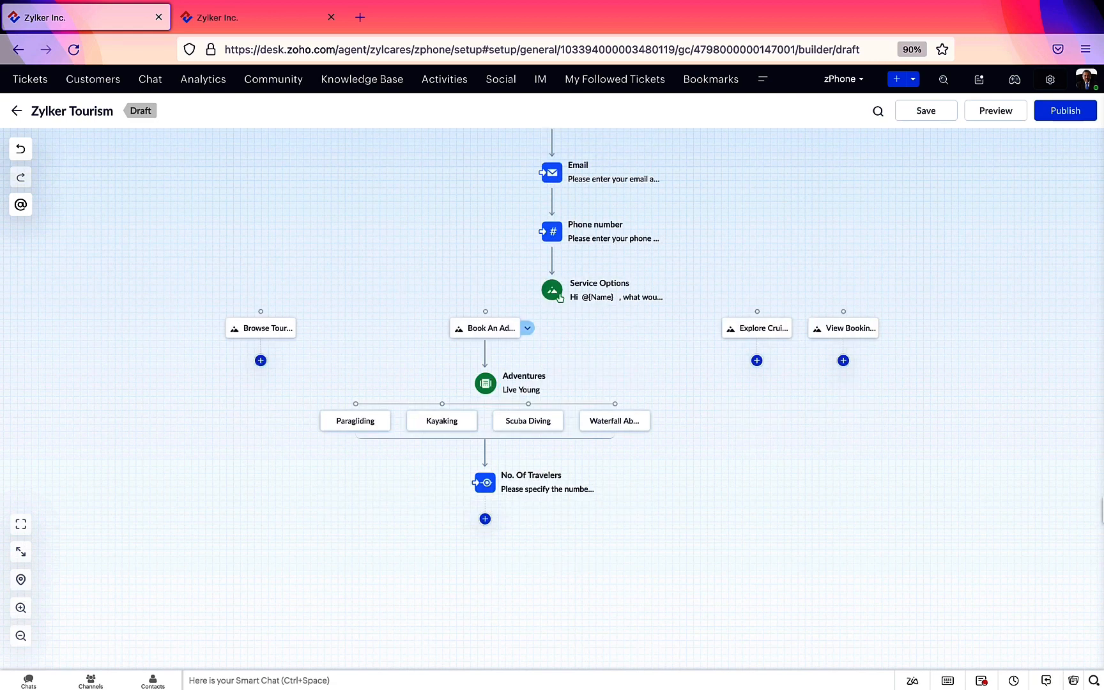
# Add a fork with a 'less than 10' path where No_OfTravelers < 10
pyautogui.click(484, 519)
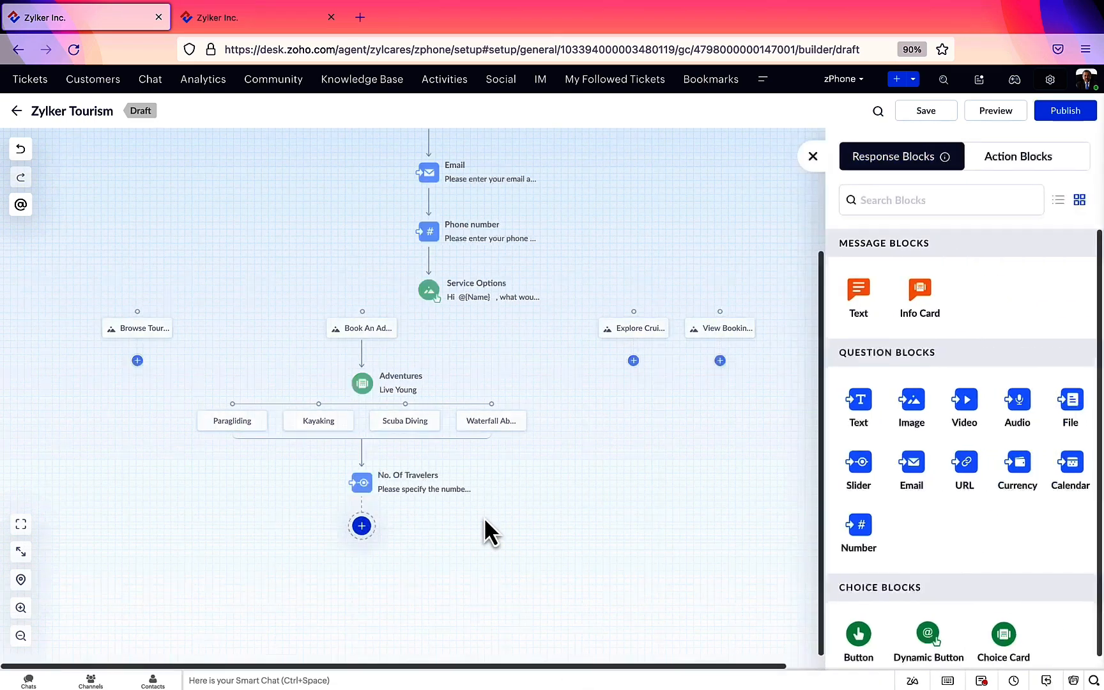
pyautogui.click(1018, 157)
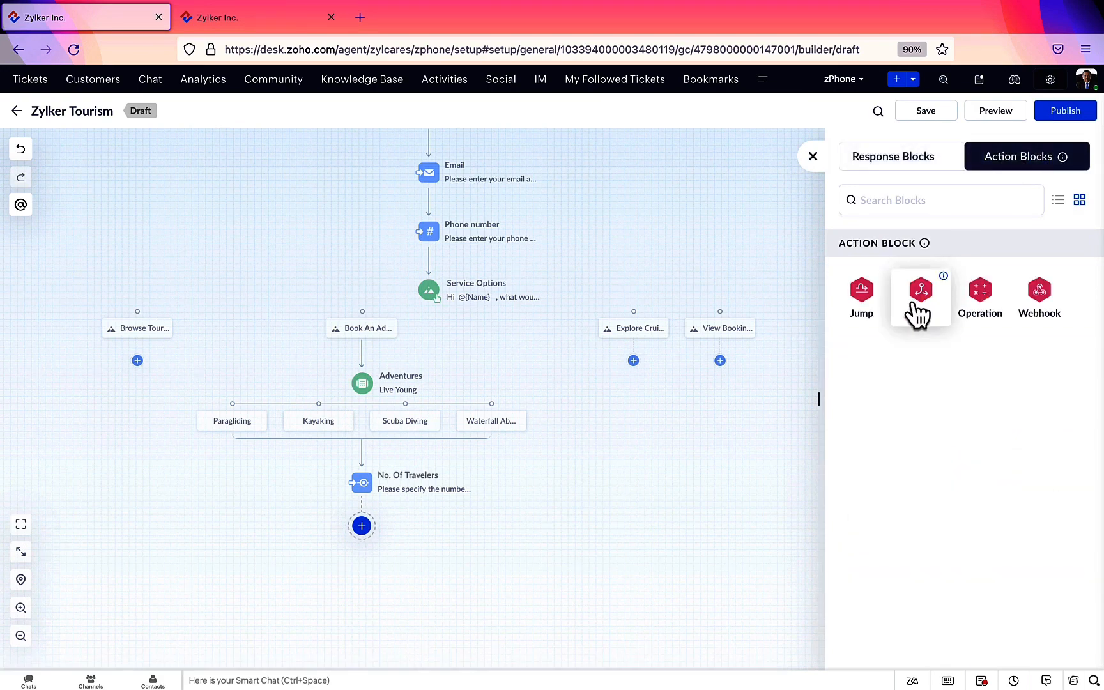
pyautogui.click(920, 290)
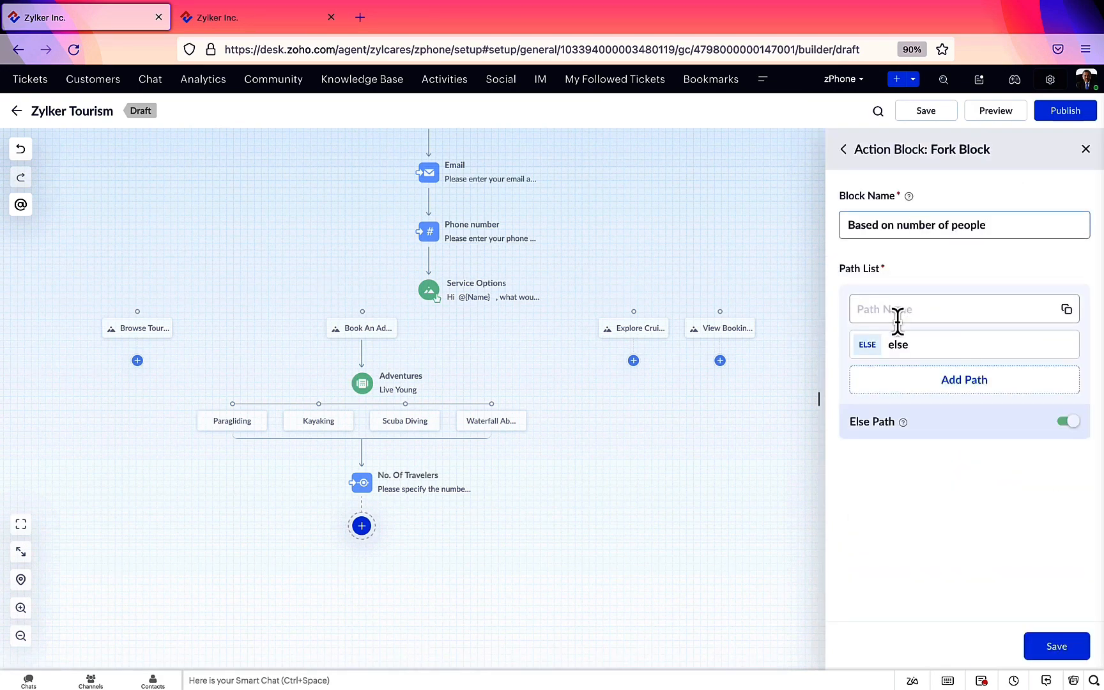
pyautogui.write('less than 10')
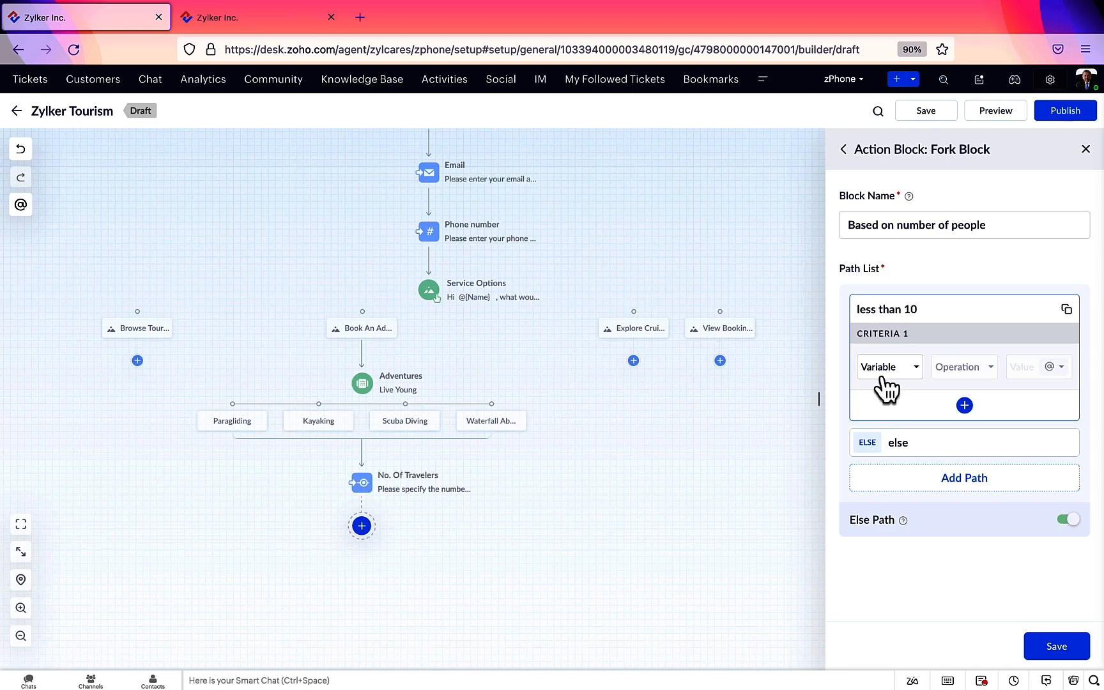
pyautogui.click(886, 367)
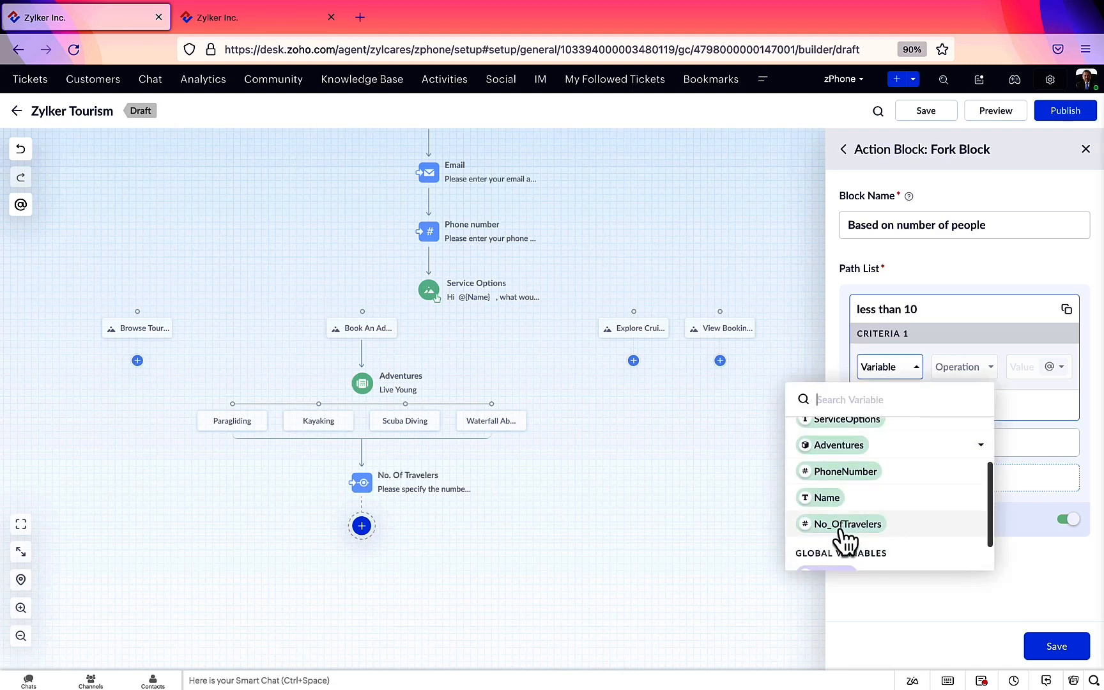
pyautogui.click(848, 524)
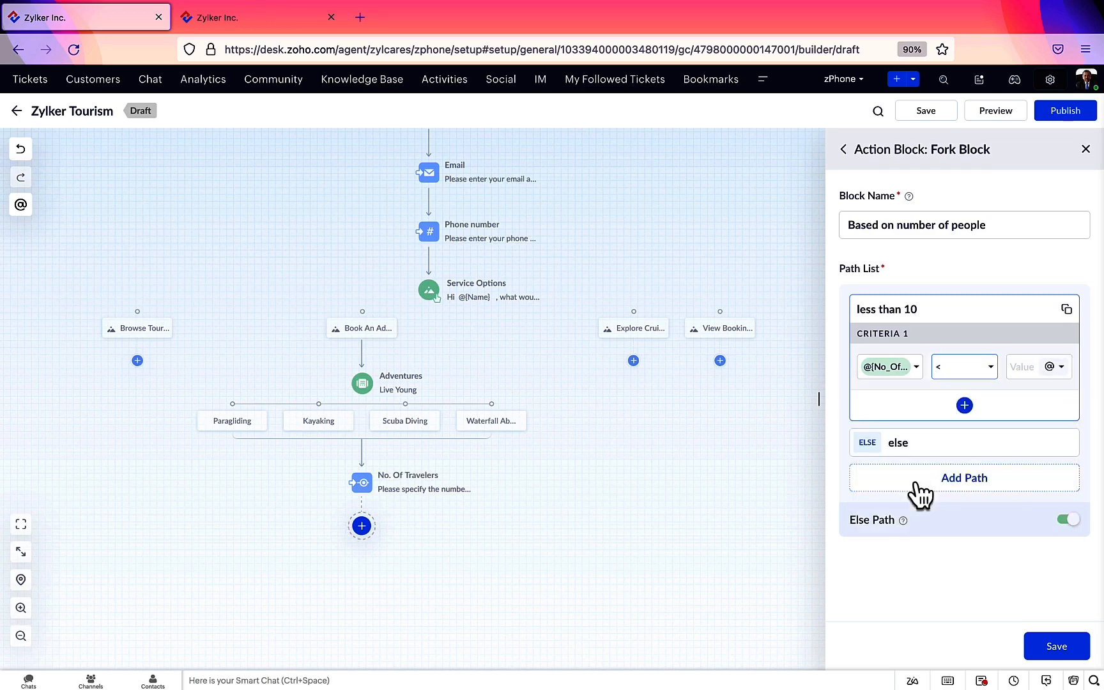
pyautogui.write('10')
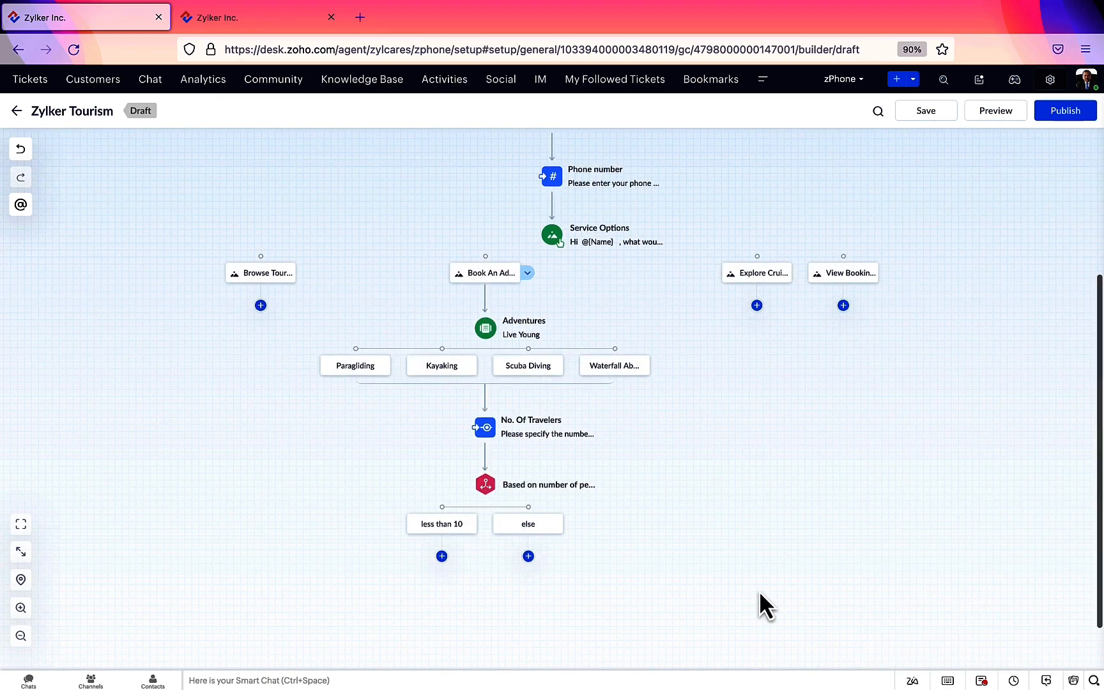
# Add a Date question 'Choose your date of travel' on the less than 10 path
pyautogui.scroll(-3)
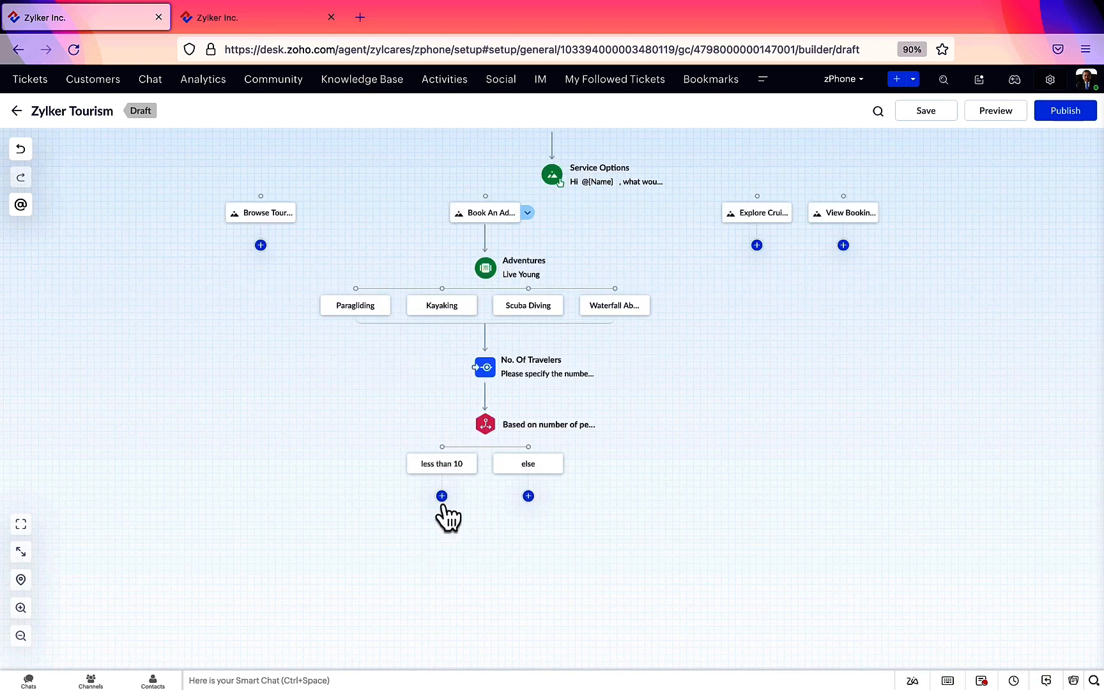
pyautogui.click(442, 496)
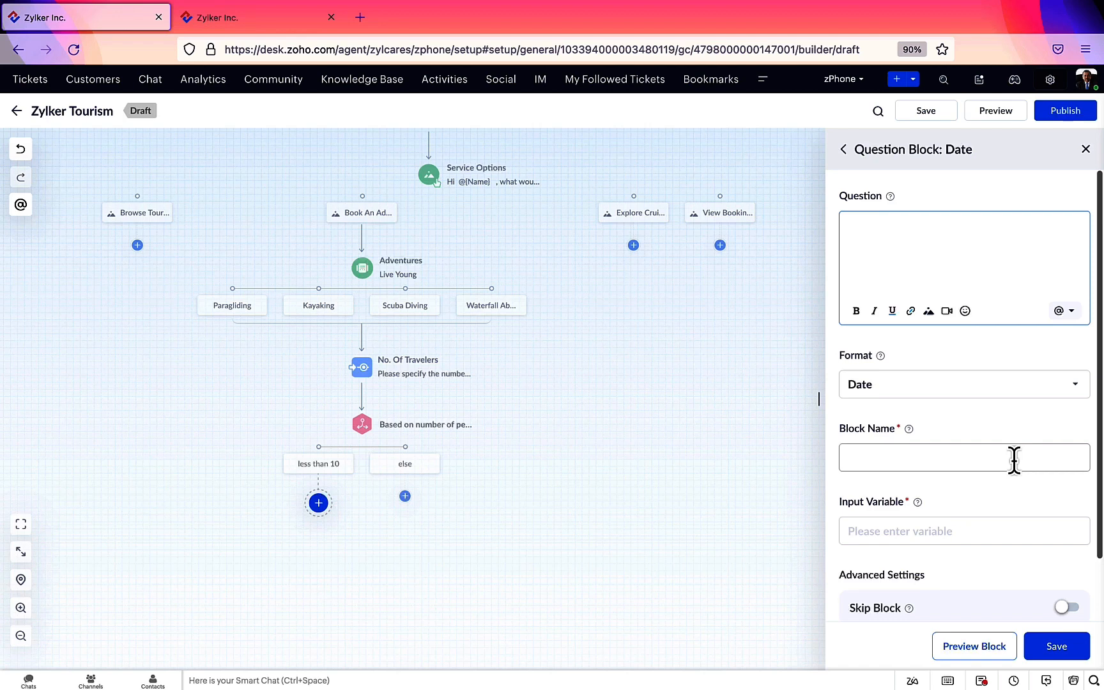
pyautogui.write('Choose your date of travel')
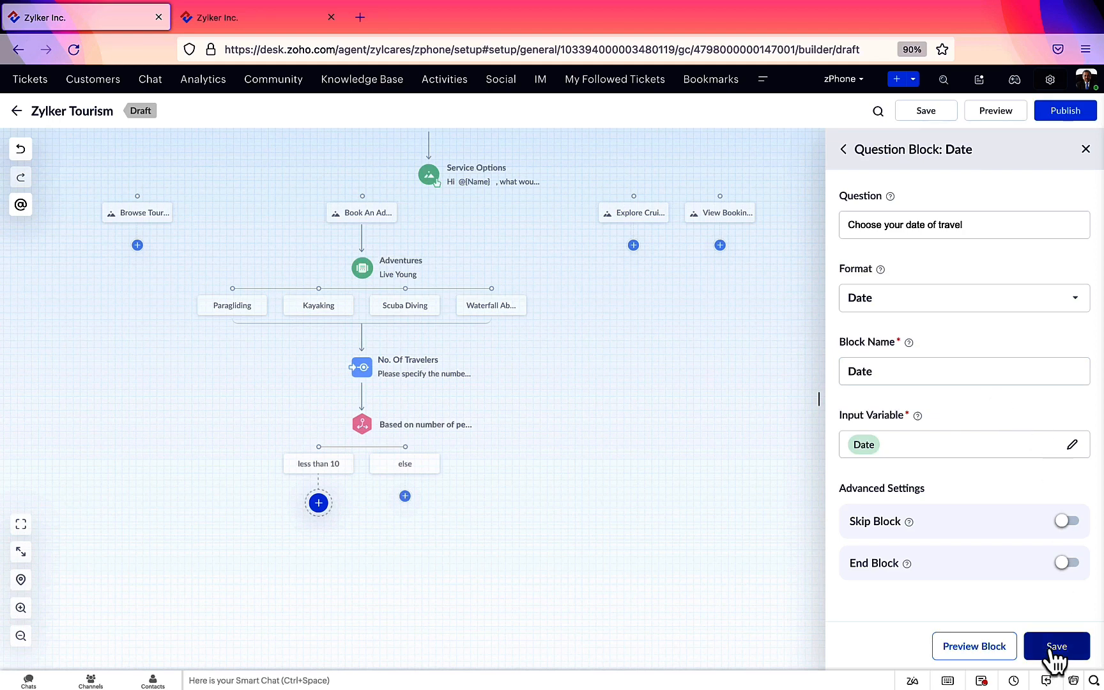
pyautogui.click(1056, 646)
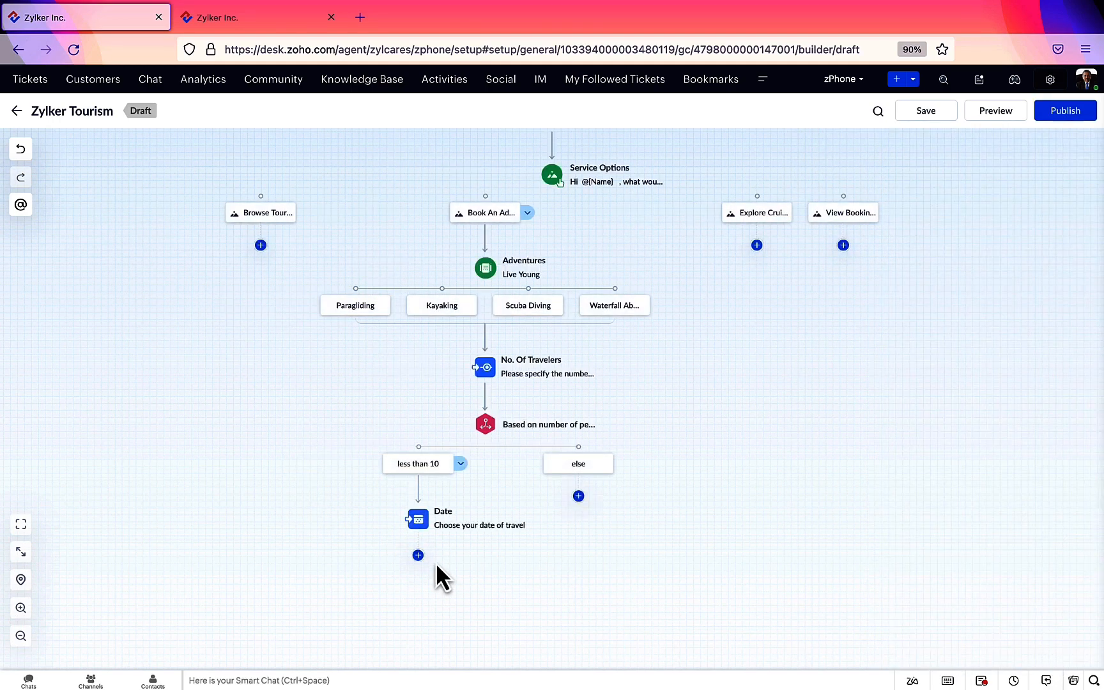
# Add a skippable 'Medical Condition' text question below Date
pyautogui.click(419, 556)
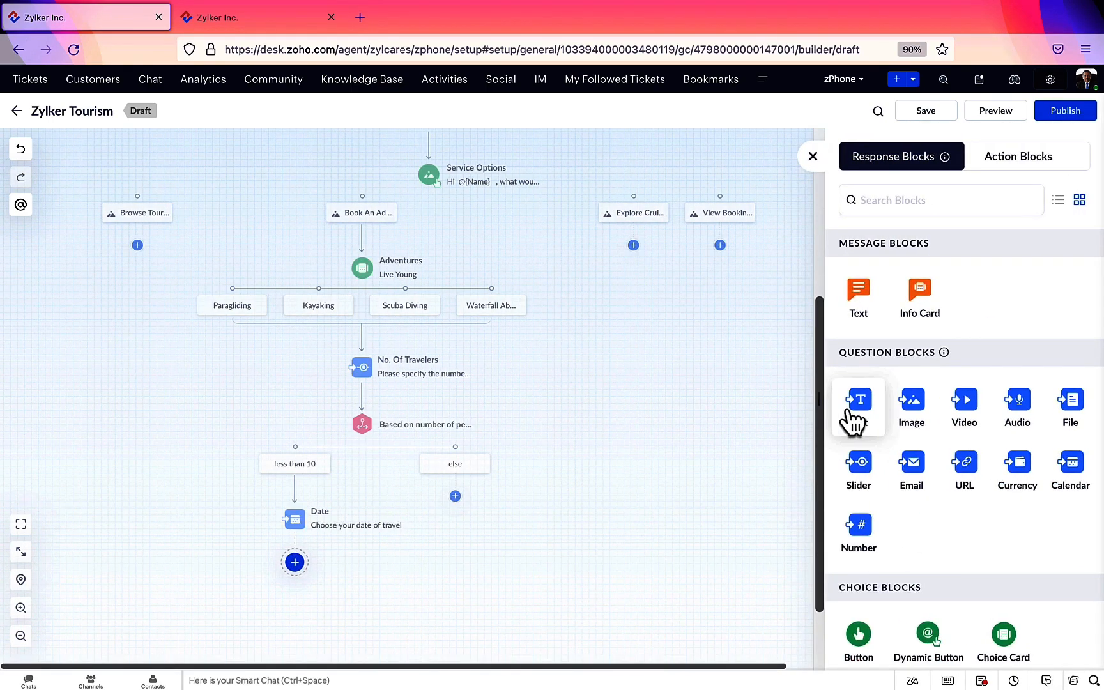
pyautogui.click(858, 407)
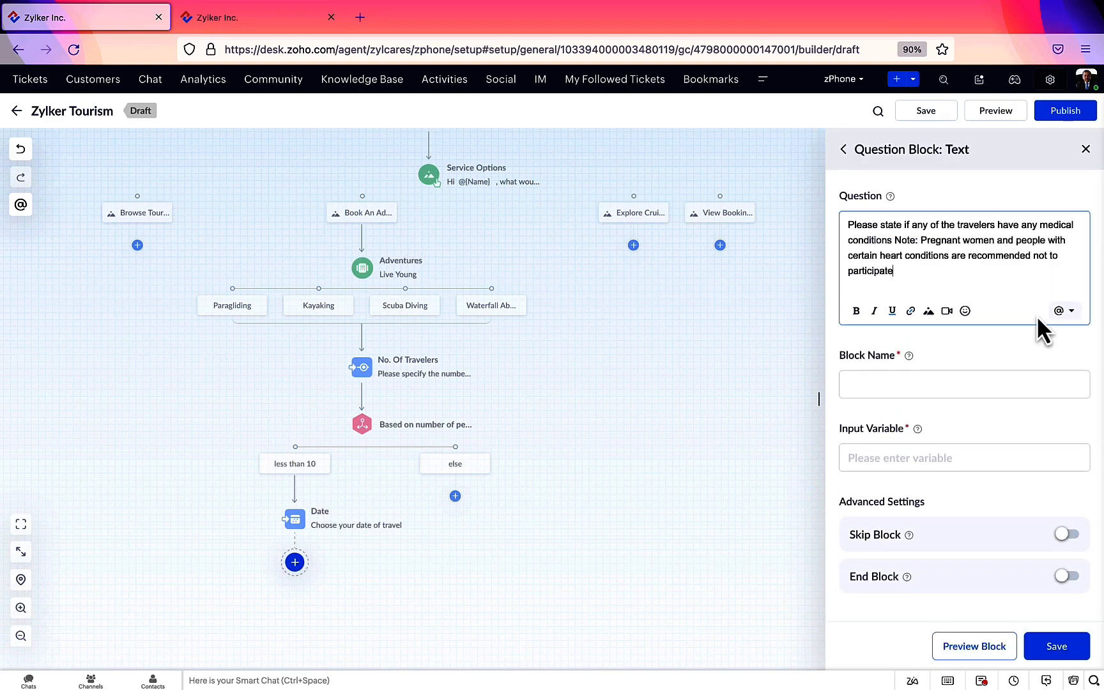
pyautogui.write('Medical Condition')
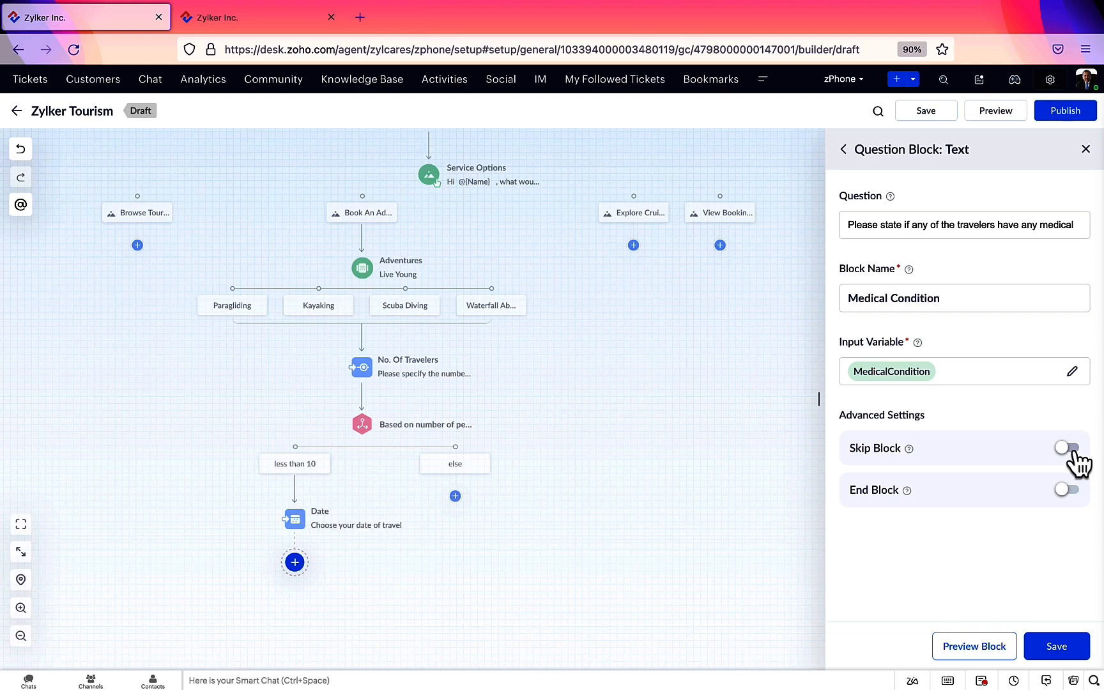
pyautogui.click(1067, 448)
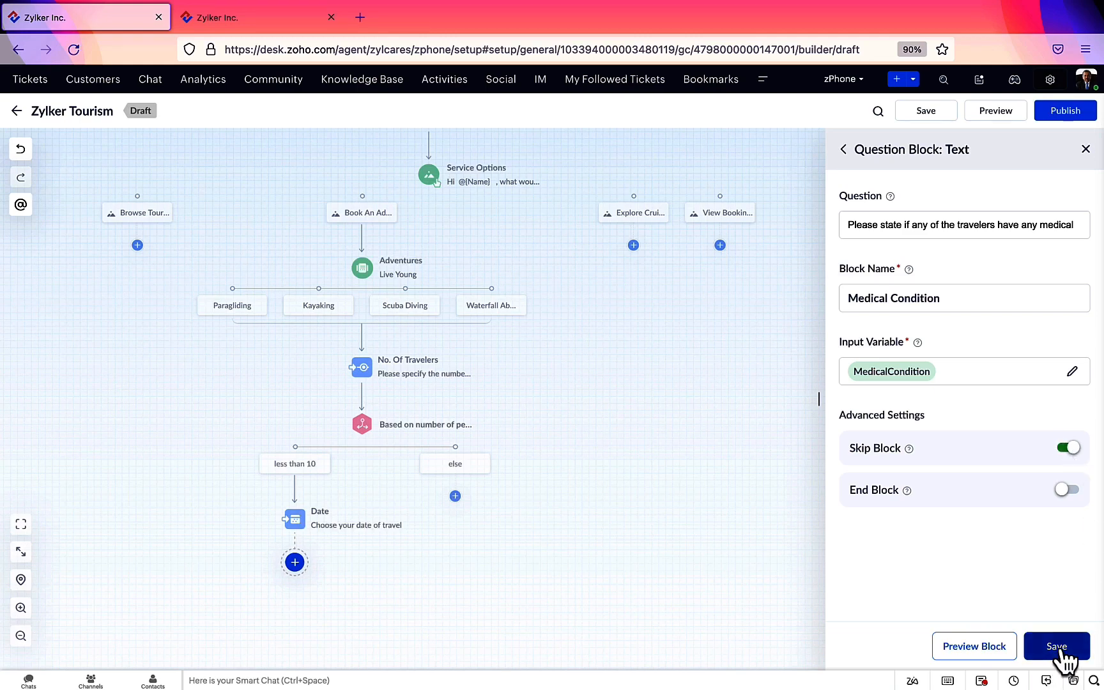
pyautogui.click(1056, 646)
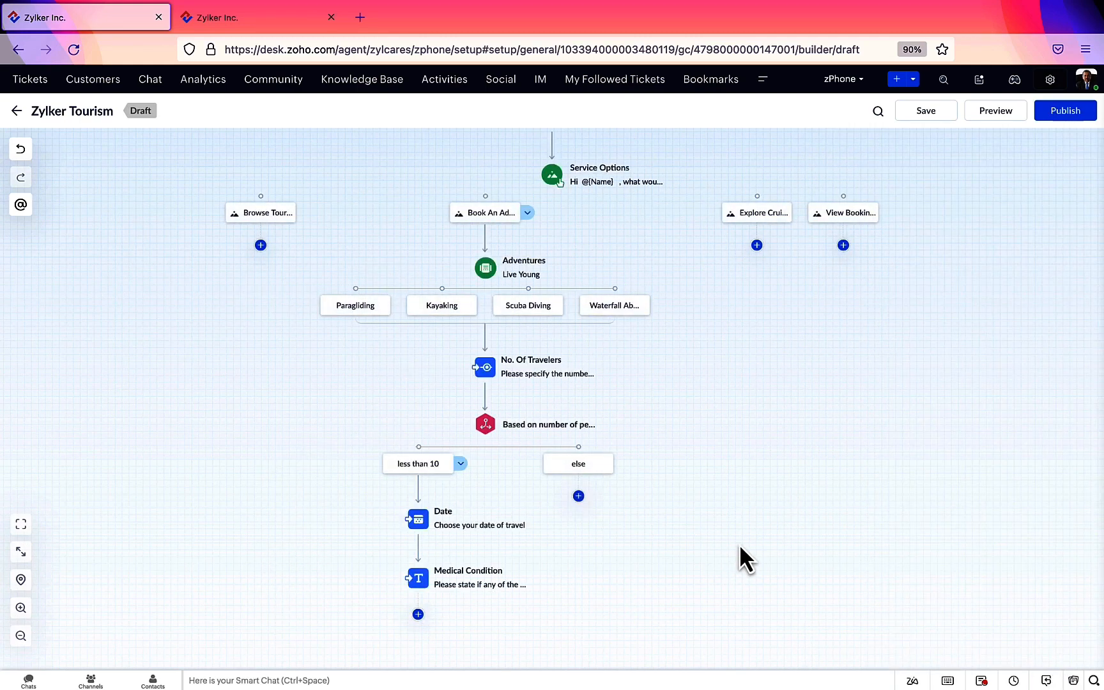
pyautogui.click(418, 614)
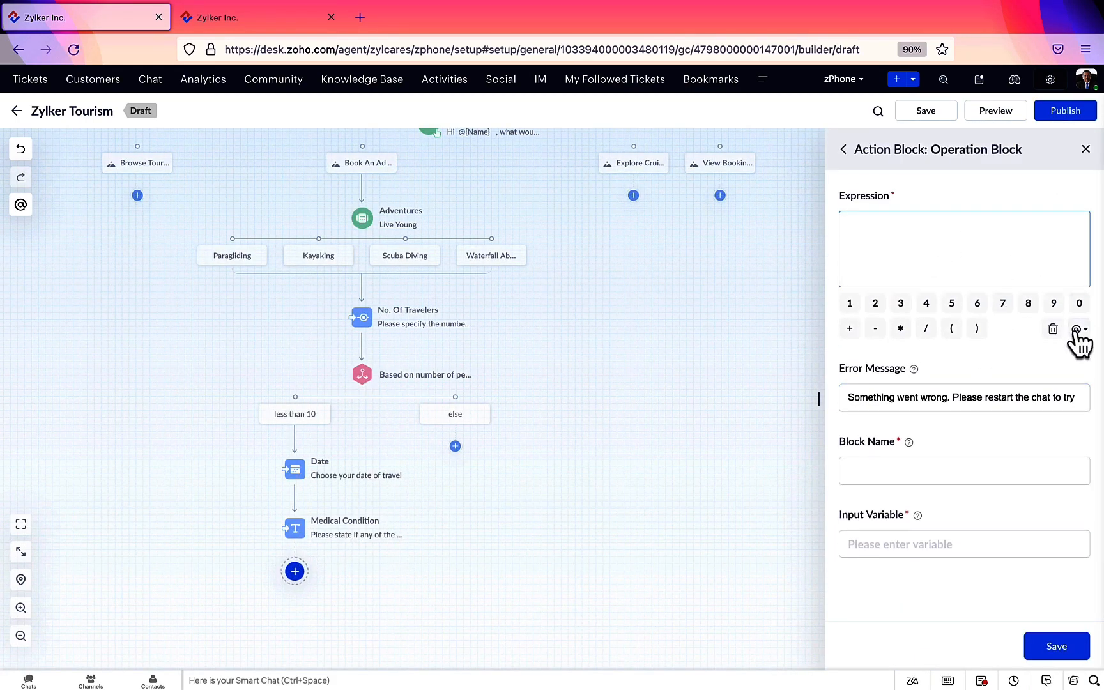
pyautogui.click(1077, 329)
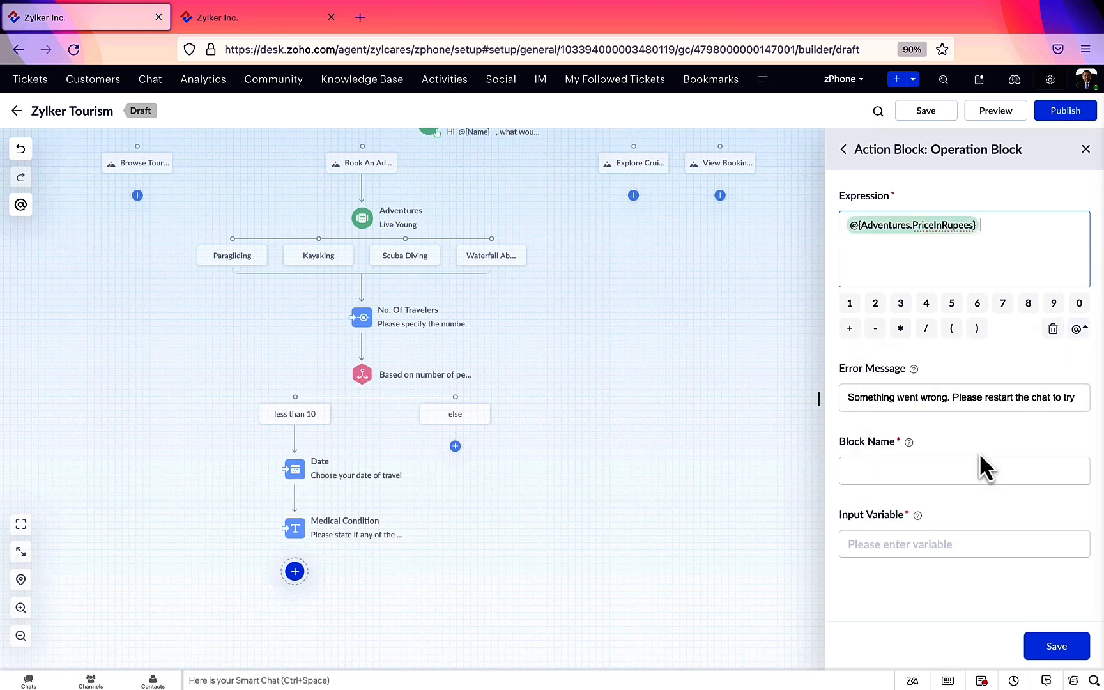
pyautogui.click(899, 329)
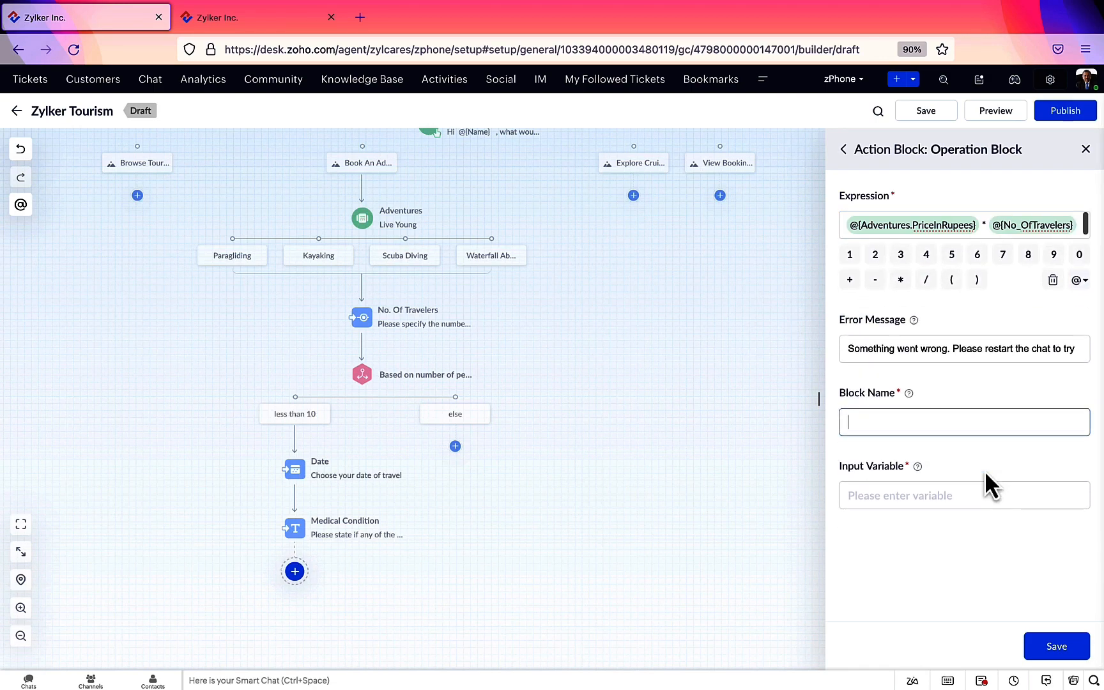
pyautogui.write('Bill Amount')
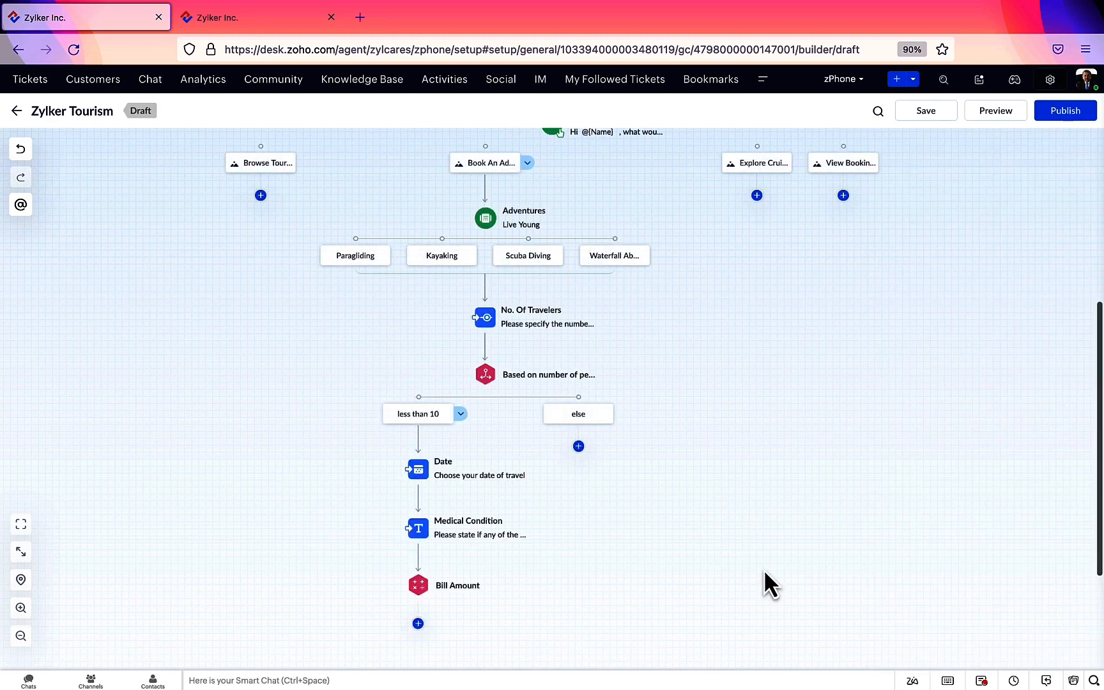
# Add a dynamic card 'Please find your booking details' with the Adventures variable as image
pyautogui.scroll(-3)
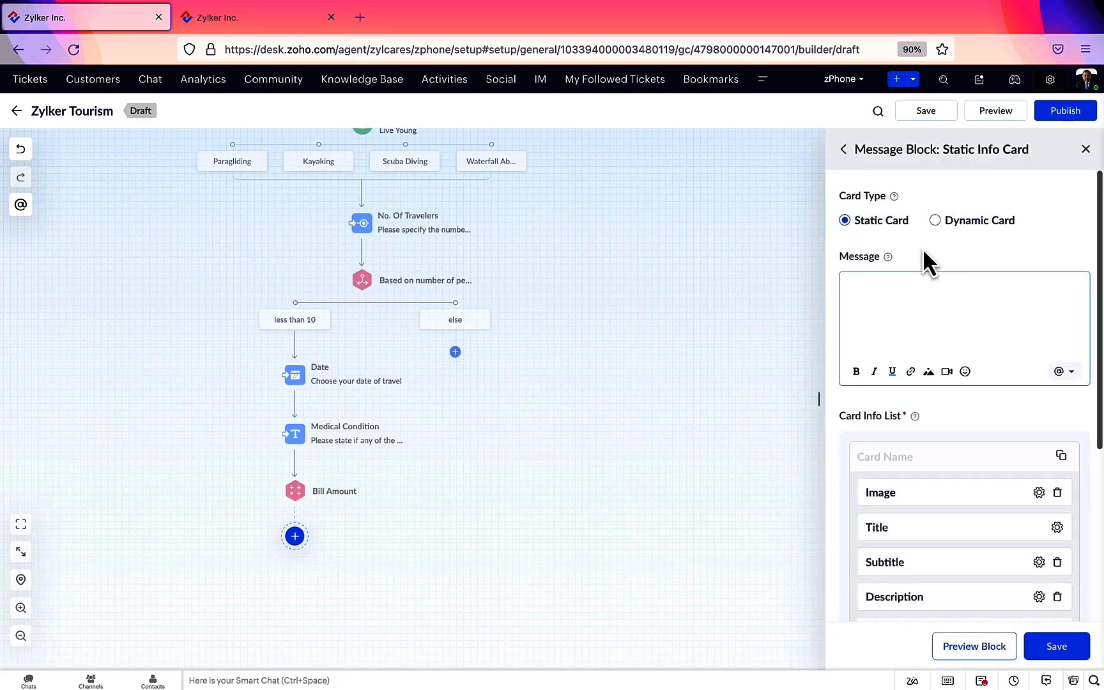
pyautogui.click(936, 219)
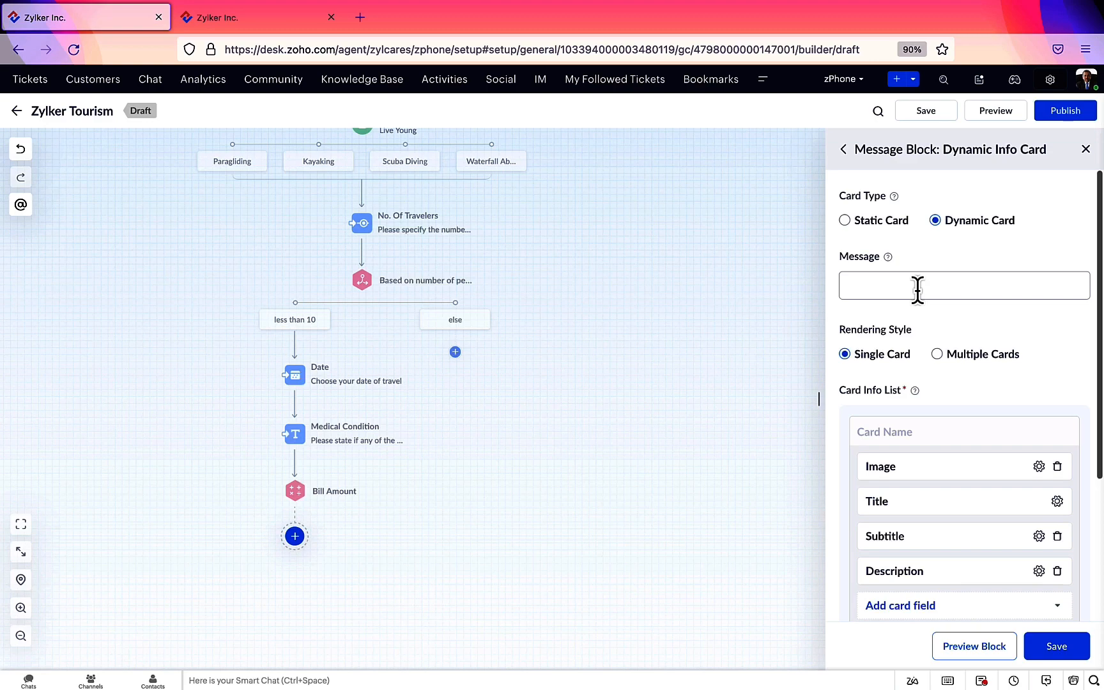
pyautogui.write('Please find your booking details')
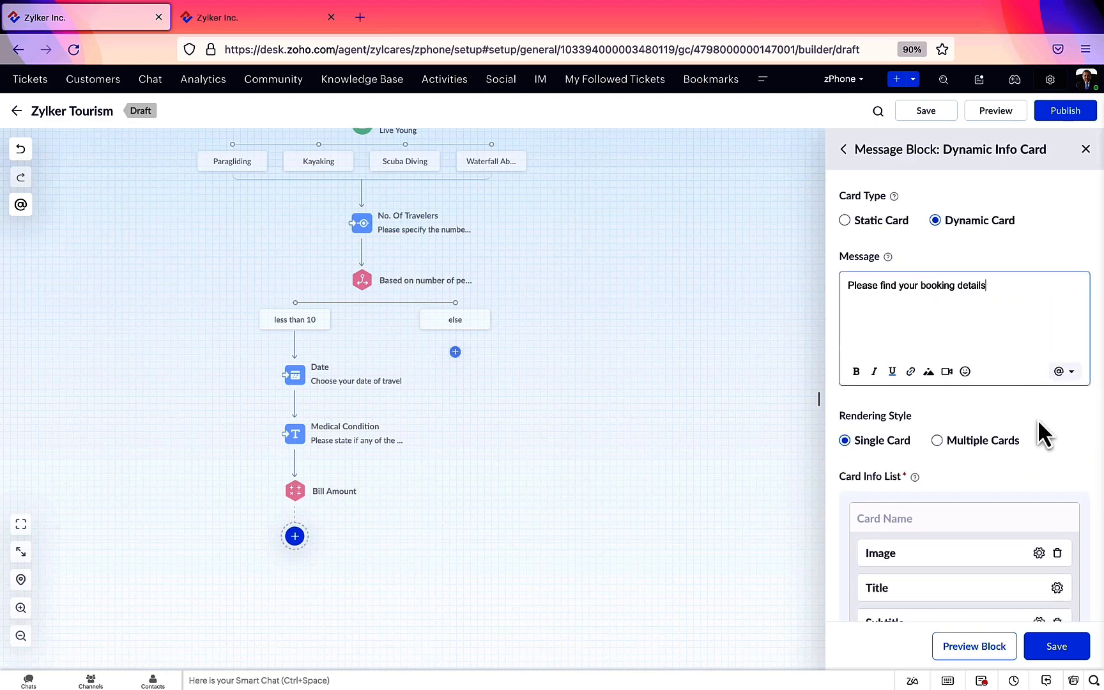
pyautogui.click(1040, 553)
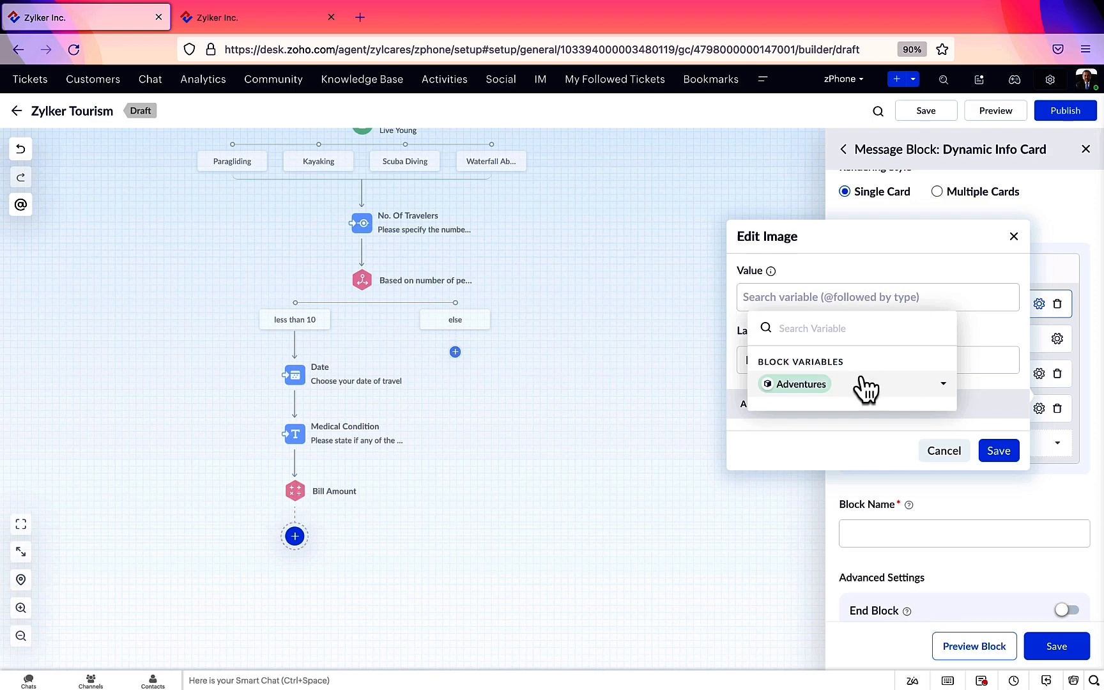
pyautogui.click(800, 384)
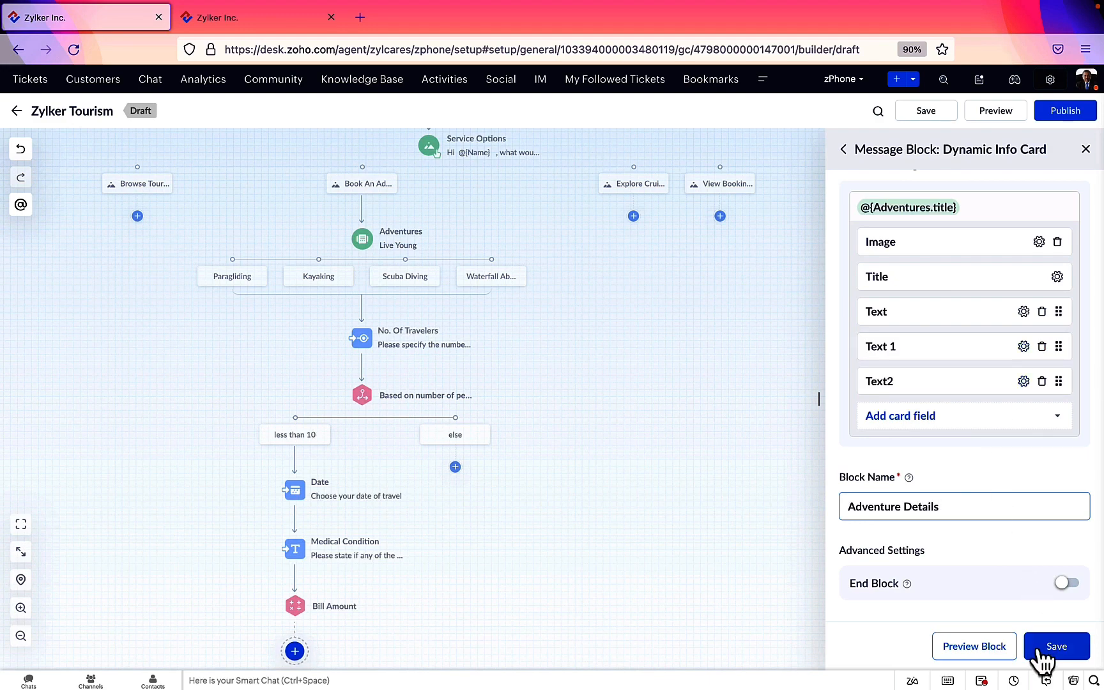
pyautogui.click(1056, 646)
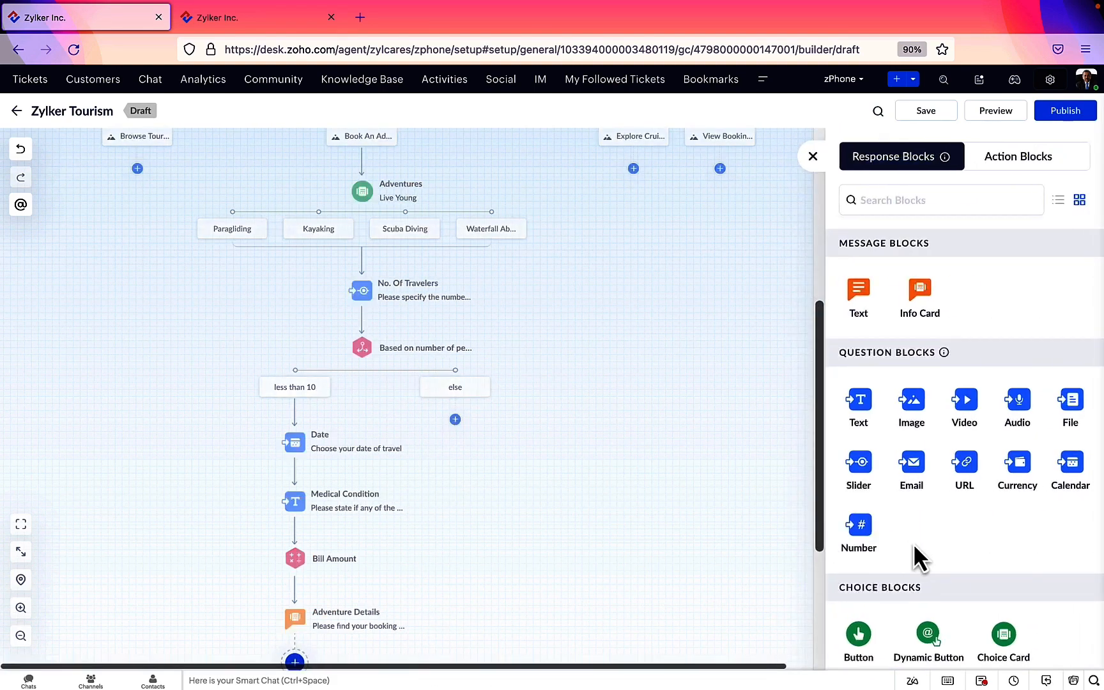
# Add a button choice block asking 'Please confirm to proceed' and add answer options
pyautogui.click(858, 637)
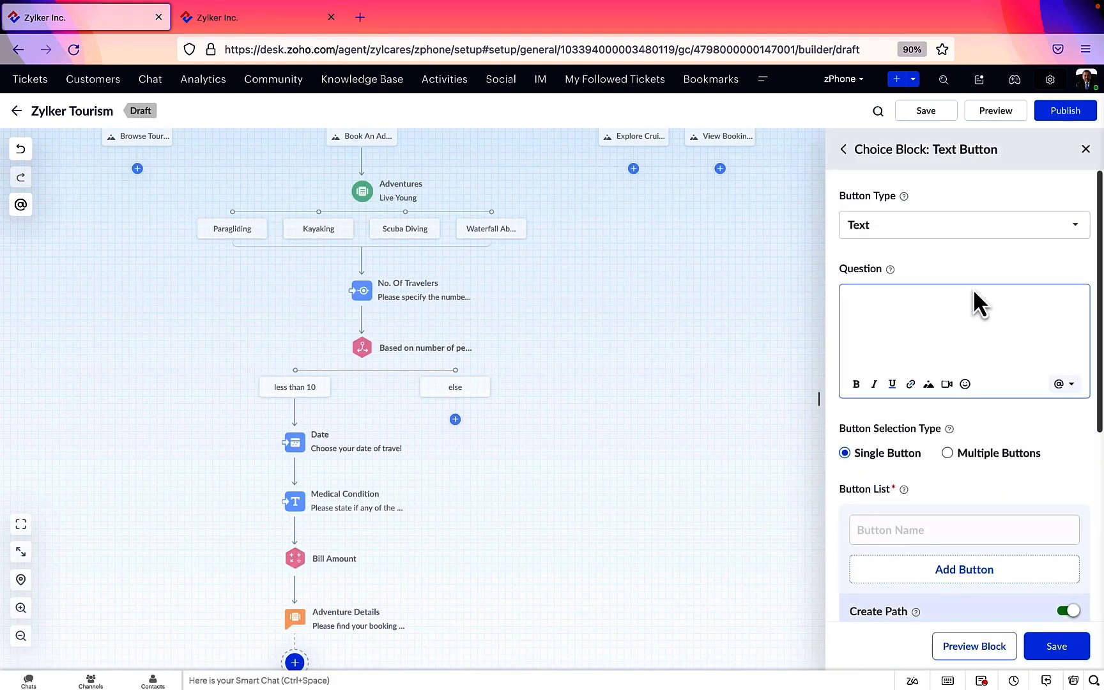
pyautogui.write('Please confirm to proceed')
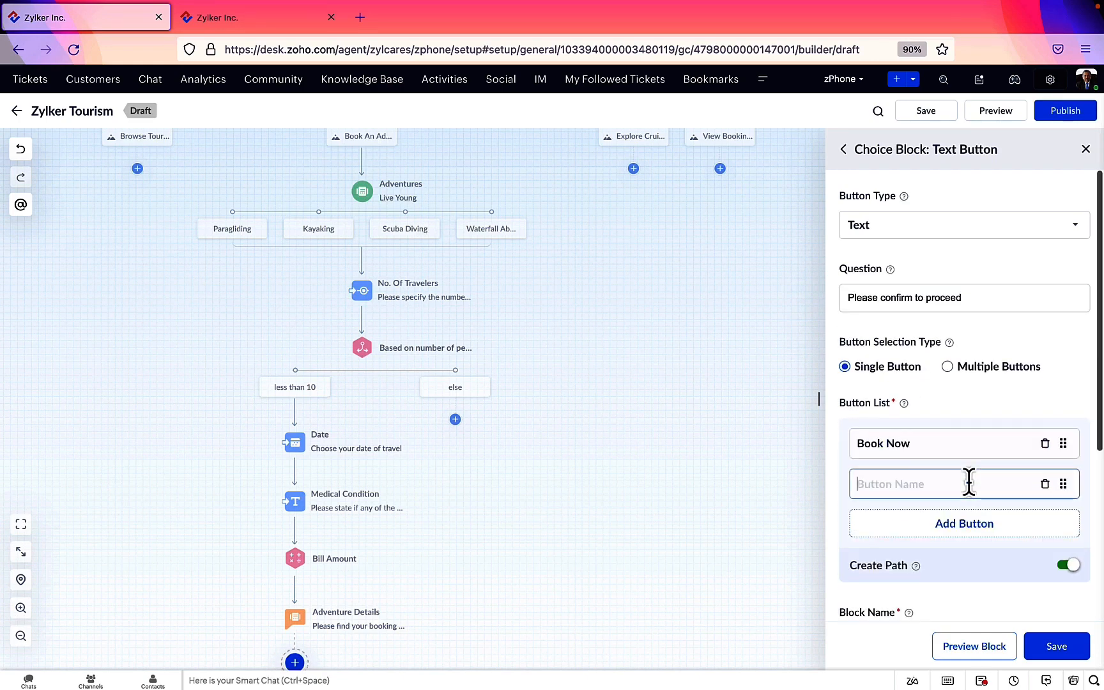
pyautogui.click(1056, 646)
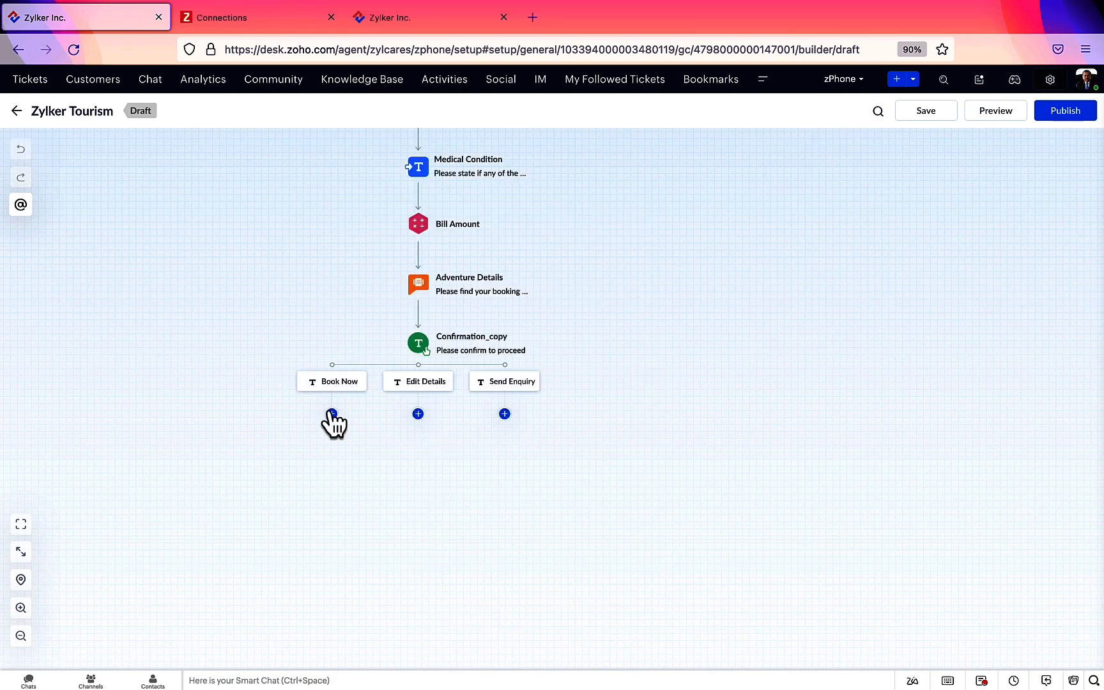
# Add a POST webhook block under Book Now with query parameters and an Authorization header
pyautogui.click(333, 414)
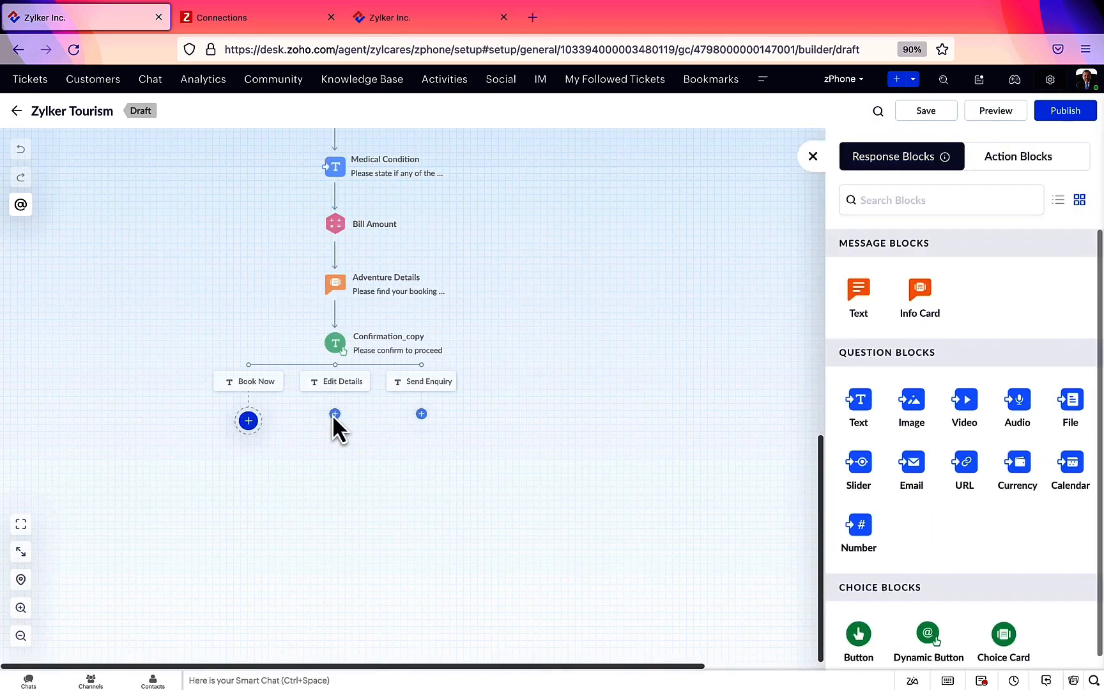
pyautogui.click(1019, 157)
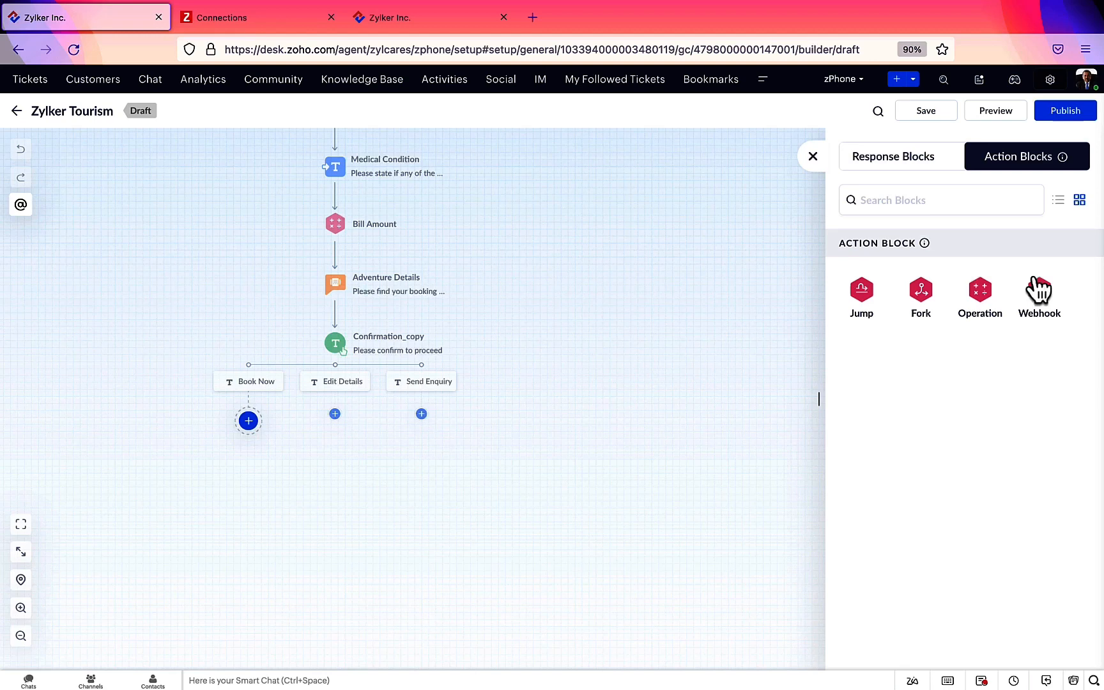
pyautogui.click(1038, 289)
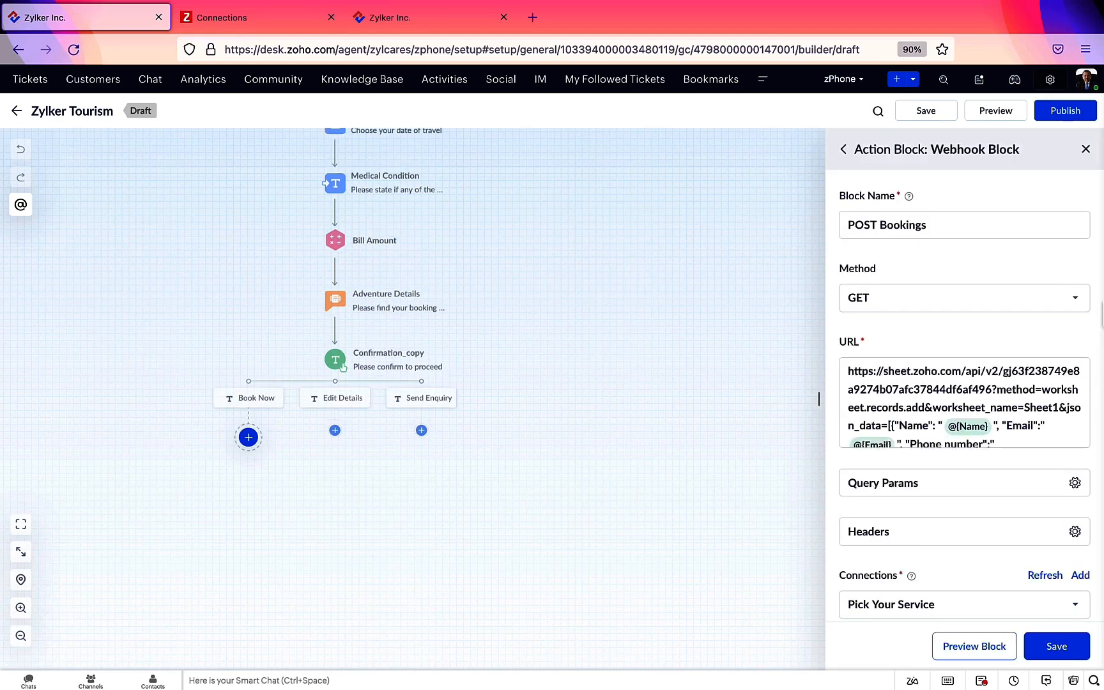
pyautogui.click(962, 297)
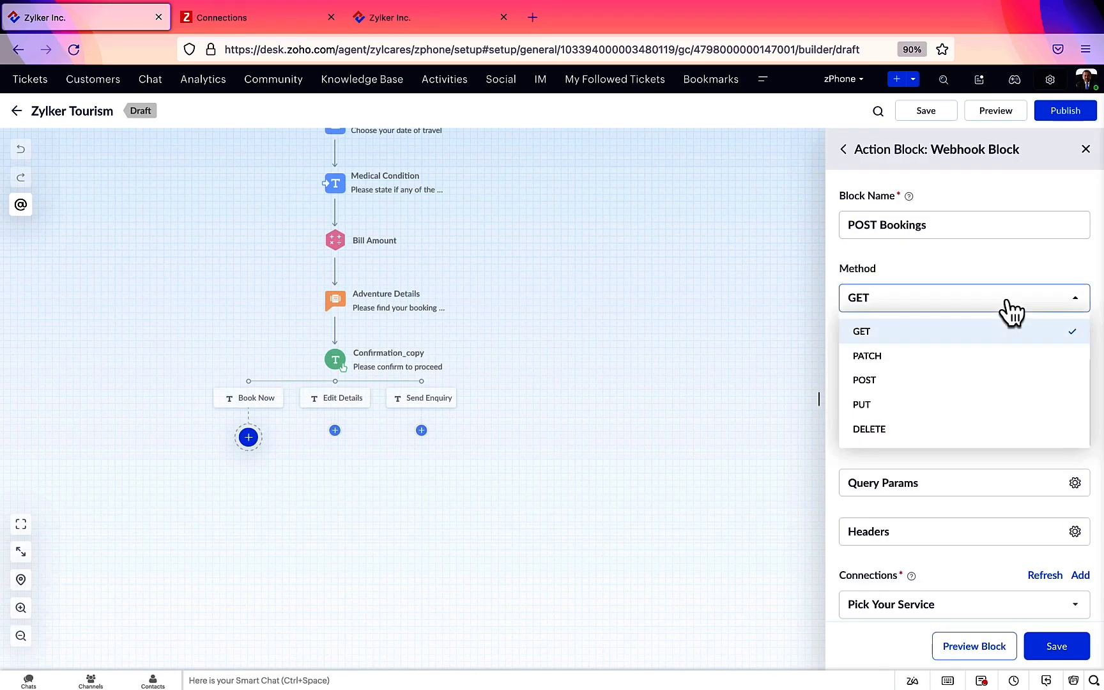
pyautogui.click(864, 380)
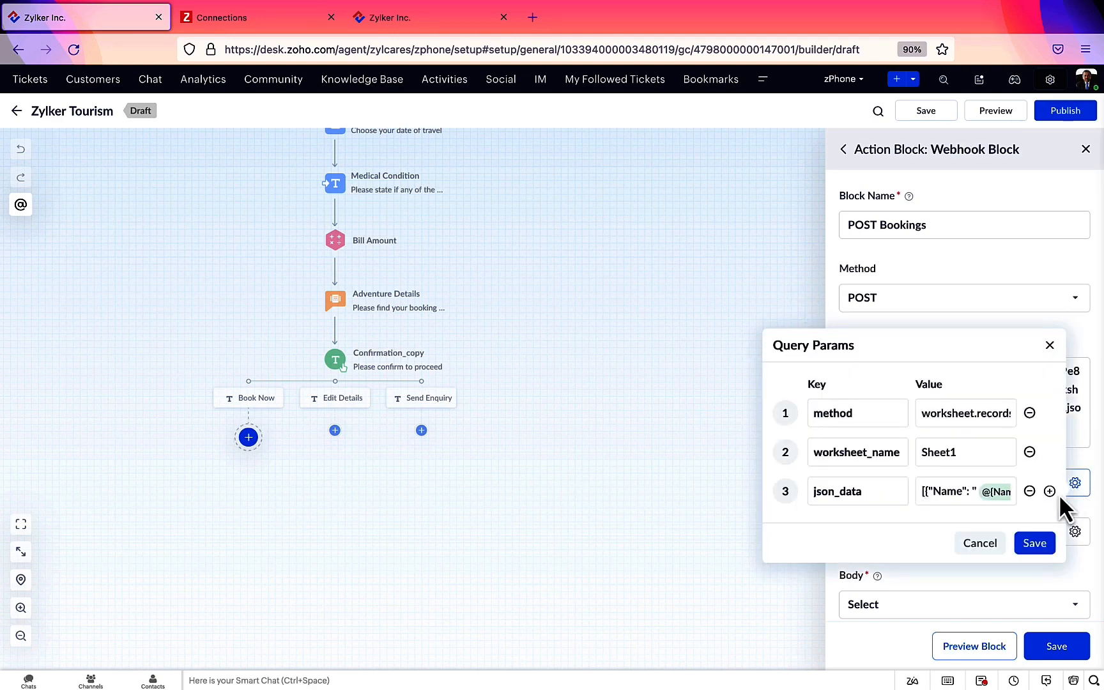
pyautogui.click(1033, 543)
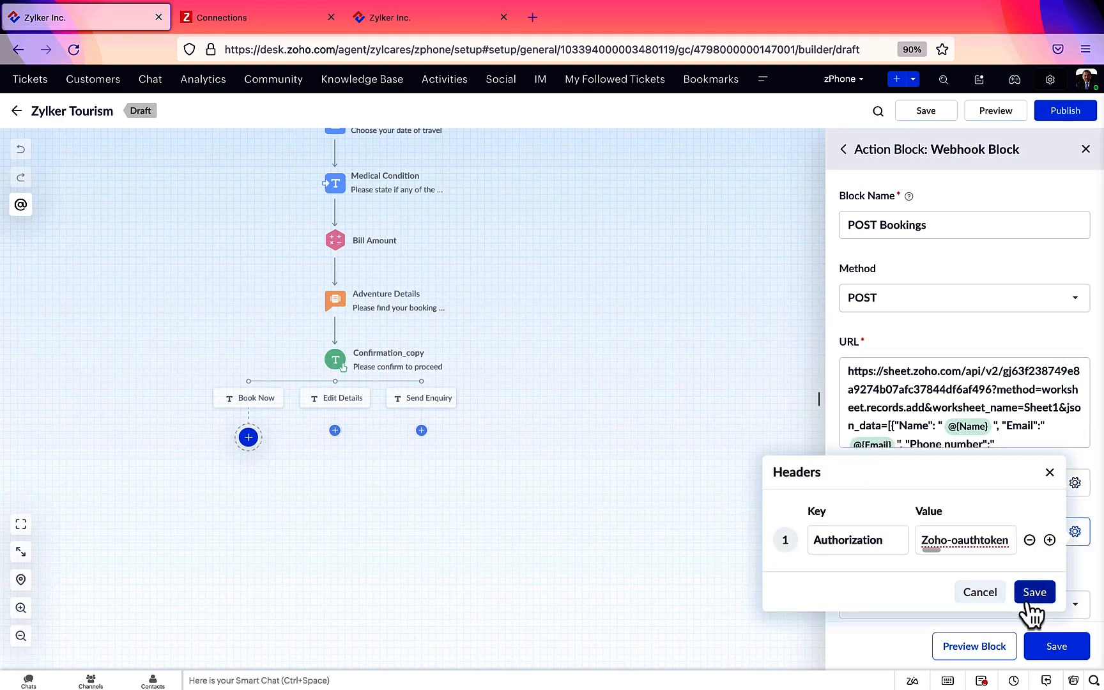
pyautogui.click(1035, 591)
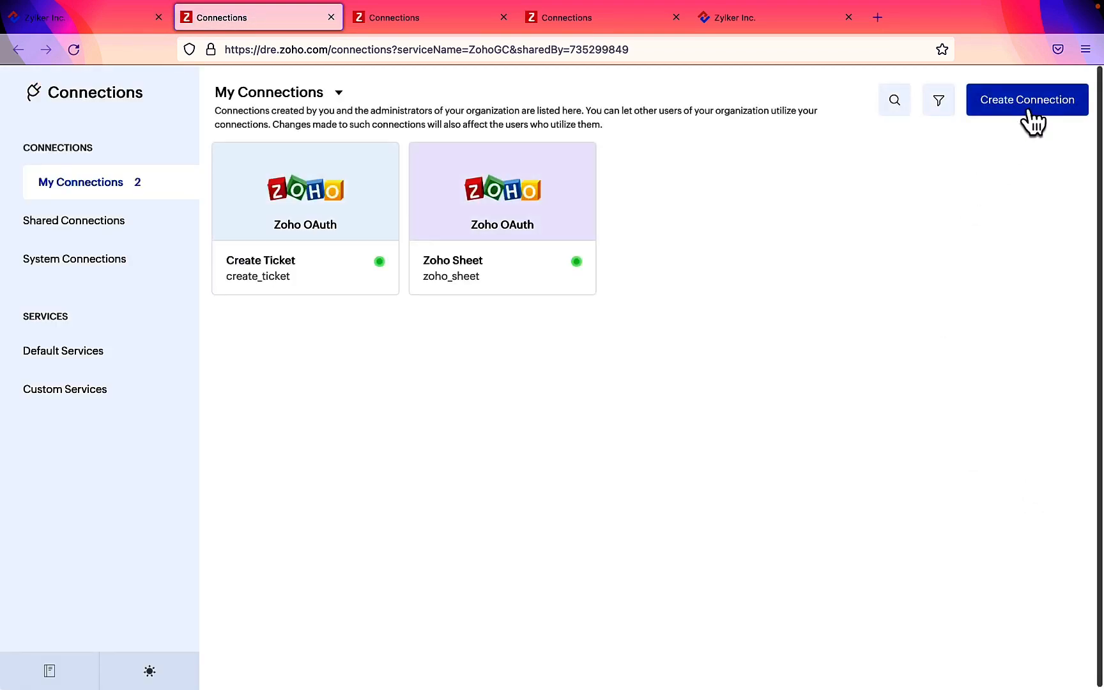
# Create and connect a Zoho OAuth connection named Zoho Sheet with the ZohoSheet dataAPI scopes
pyautogui.click(1026, 99)
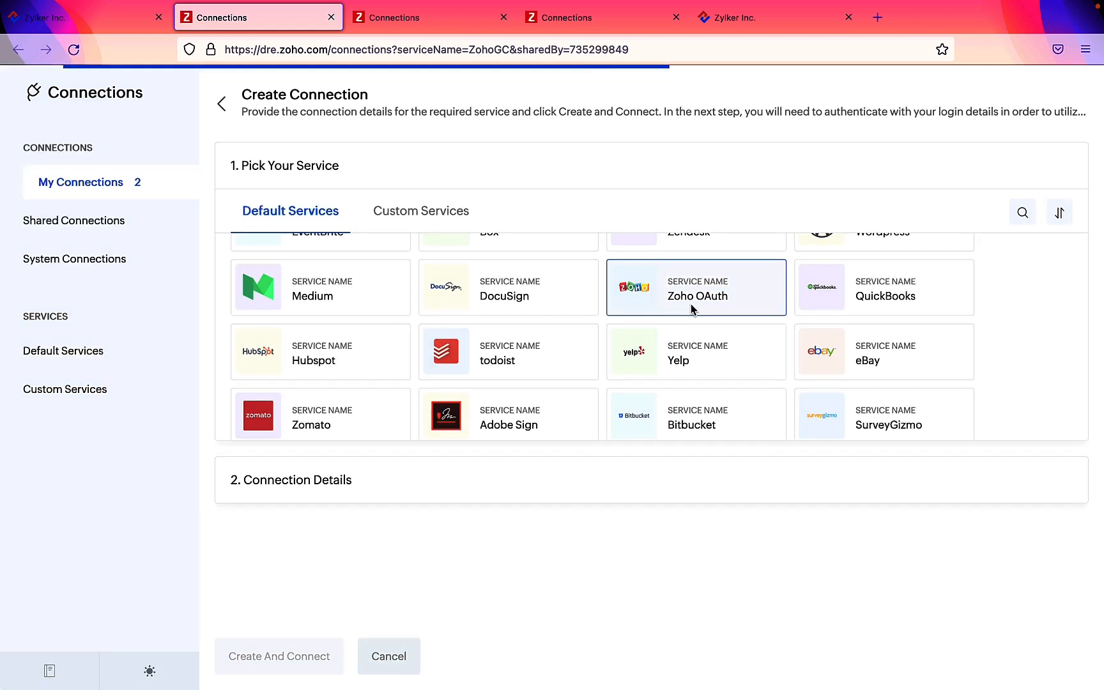
pyautogui.click(696, 287)
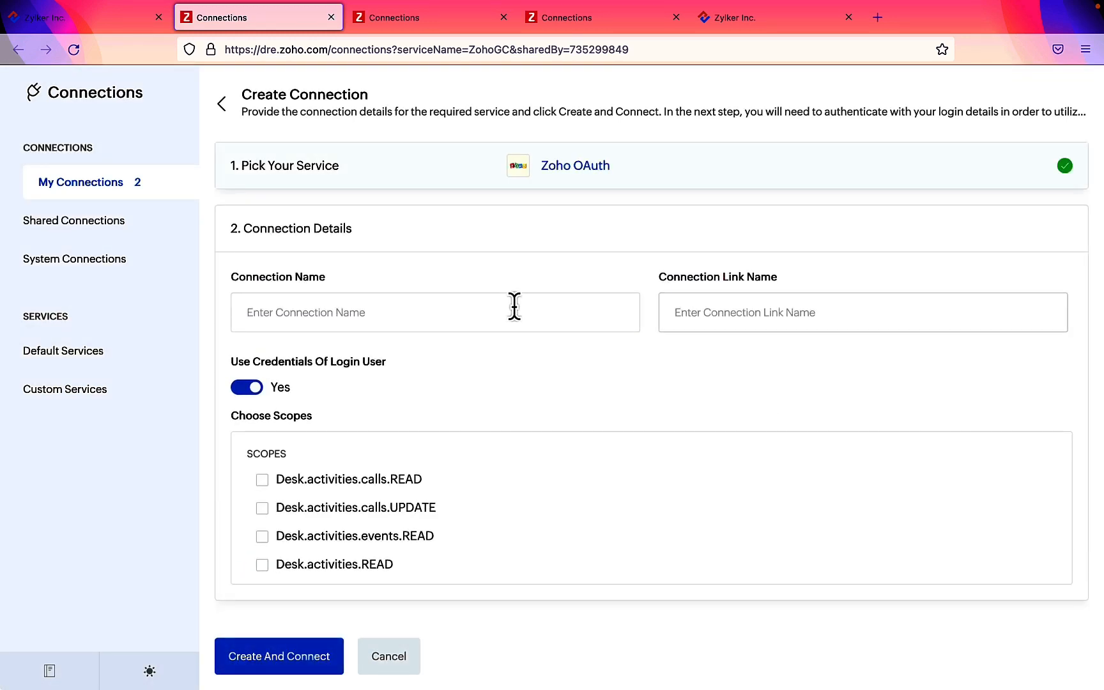
pyautogui.write('Zoho Sheet')
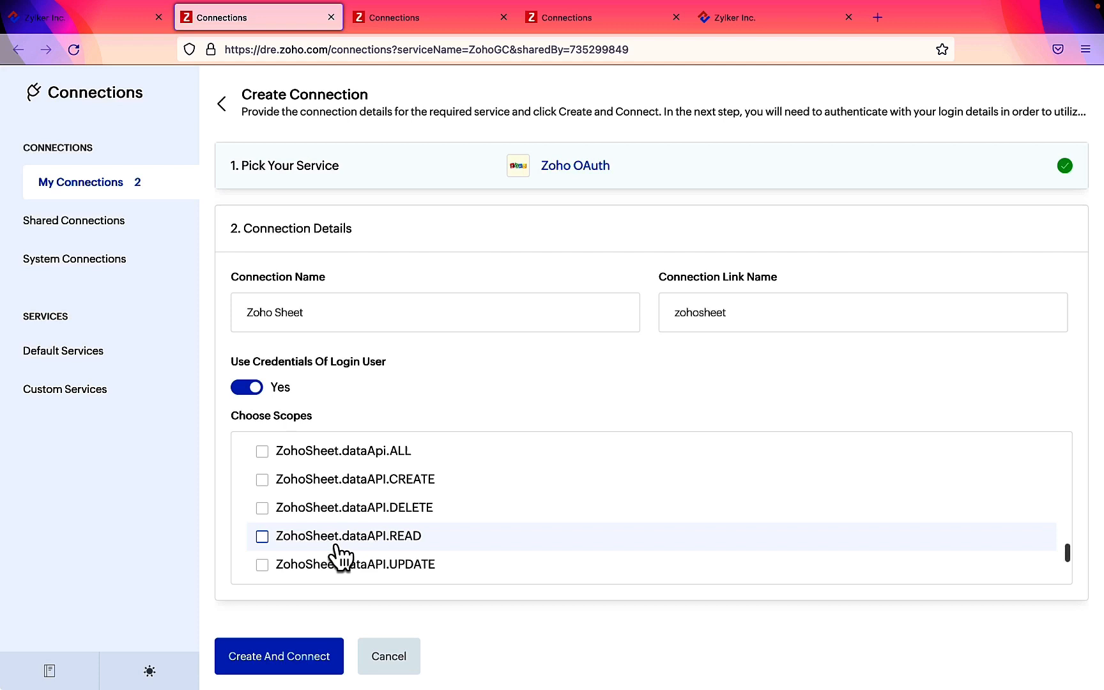
pyautogui.click(262, 450)
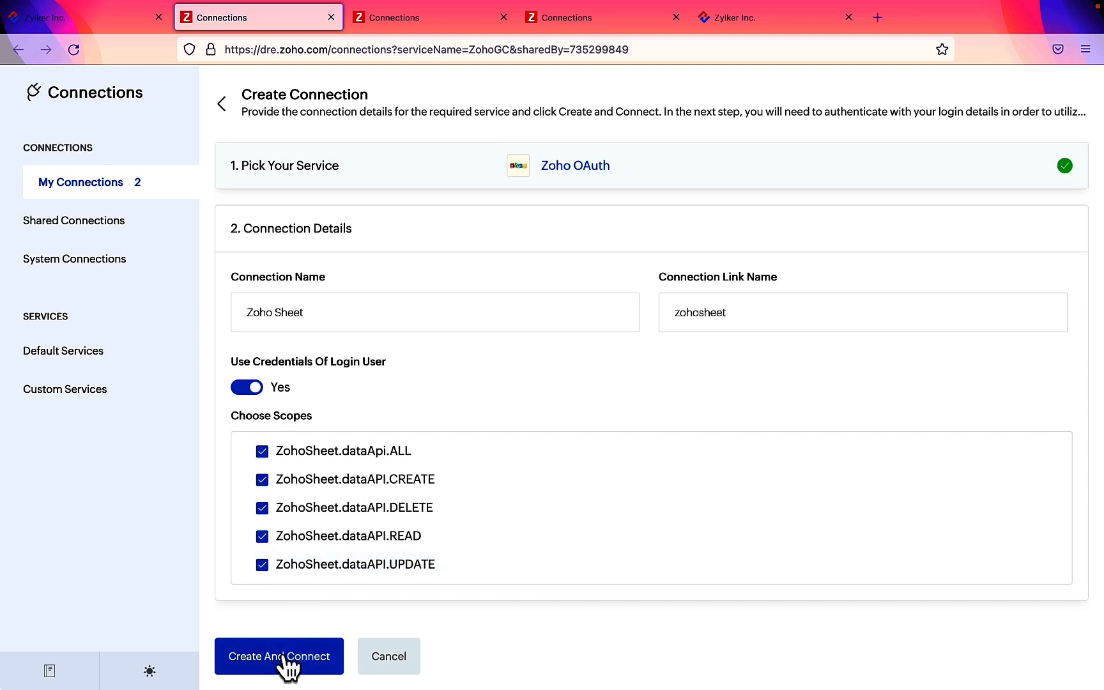
pyautogui.click(278, 655)
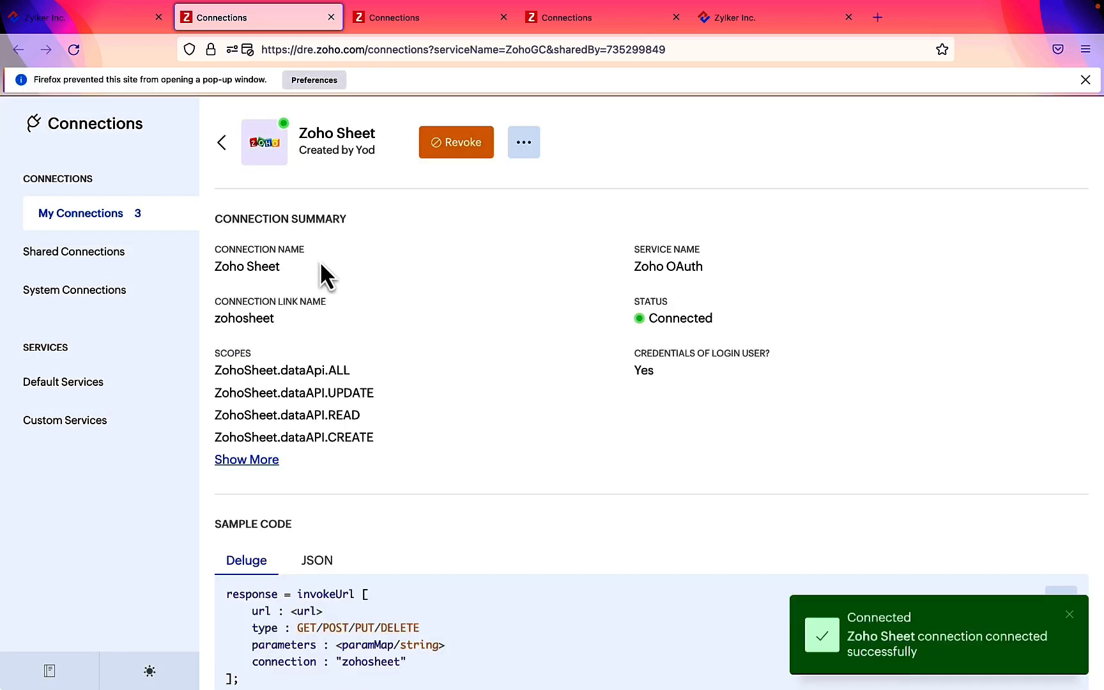
pyautogui.moveTo(507, 327)
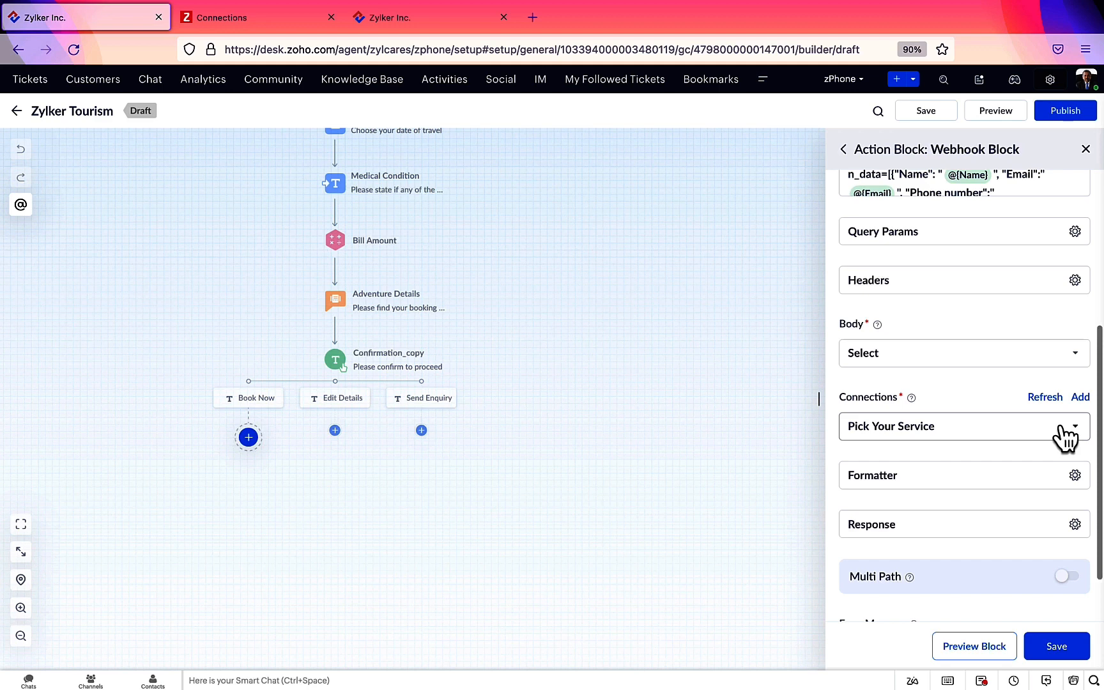
# Link the webhook to the Zoho Sheet connection and add a 200 status code response
pyautogui.click(1045, 397)
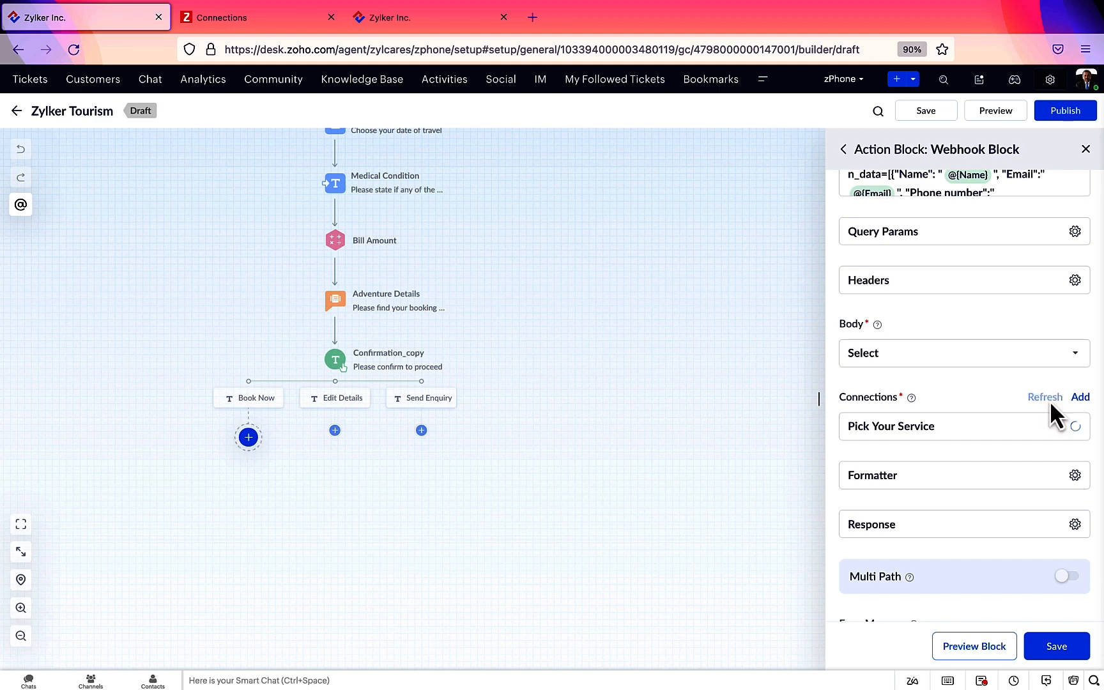
pyautogui.click(957, 426)
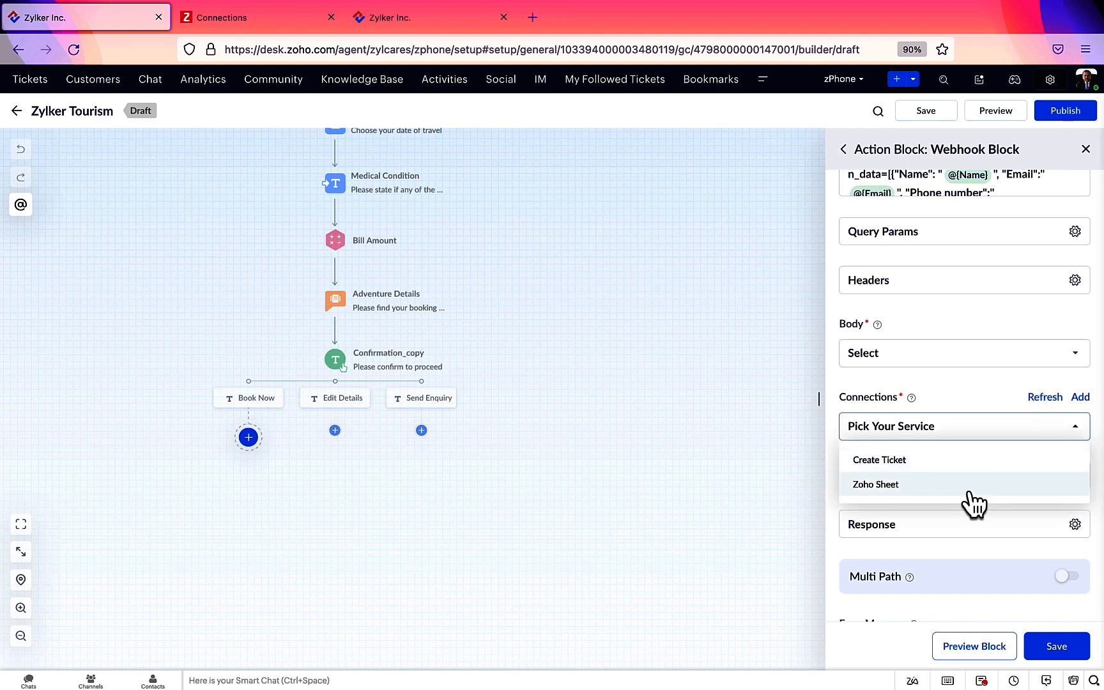
pyautogui.click(876, 484)
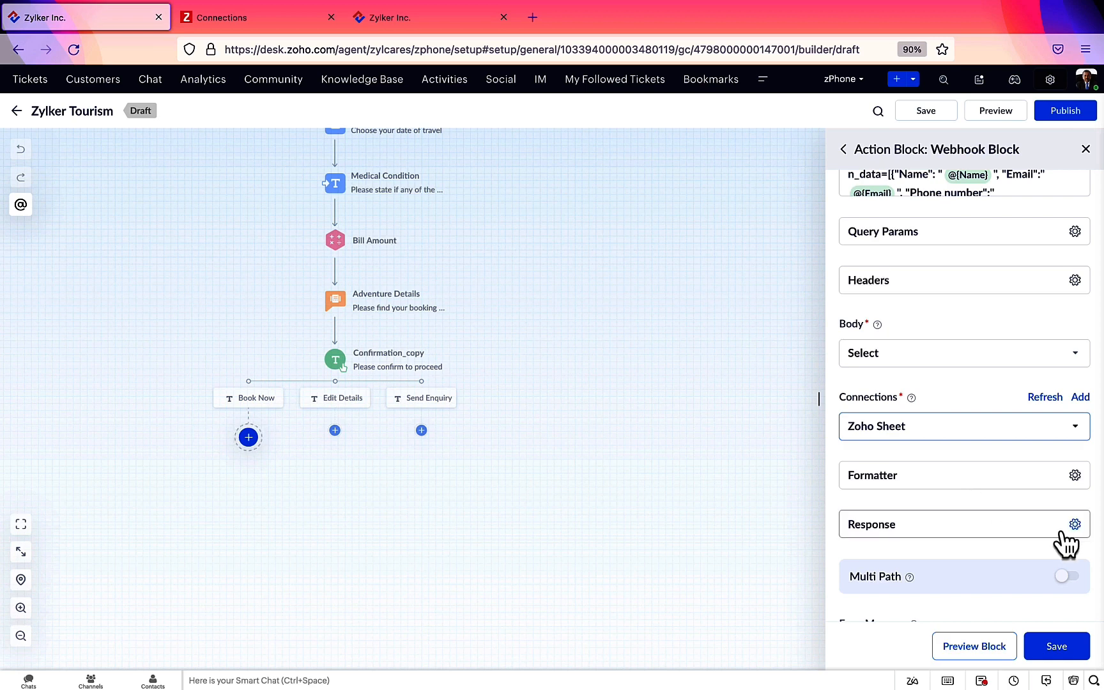
pyautogui.click(1075, 524)
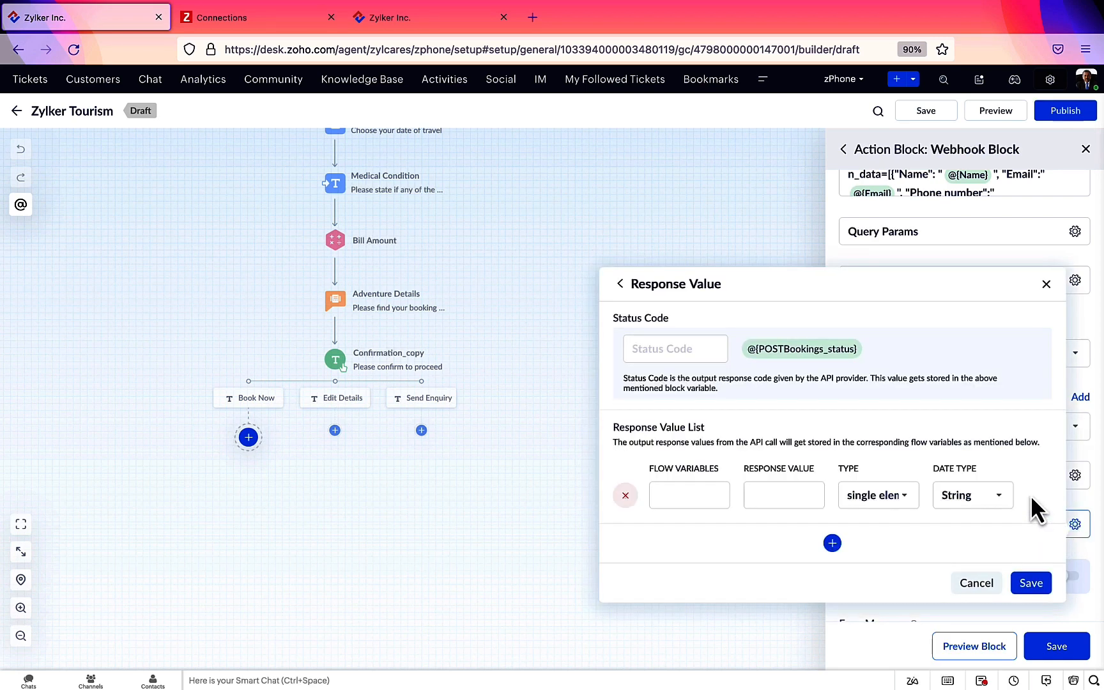
pyautogui.write('200')
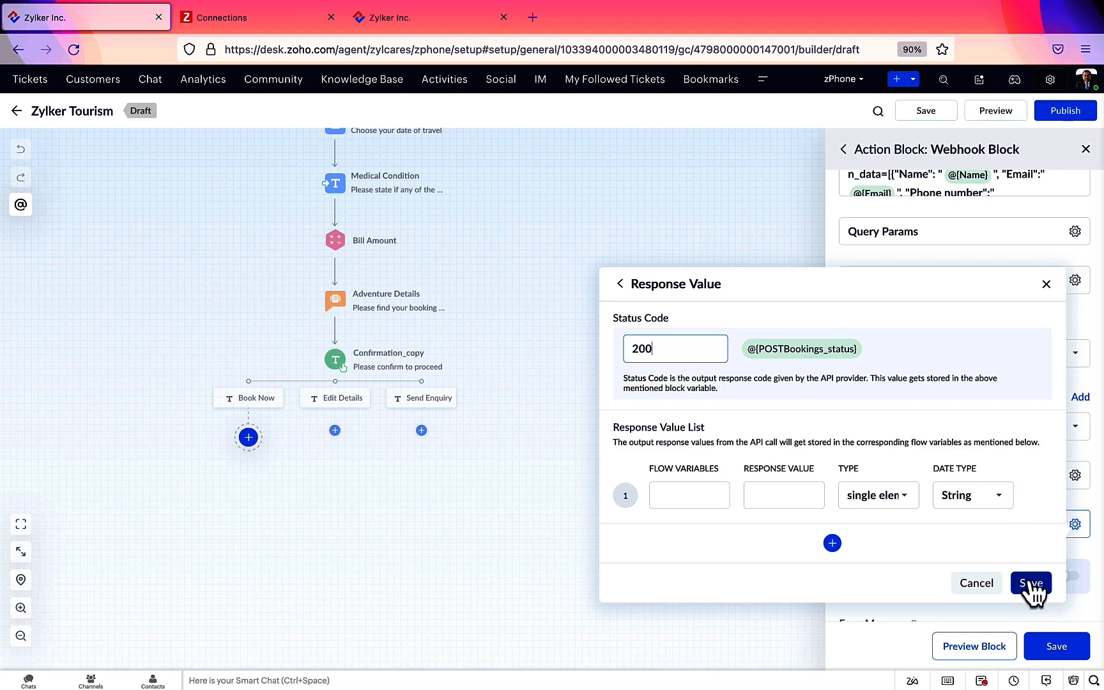
pyautogui.click(1031, 583)
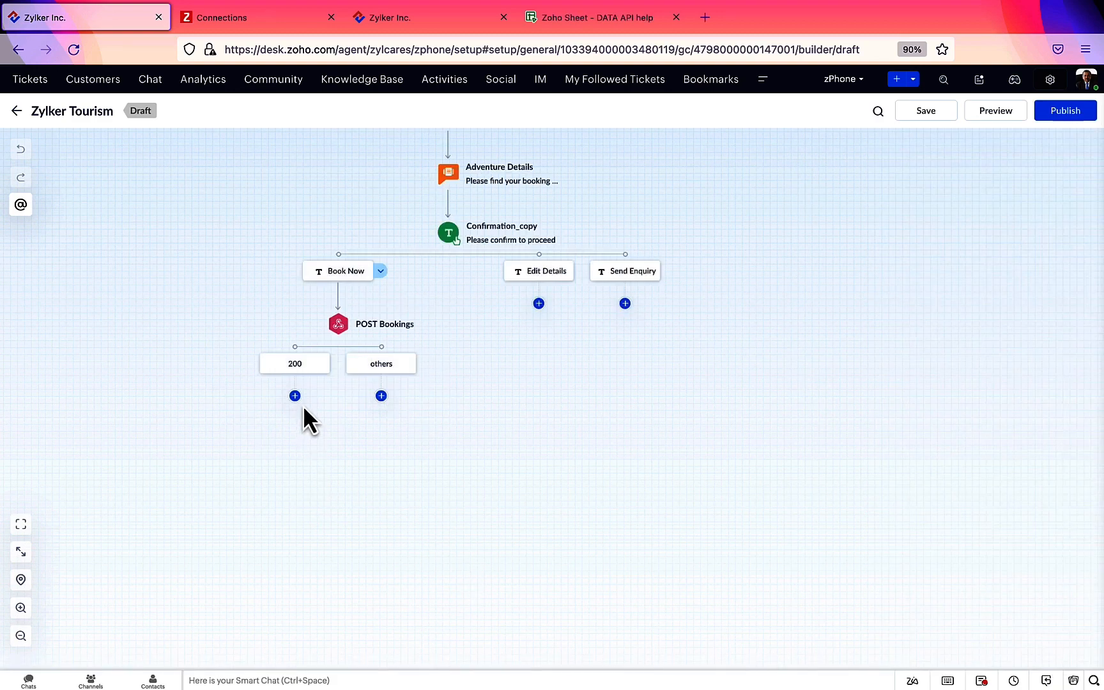
# Add a 'Booking Success' message under 200: 'Hi @{Name}, your booking is successful…'
pyautogui.click(295, 396)
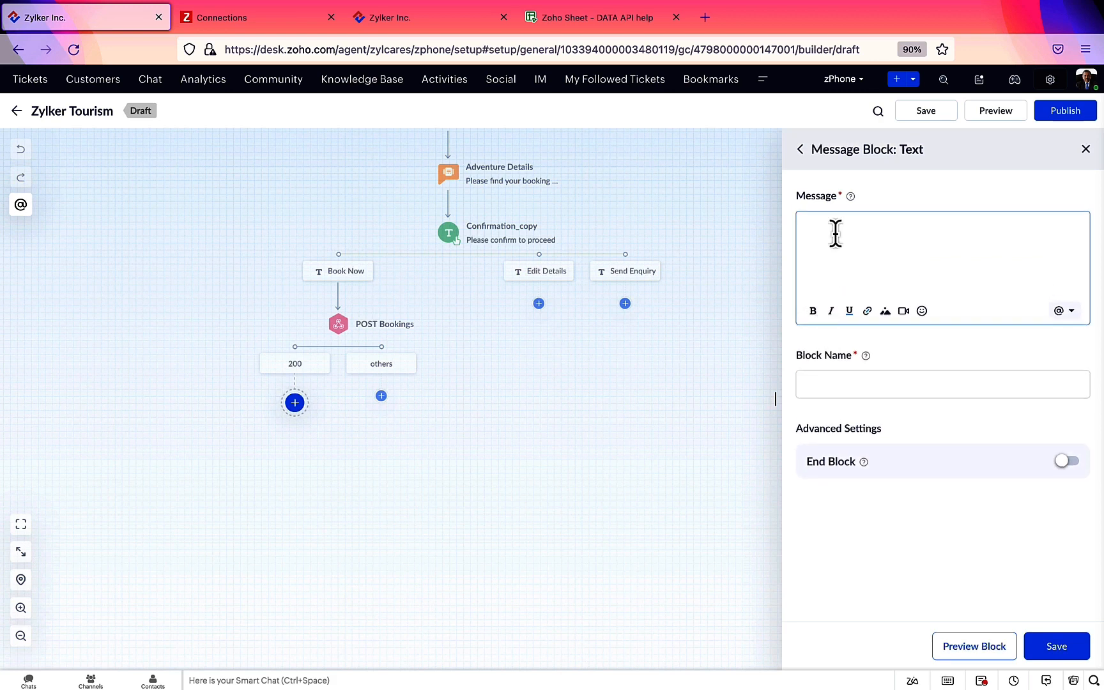
pyautogui.write('Hi @{Name}, your booking is successful. You will receive an')
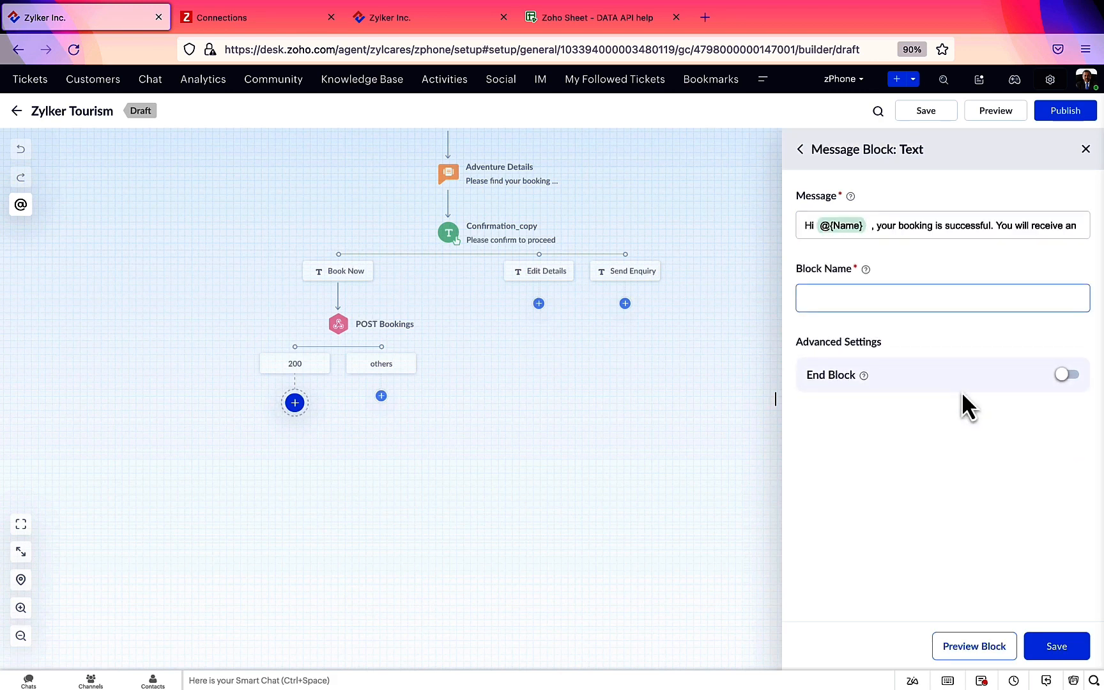
pyautogui.write('Booking Suc')
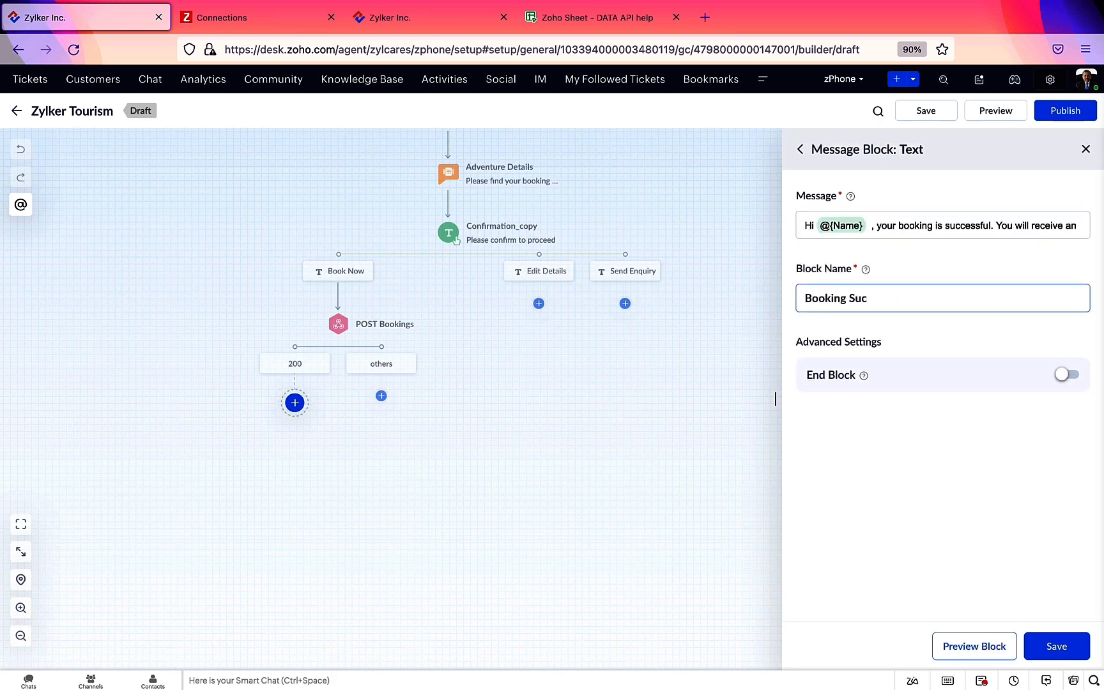
pyautogui.write('cess')
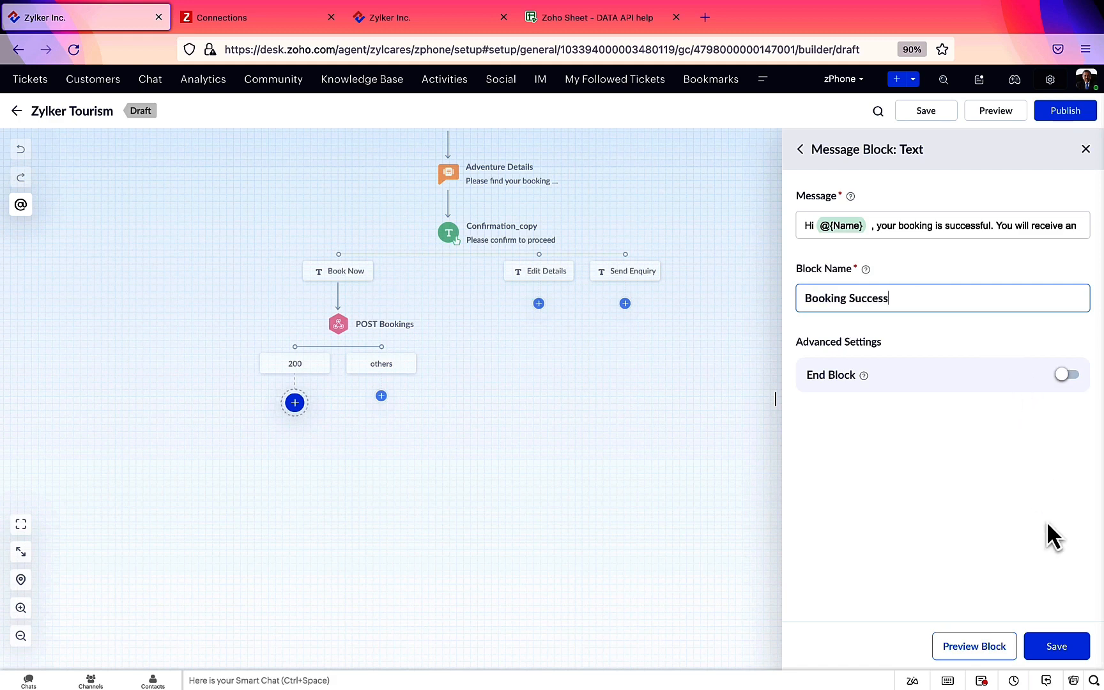
pyautogui.click(1055, 647)
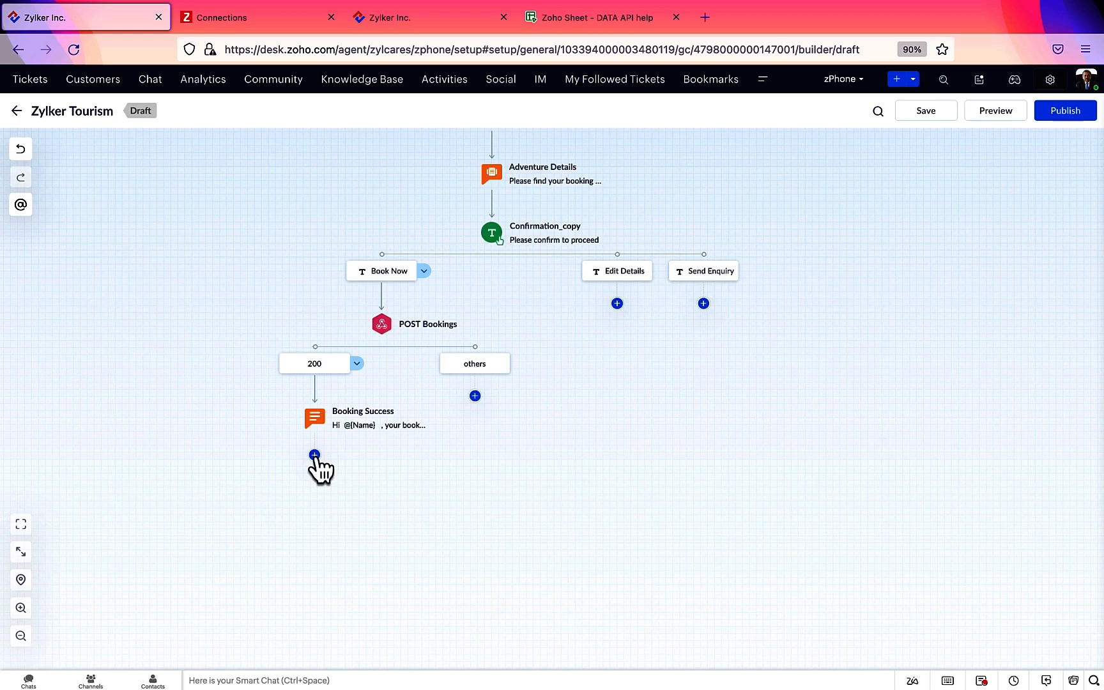
# Add a 'Jump to adventure' block after Booking Success that jumps back to Adventures
pyautogui.click(314, 454)
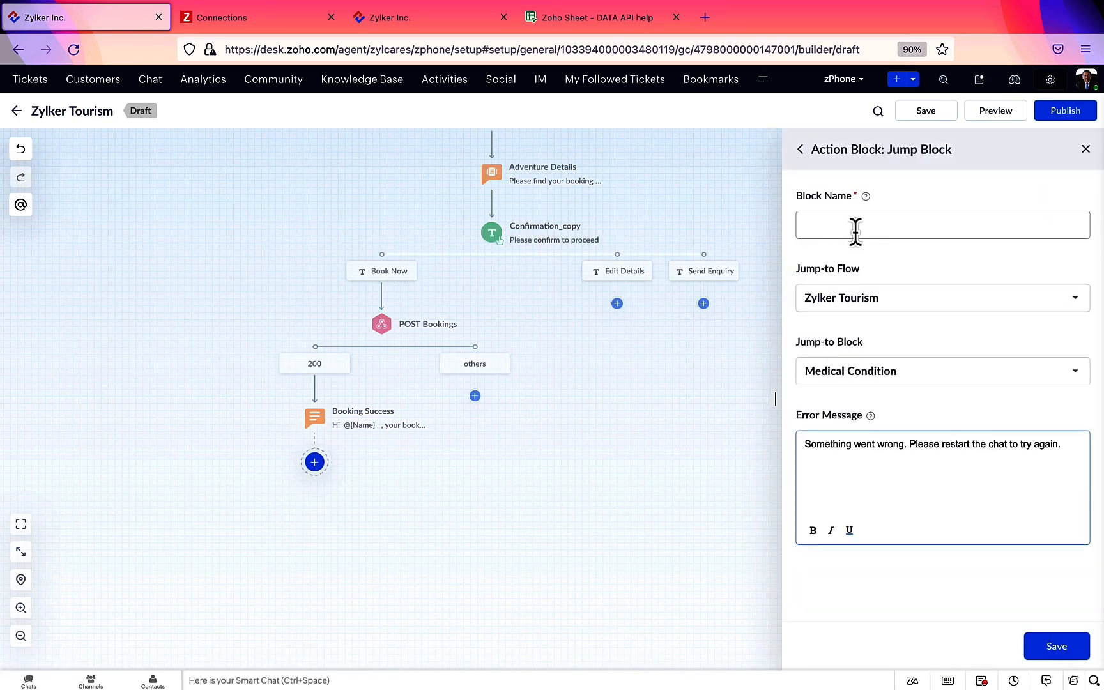
pyautogui.click(940, 298)
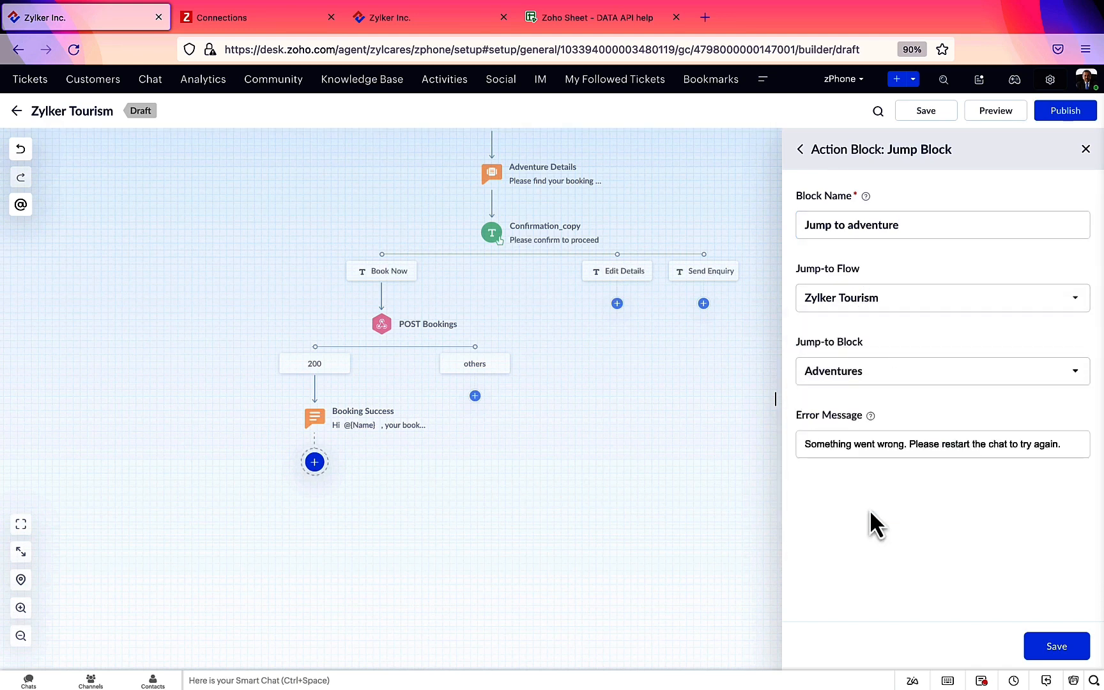
pyautogui.click(1055, 646)
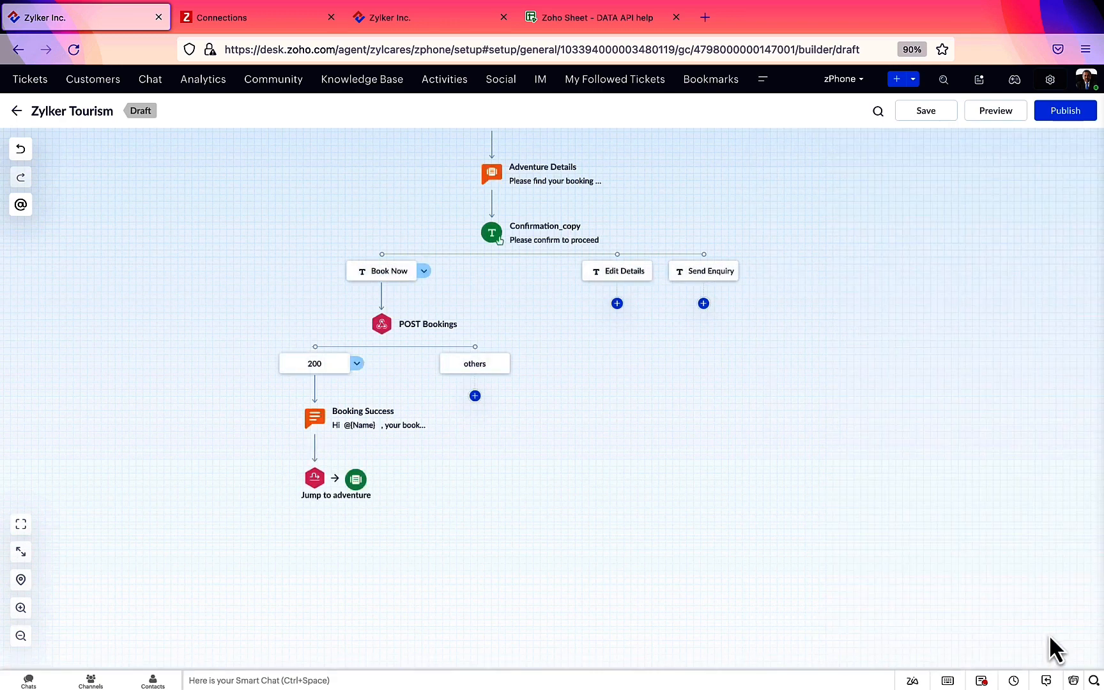
pyautogui.click(996, 111)
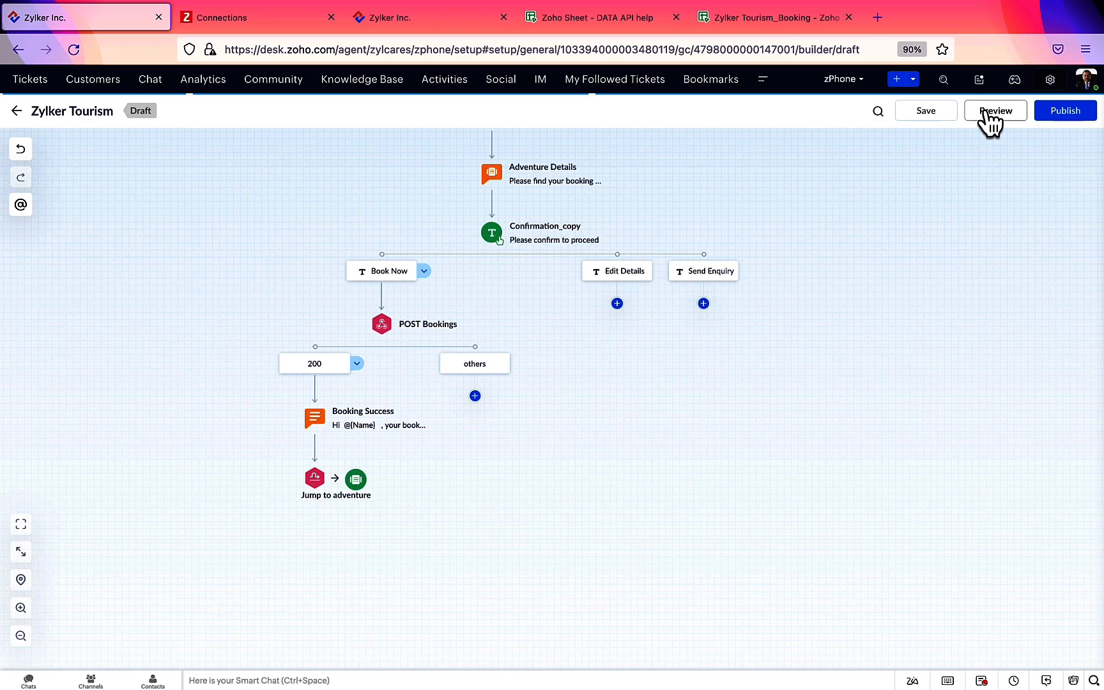
pyautogui.click(996, 111)
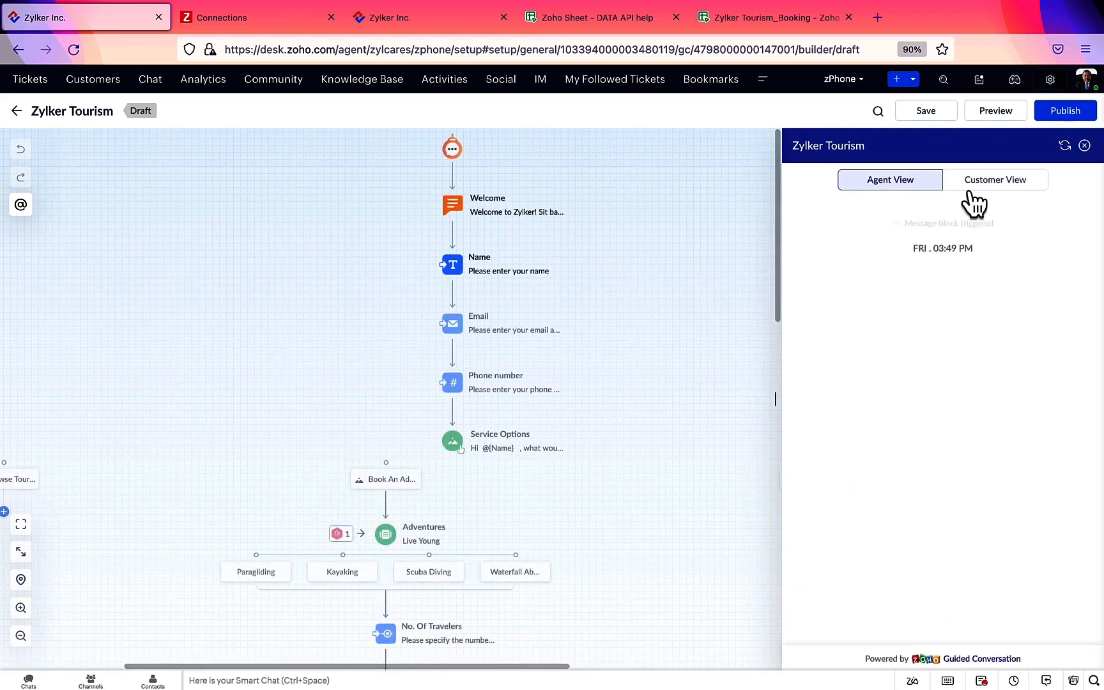
pyautogui.click(995, 179)
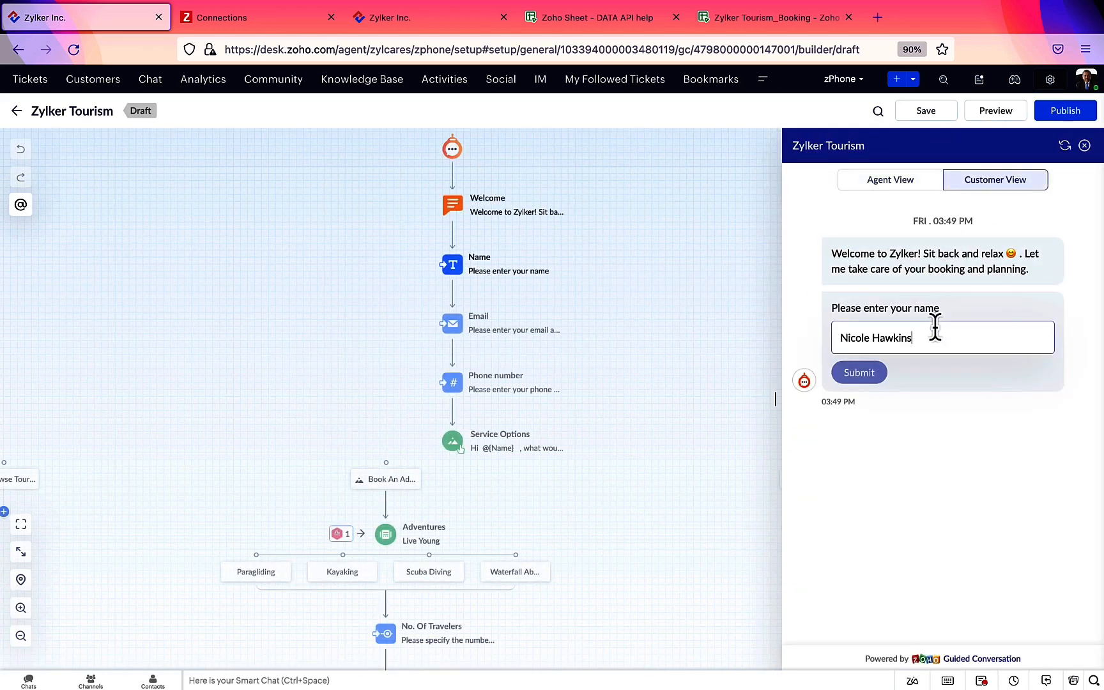
pyautogui.click(858, 372)
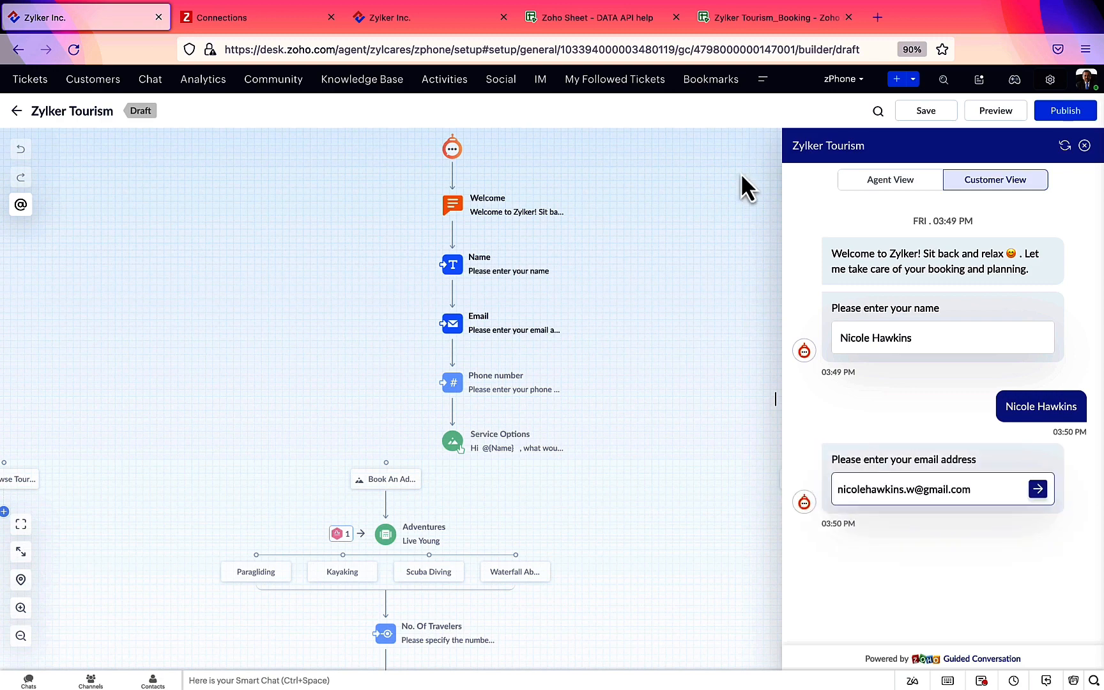
pyautogui.click(1037, 490)
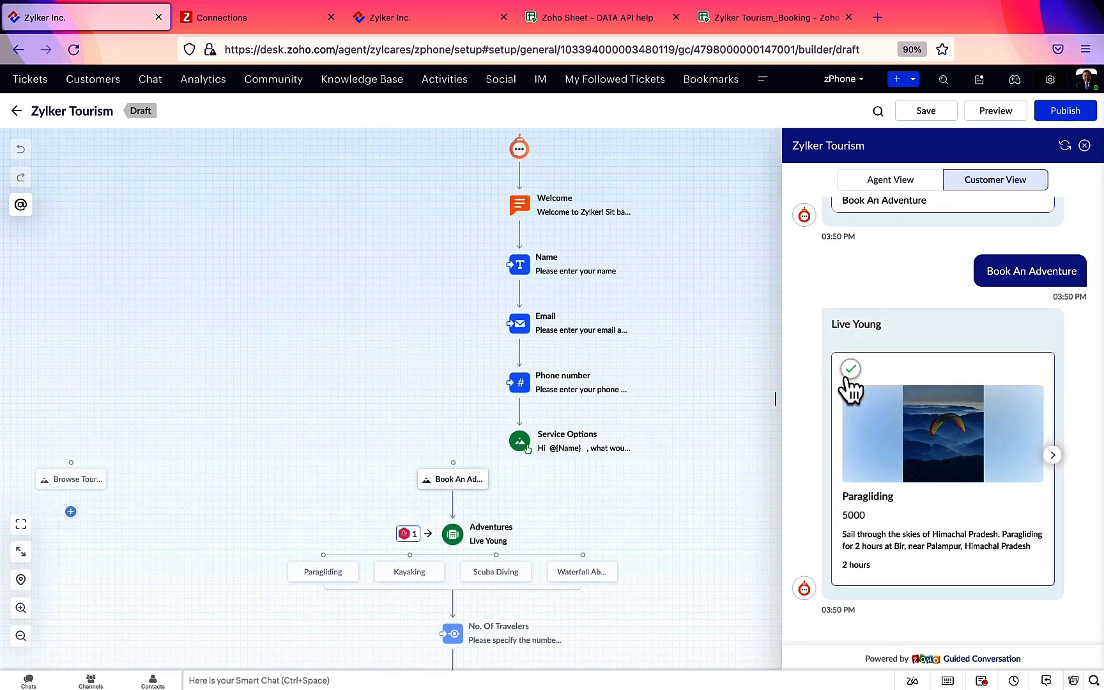
pyautogui.click(850, 368)
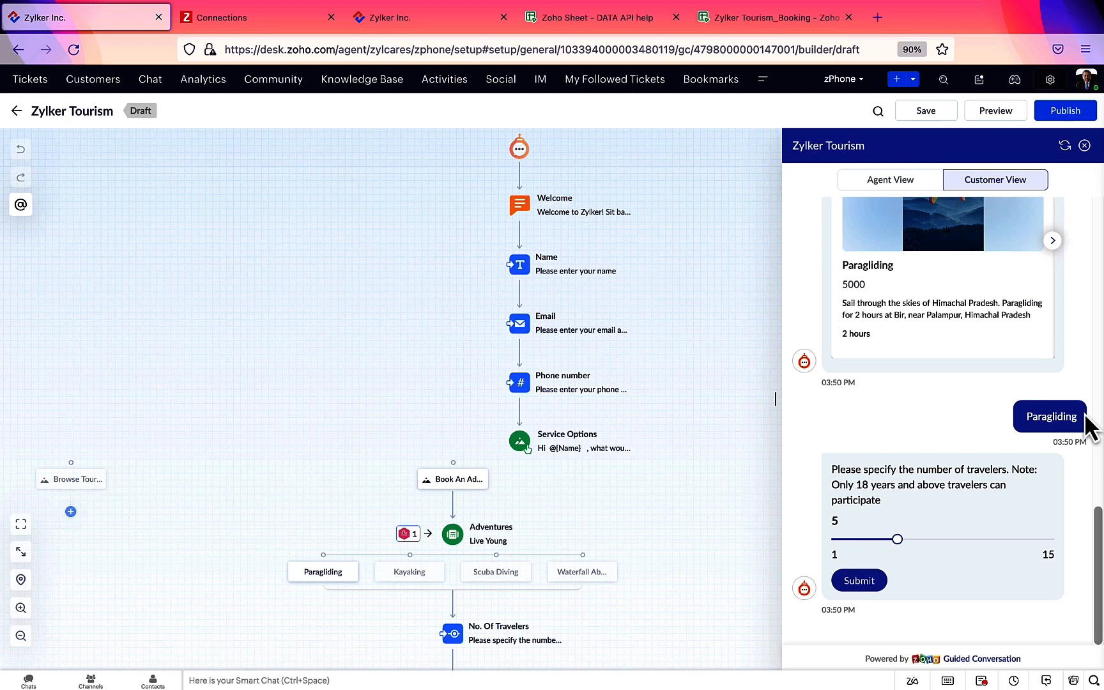
pyautogui.moveTo(898, 539); pyautogui.dragTo(883, 538)
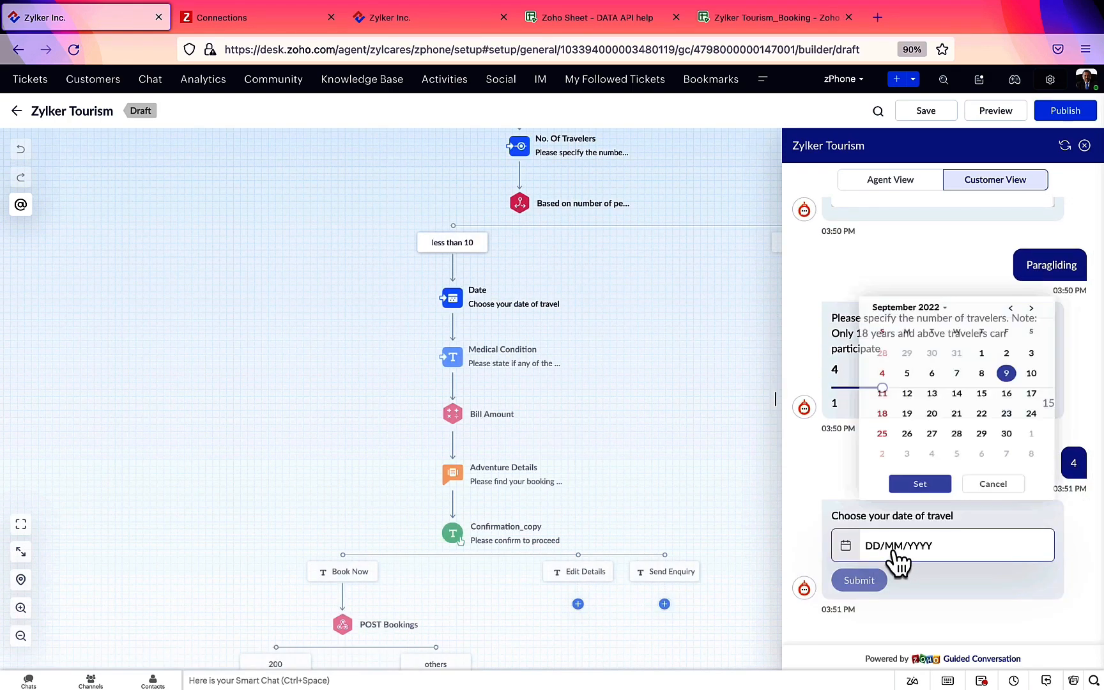
pyautogui.click(918, 483)
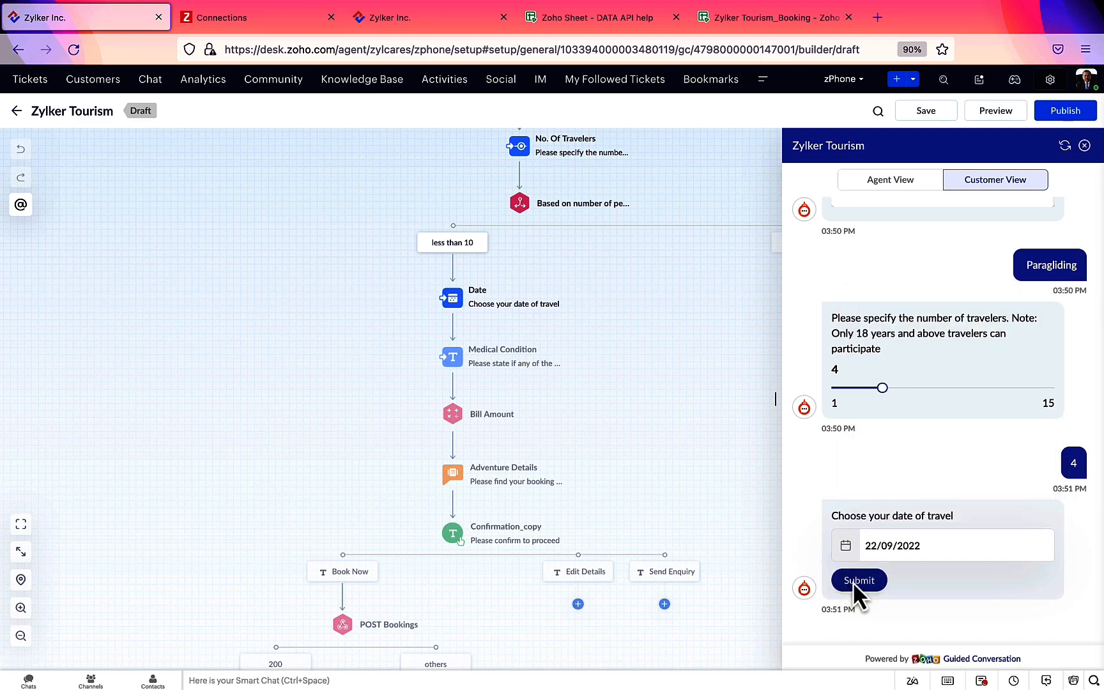
pyautogui.click(858, 579)
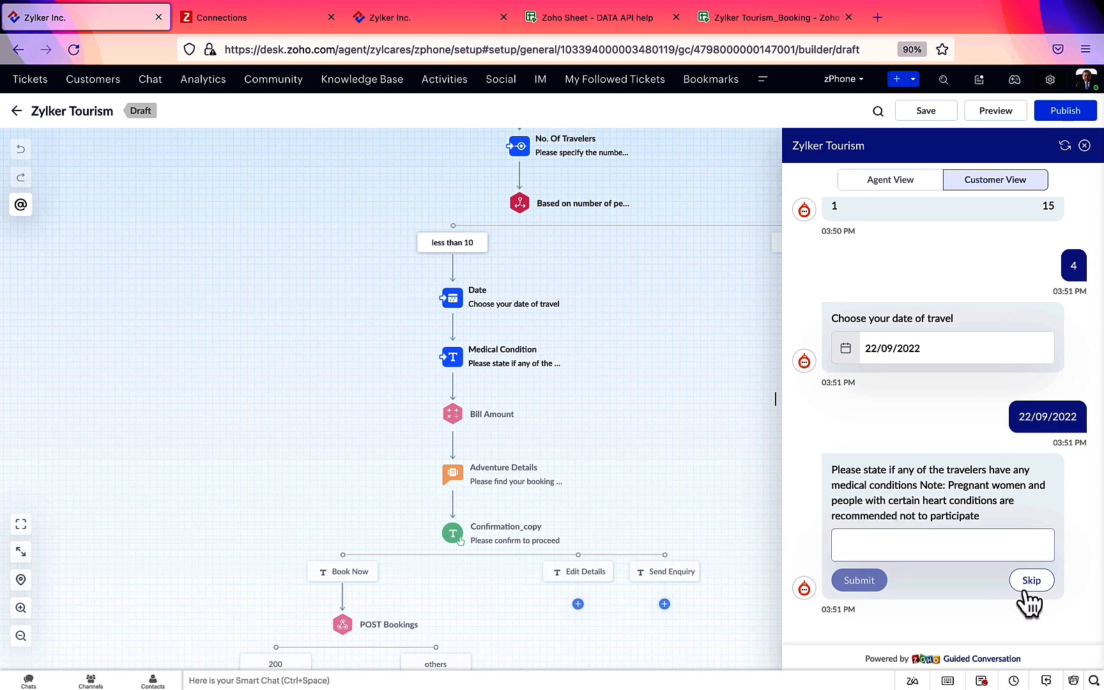
pyautogui.click(1031, 579)
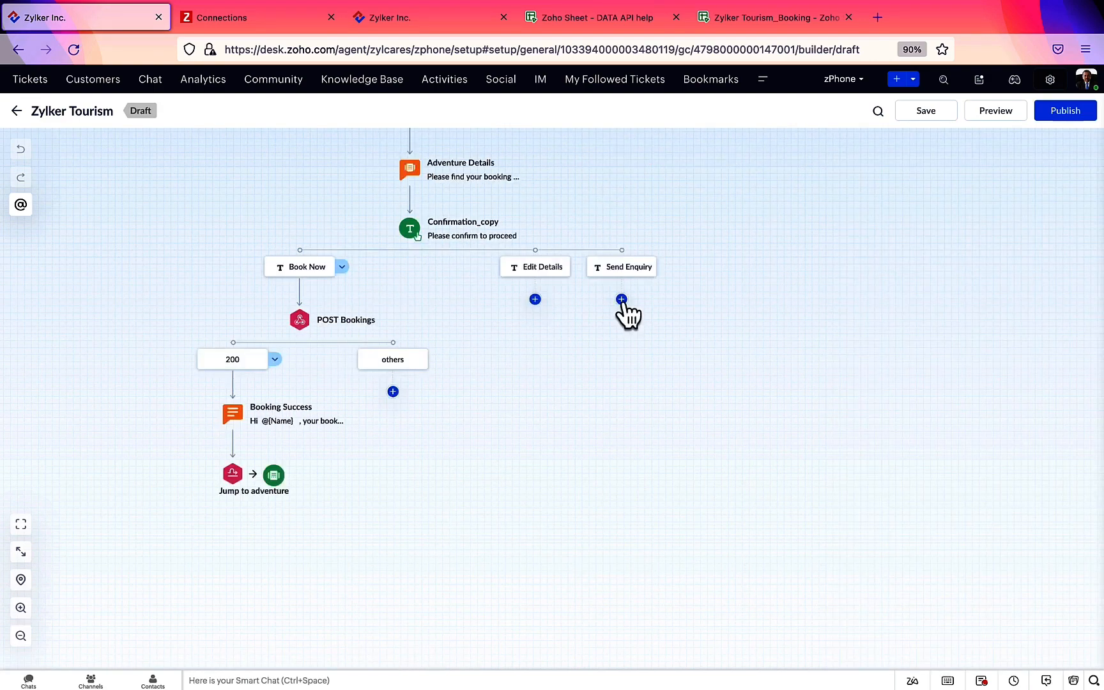
# Add a 'Query' text question under Send Enquiry: 'Please state your enquiry. We will get back to you shortly'
pyautogui.click(621, 299)
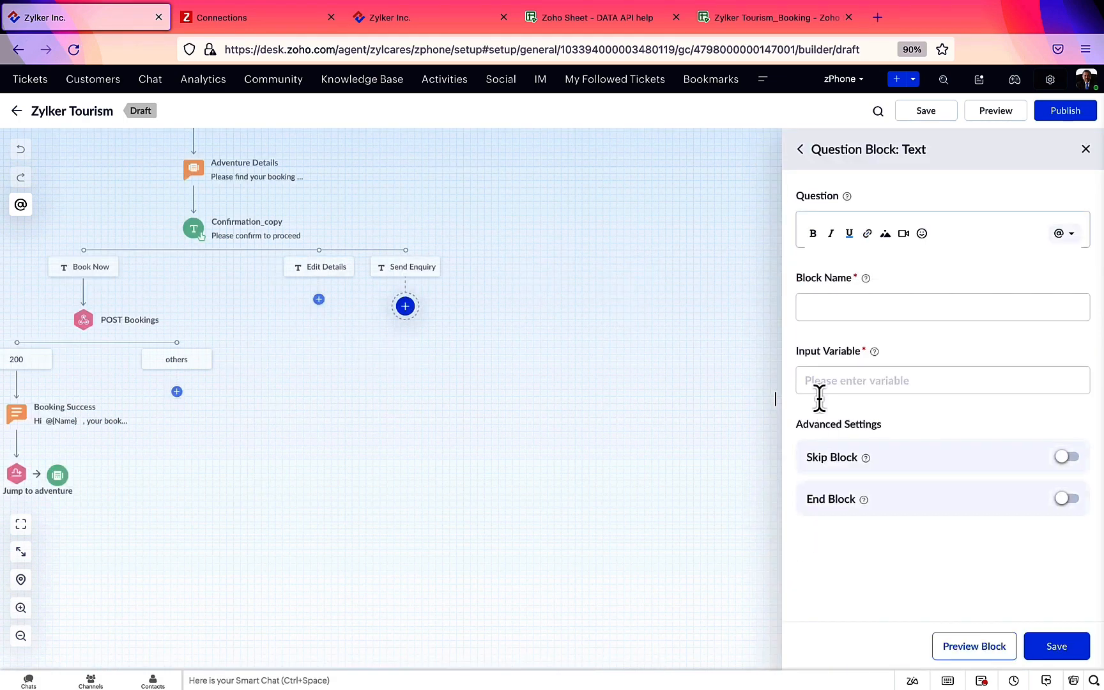
pyautogui.write('Please state your enquiry. We will get back to you shortly')
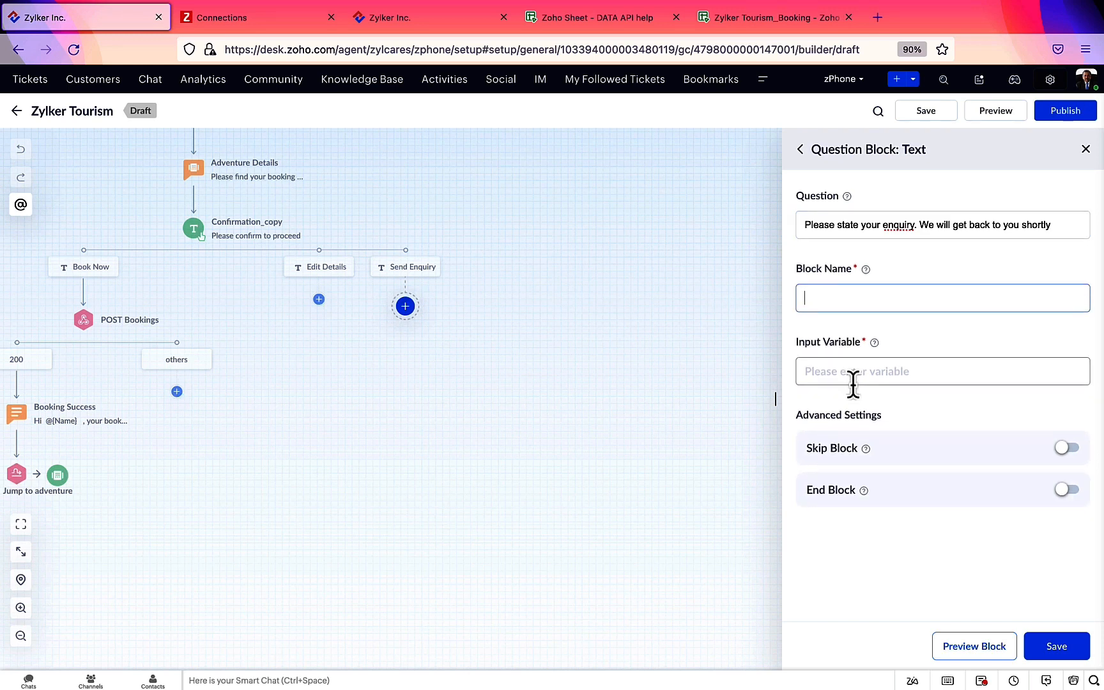
pyautogui.write('Query')
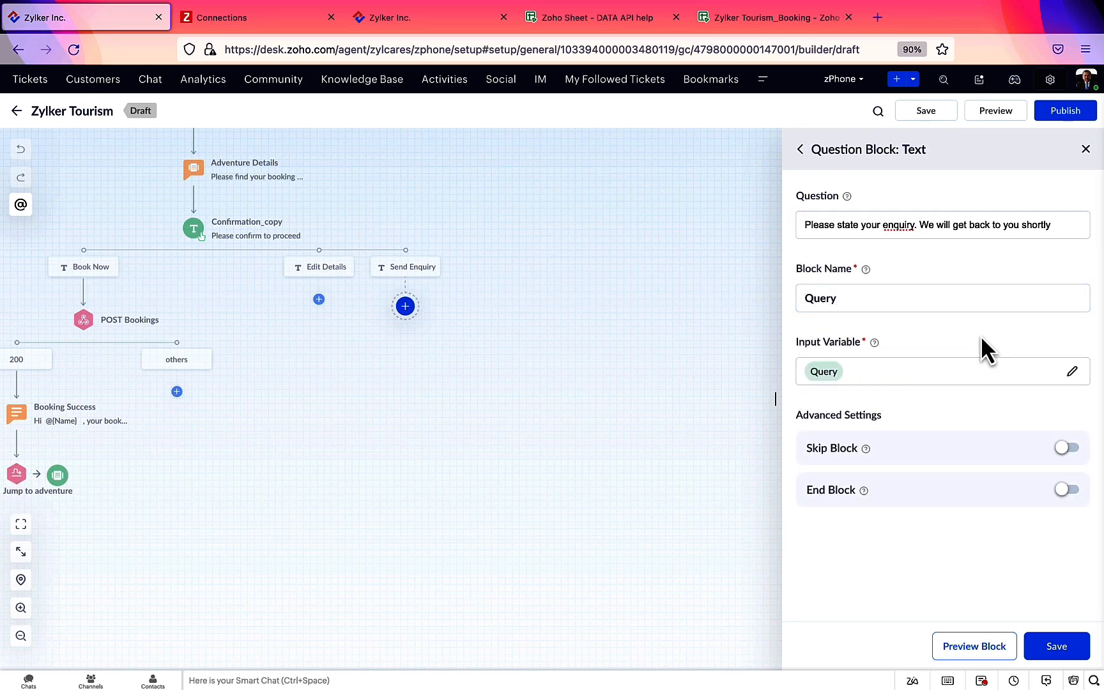
pyautogui.click(1056, 646)
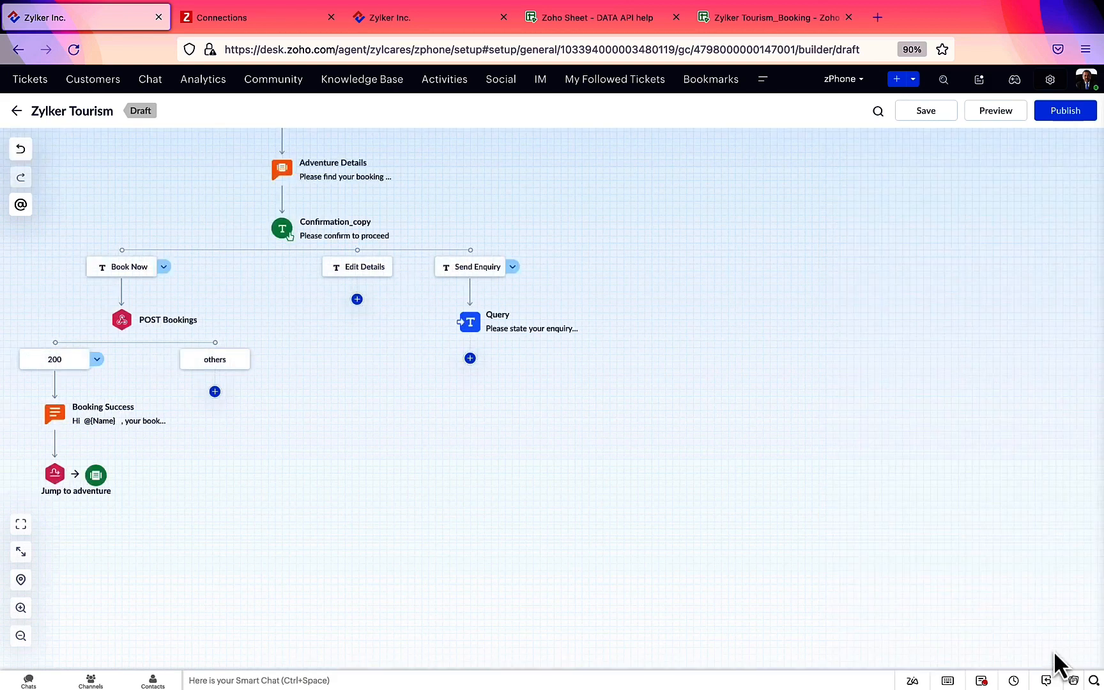
pyautogui.moveTo(816, 524)
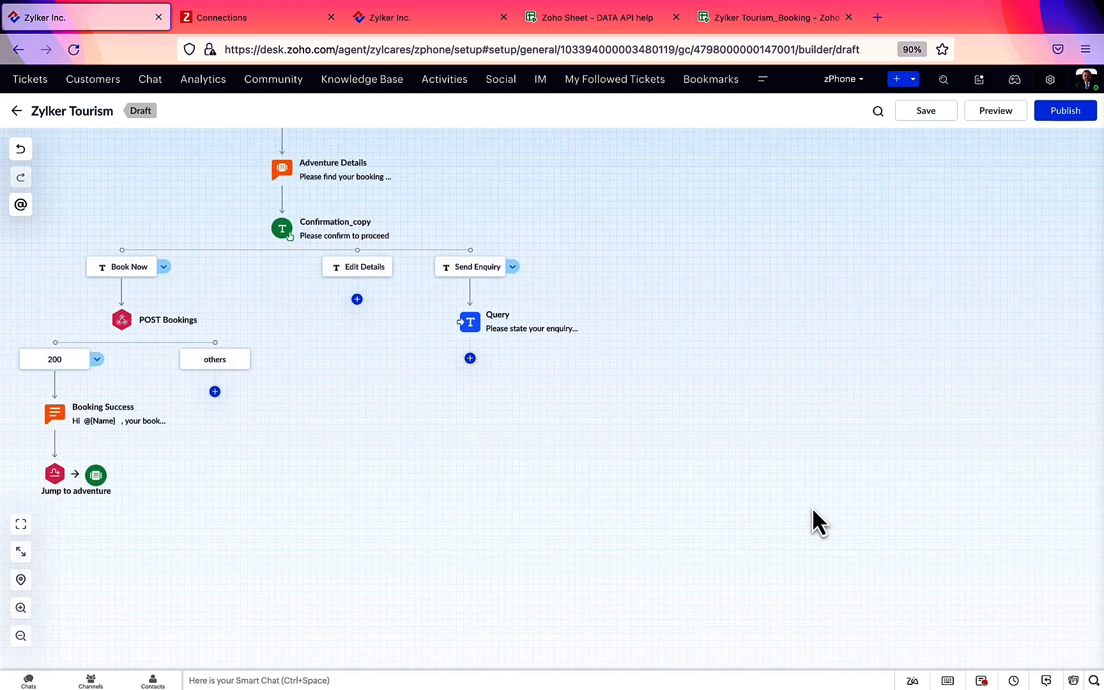
pyautogui.moveTo(469, 358)
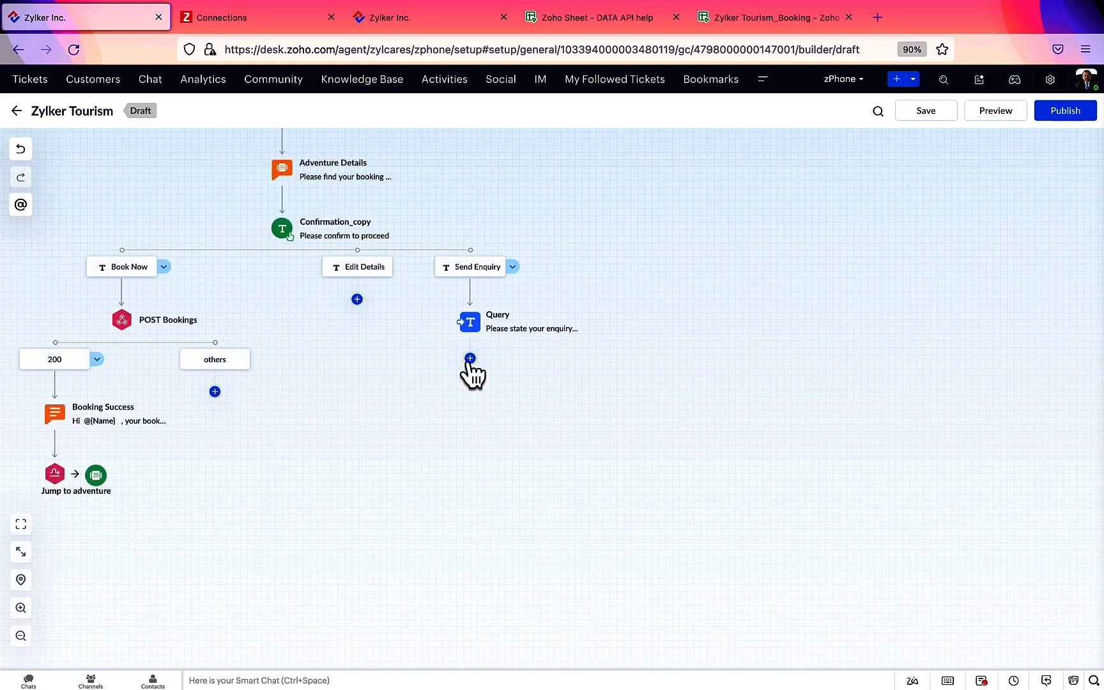
# Add a Create Ticket webhook after Query with a JSON body of departmentId, subject and contact email
pyautogui.click(470, 358)
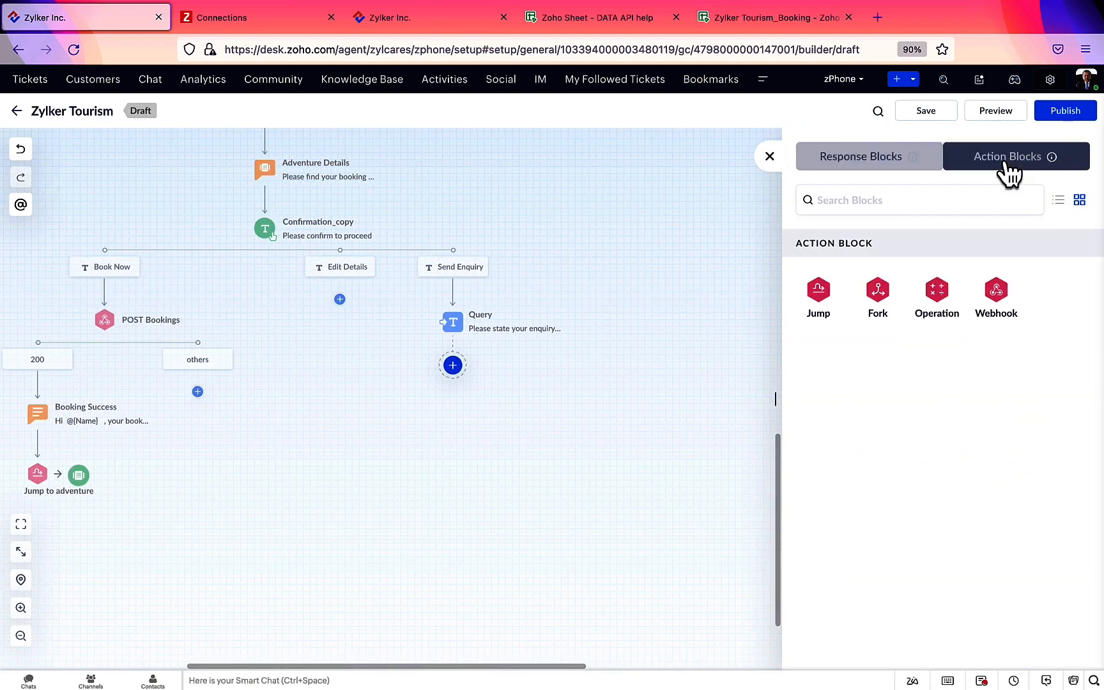
pyautogui.click(995, 296)
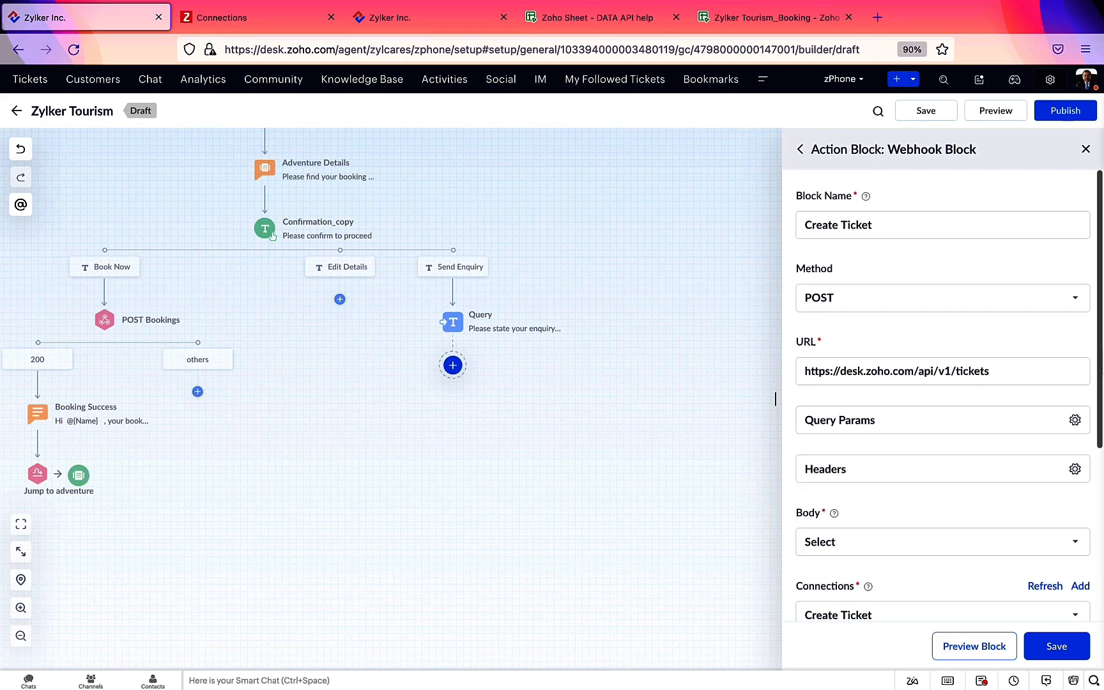
pyautogui.scroll(-3)
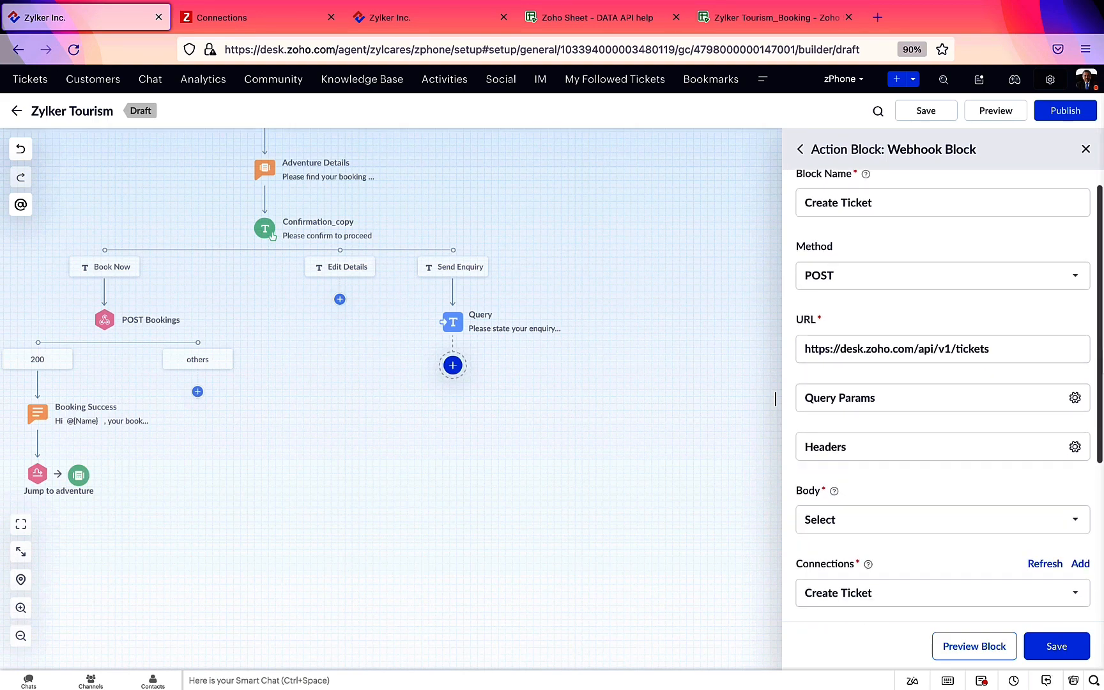
pyautogui.scroll(-3)
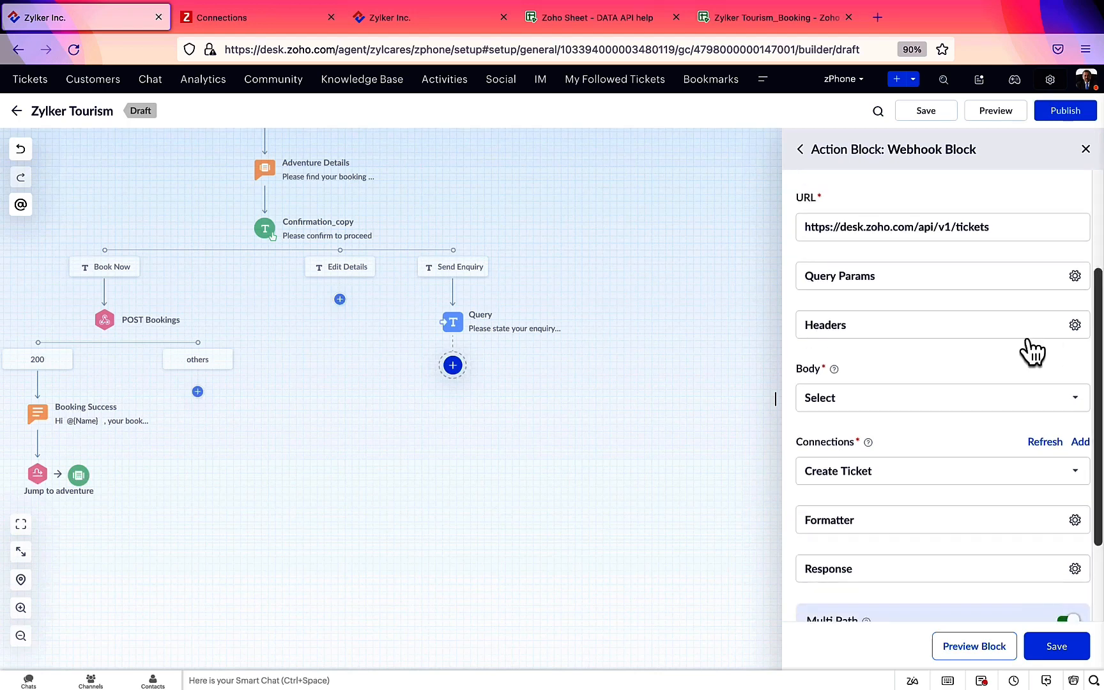
pyautogui.click(940, 398)
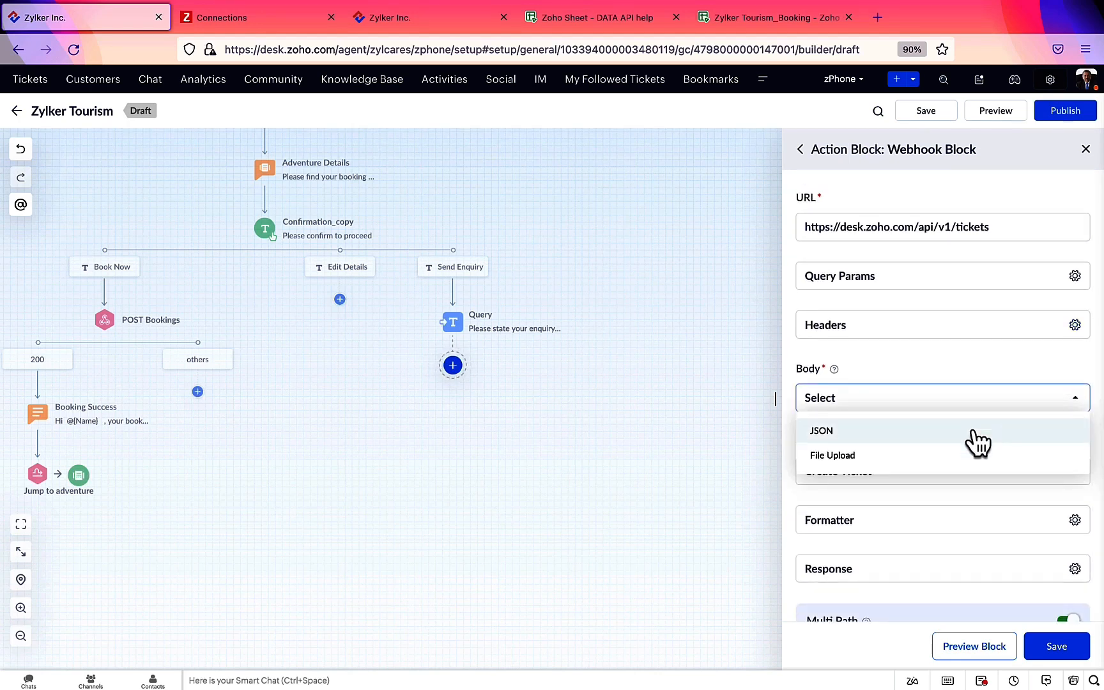
pyautogui.click(821, 430)
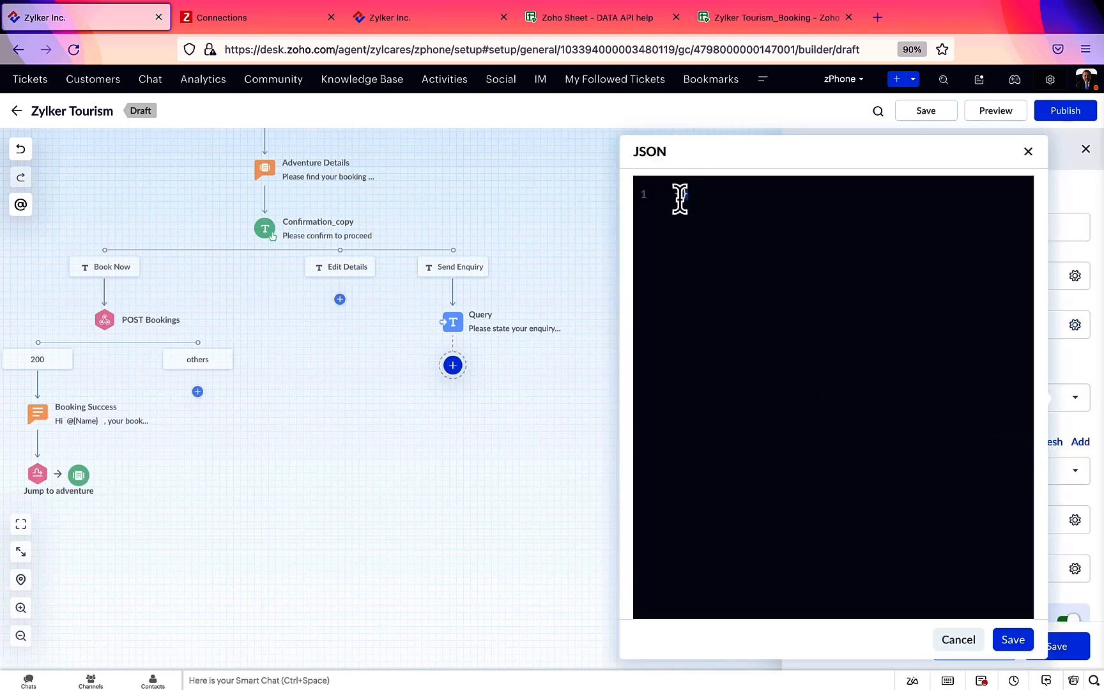
pyautogui.write('{"departmentId": "103394000003480119", "subject": "", "contact": {"email": "@{Email}", "phone": "@{PhoneNumber}"}}')
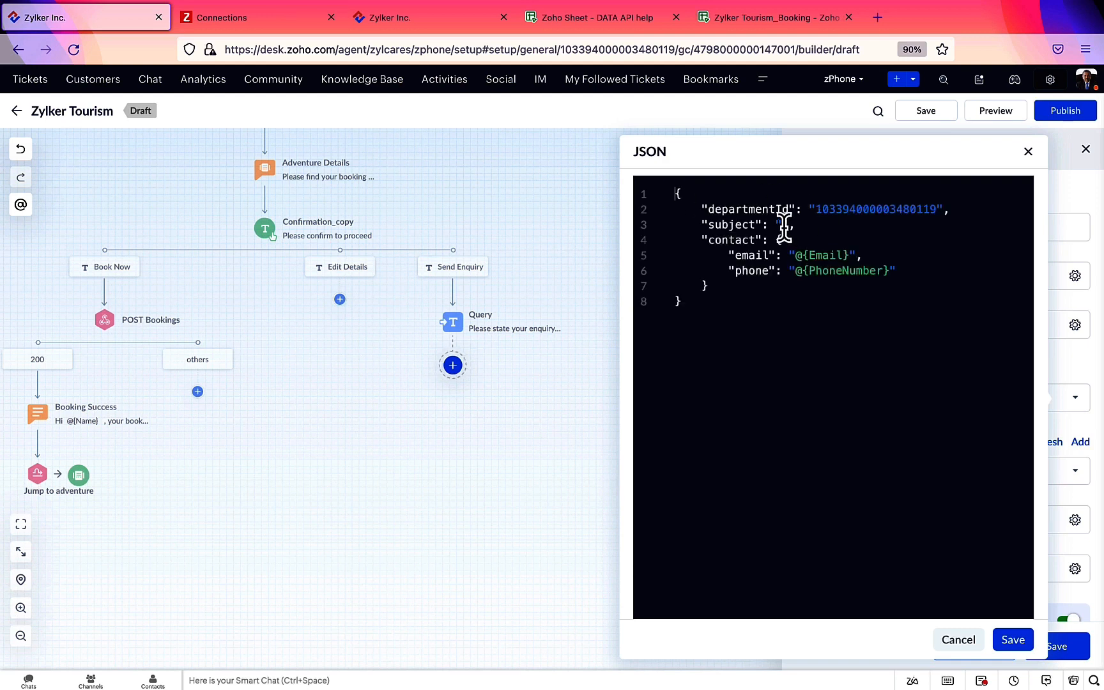
pyautogui.click(782, 223)
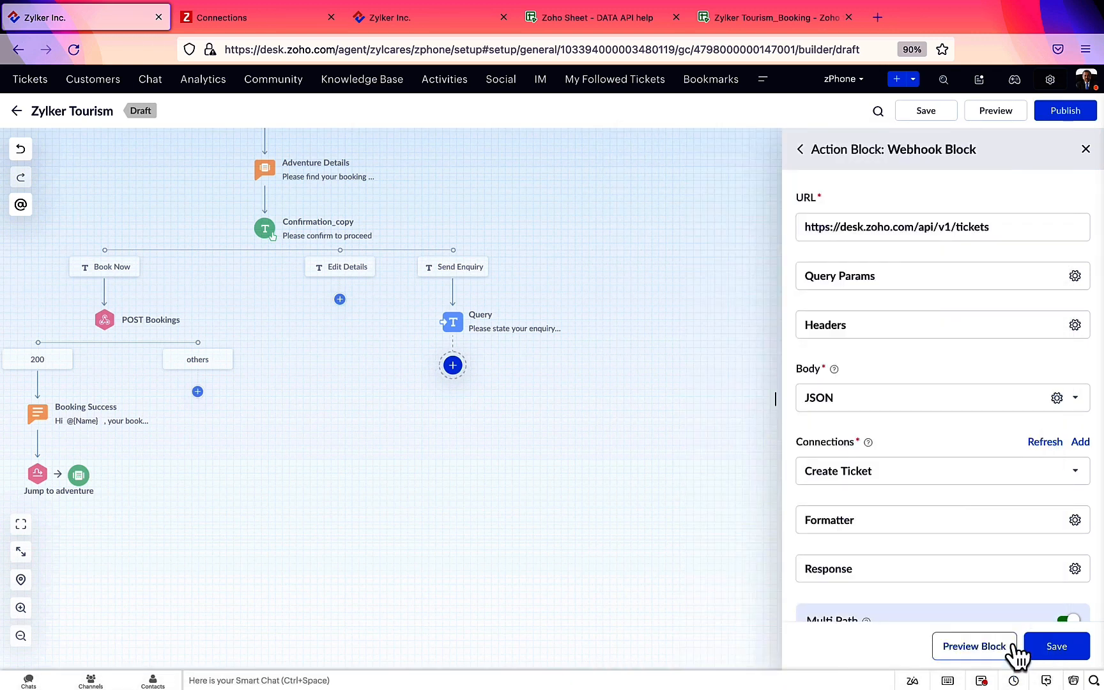
pyautogui.click(1056, 646)
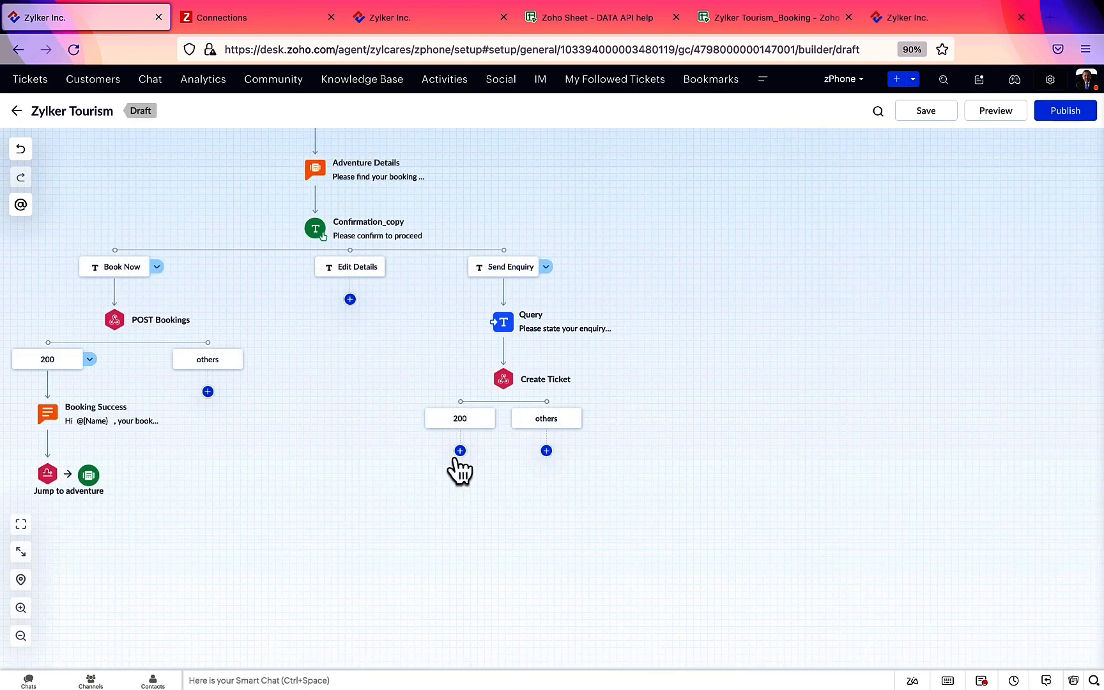
pyautogui.click(460, 450)
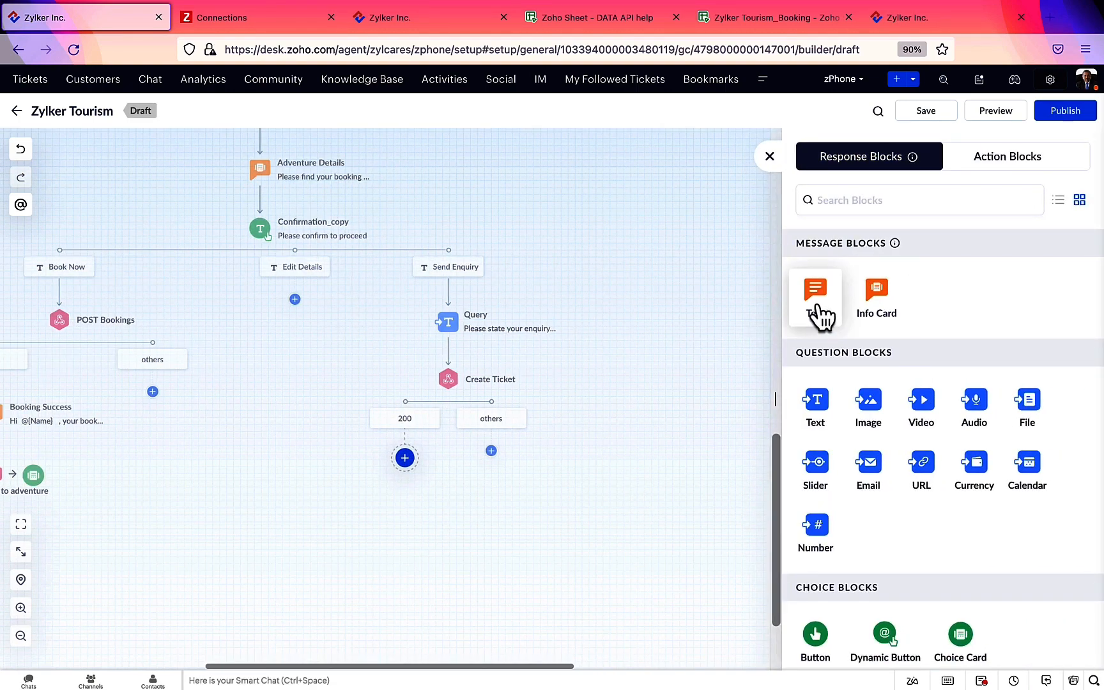
pyautogui.click(814, 289)
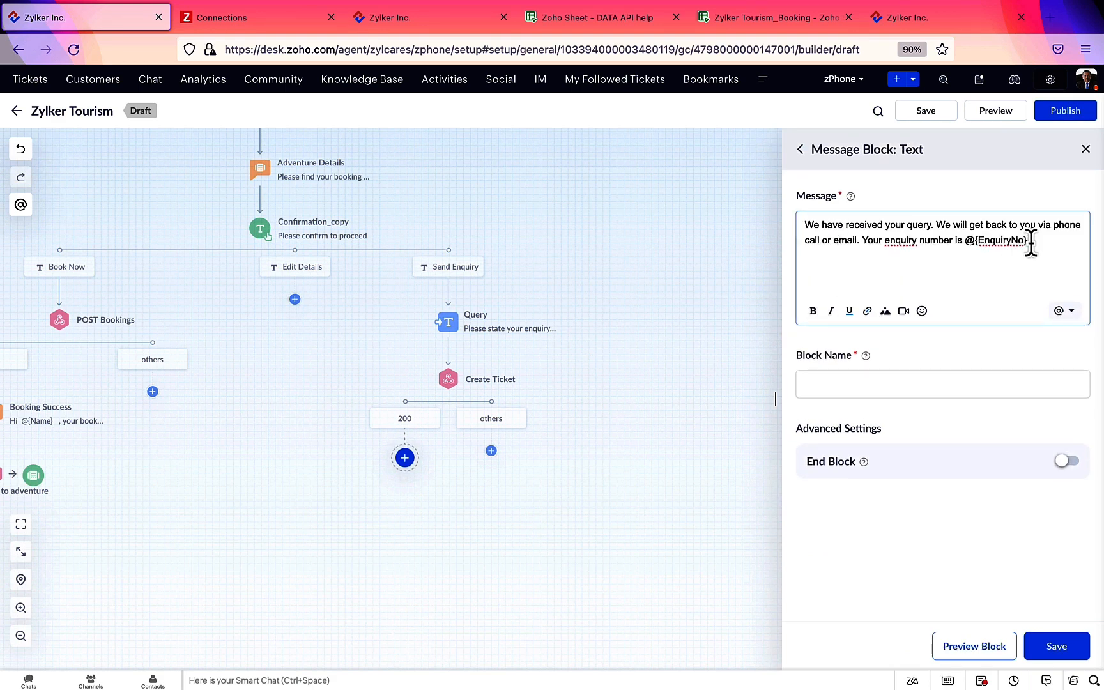
pyautogui.press('Backspace')
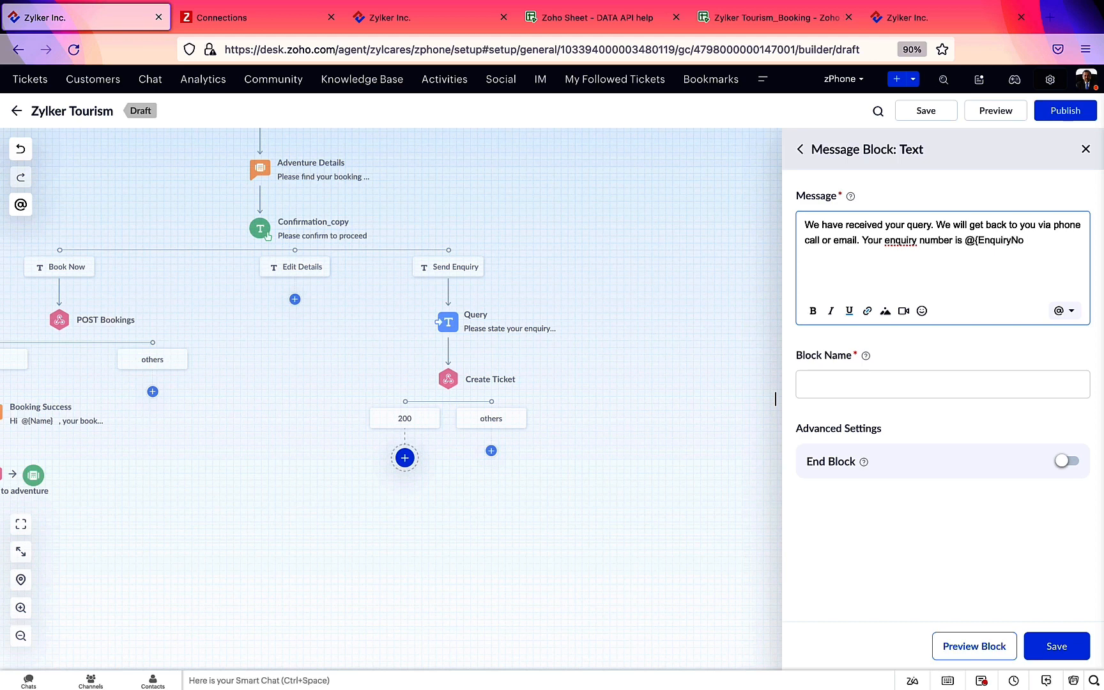
pyautogui.press('Backspace')
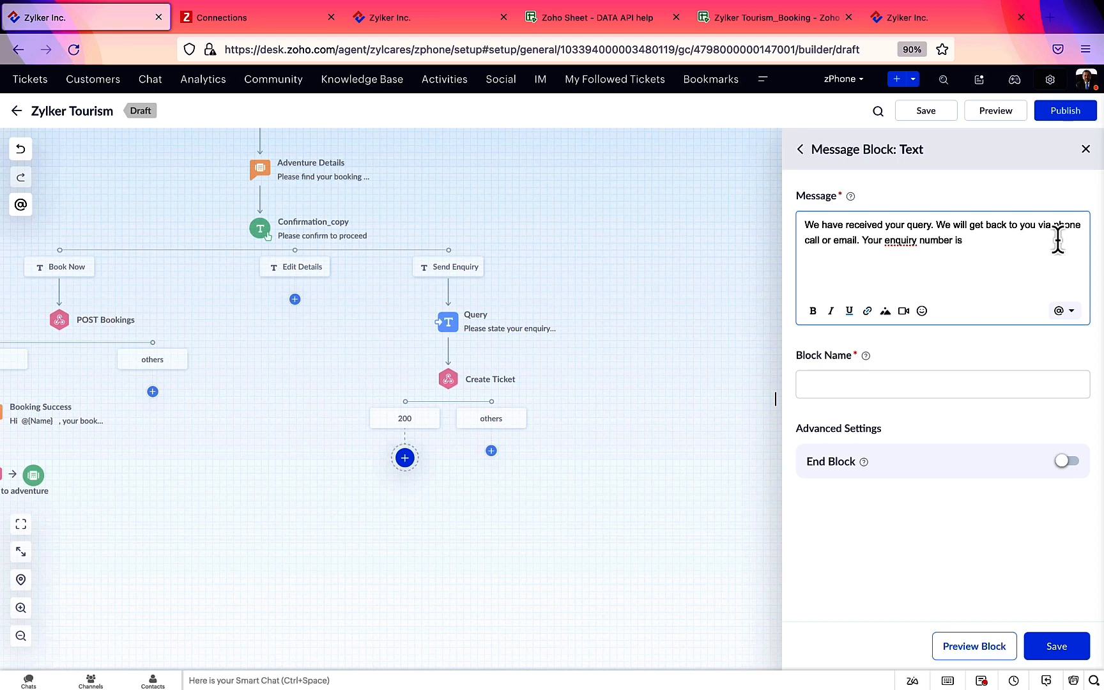
pyautogui.click(1060, 310)
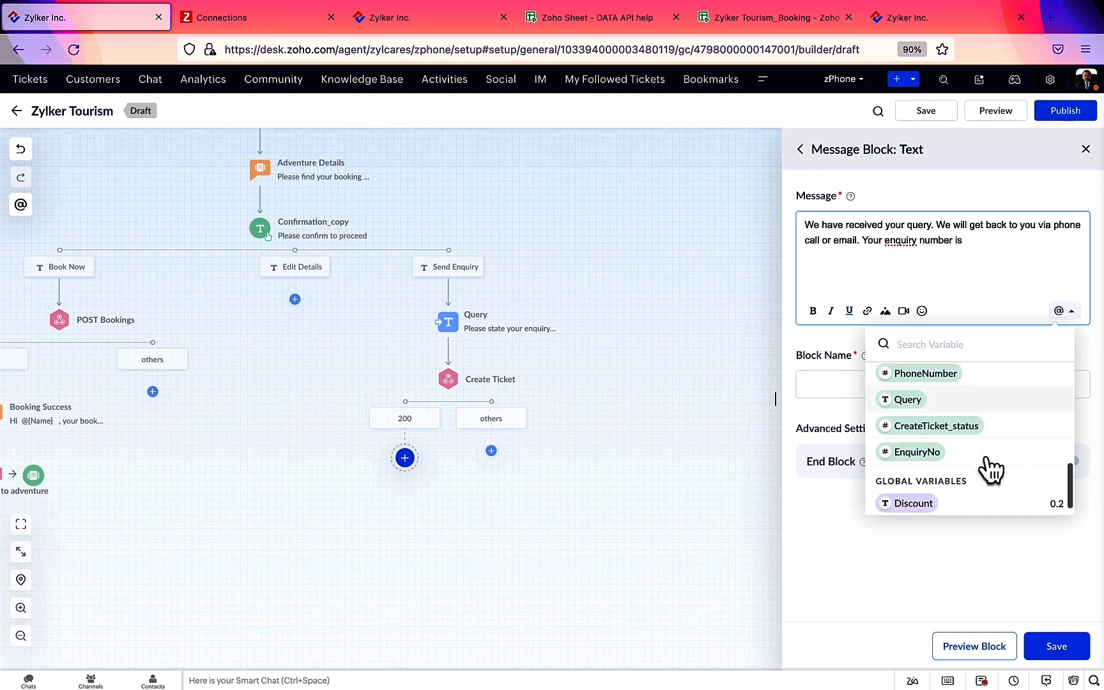
pyautogui.click(915, 452)
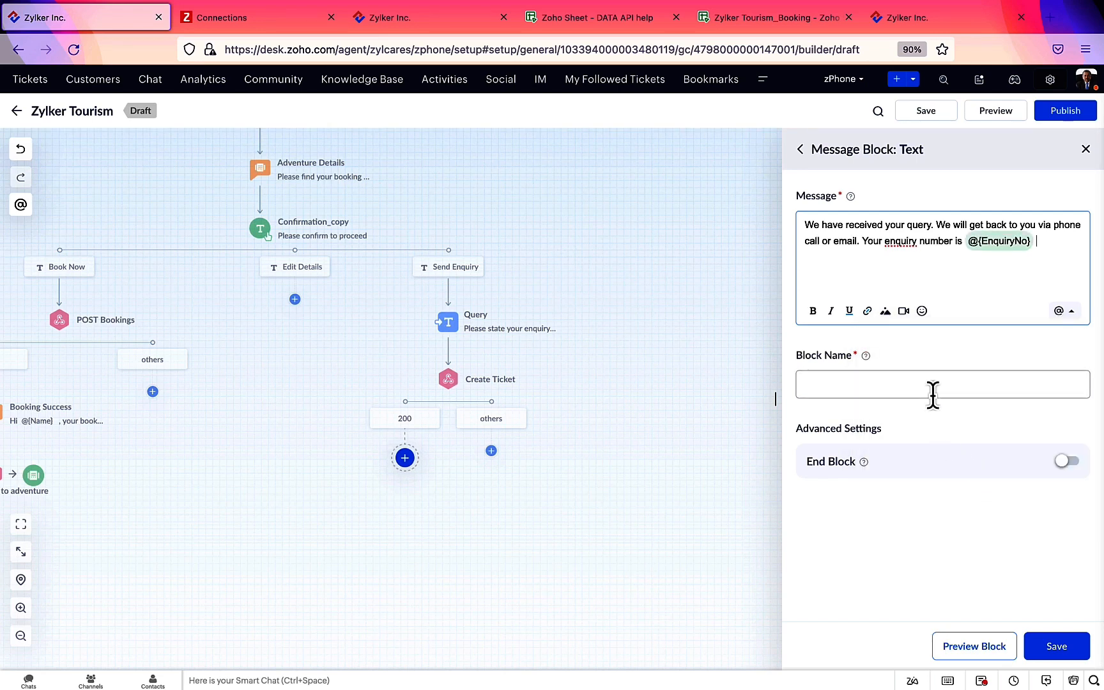
pyautogui.write('S')
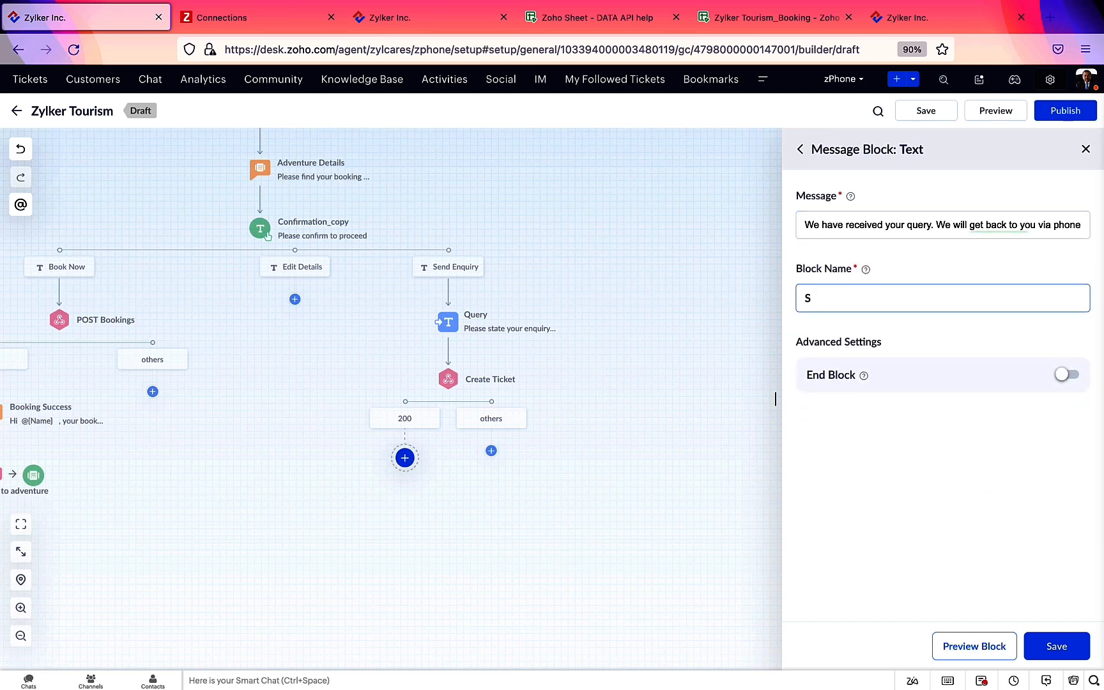
pyautogui.write('uccess')
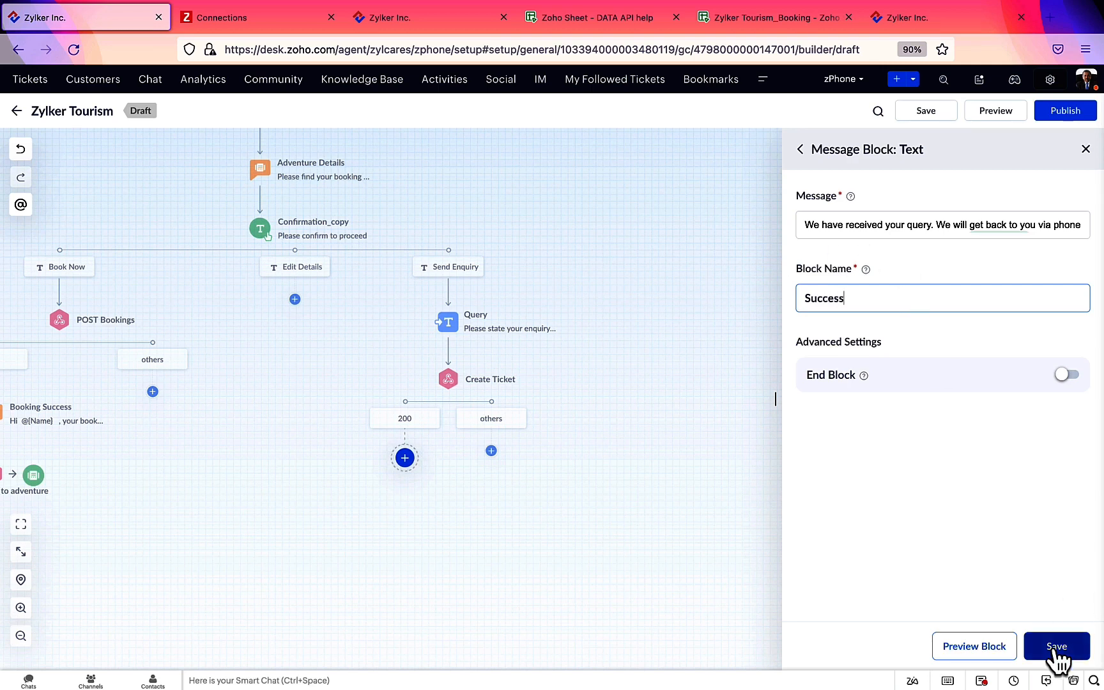
pyautogui.click(1056, 647)
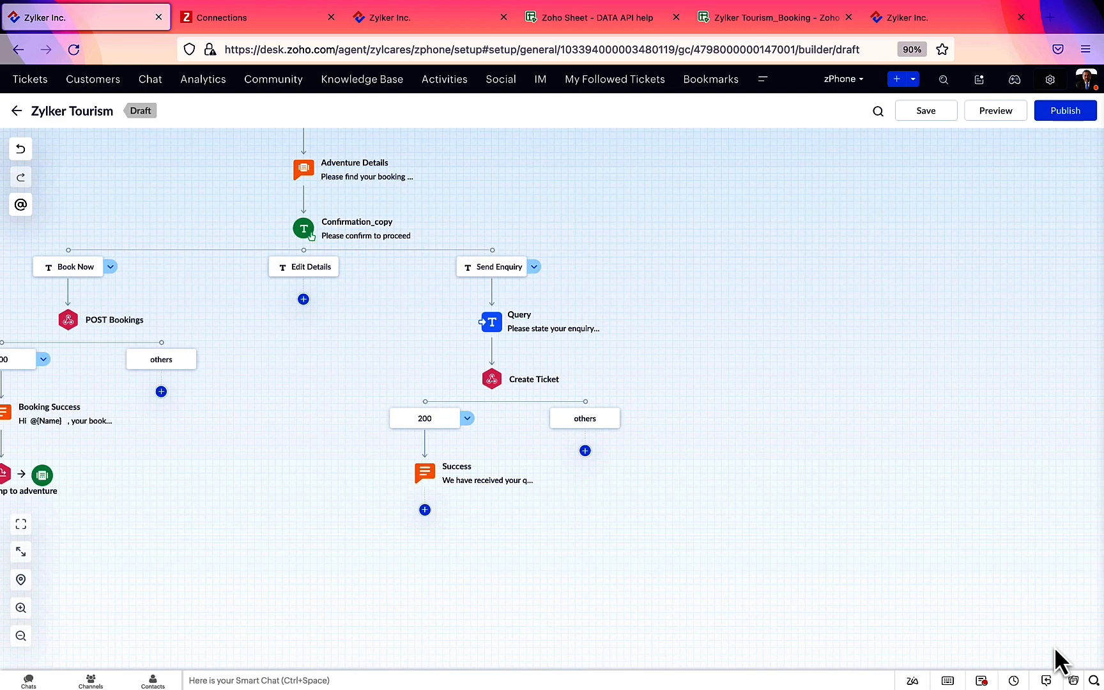
pyautogui.moveTo(972, 258)
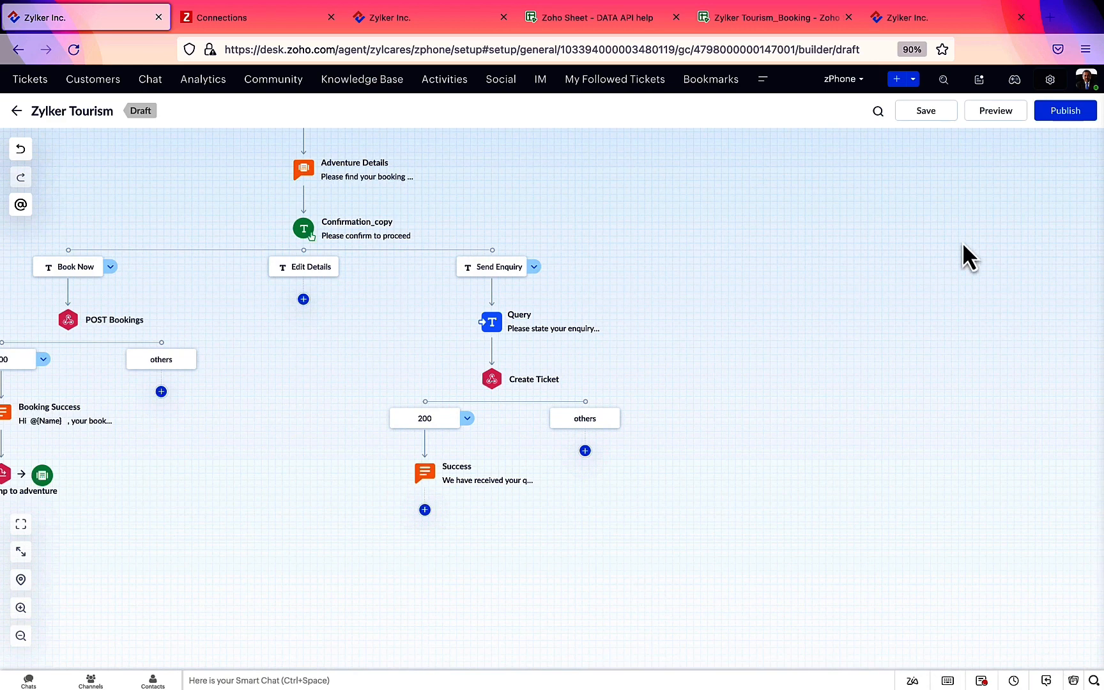
pyautogui.moveTo(995, 111)
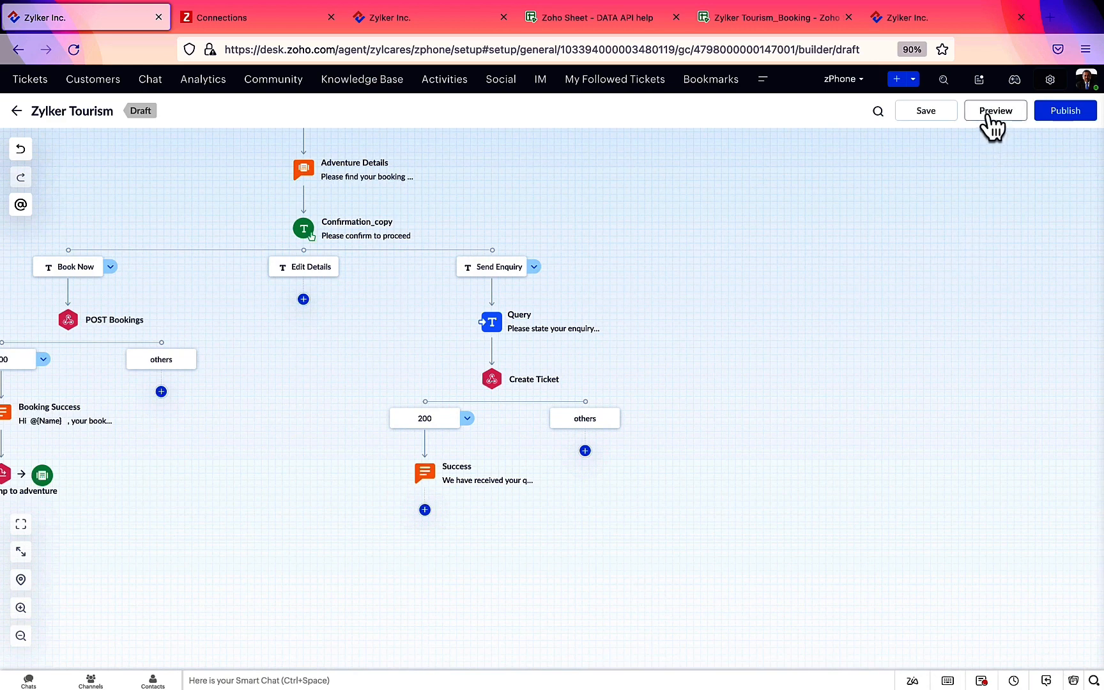
# Preview the bot and answer the Send Enquiry question to test ticket creation
pyautogui.click(995, 111)
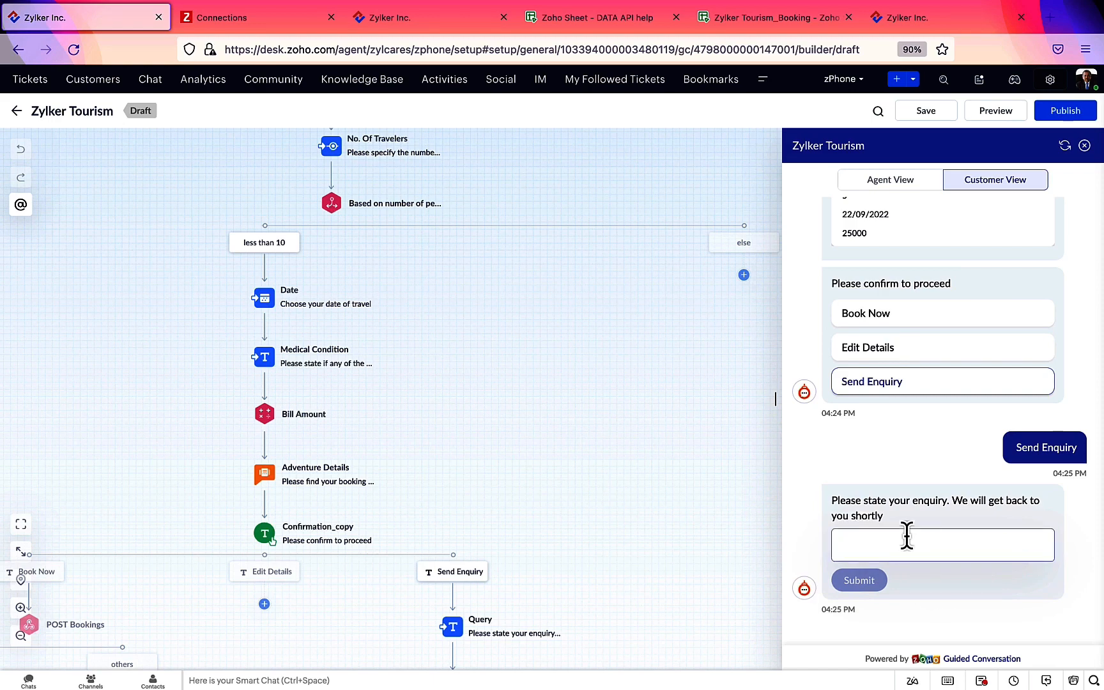
pyautogui.click(858, 581)
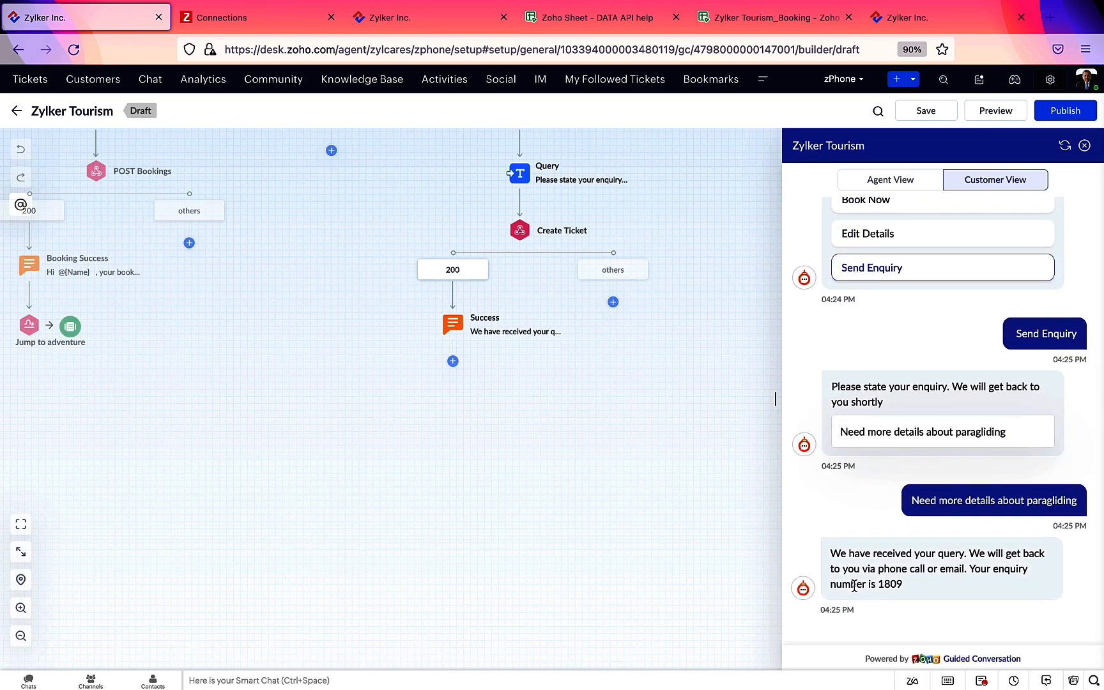
pyautogui.moveTo(906, 610)
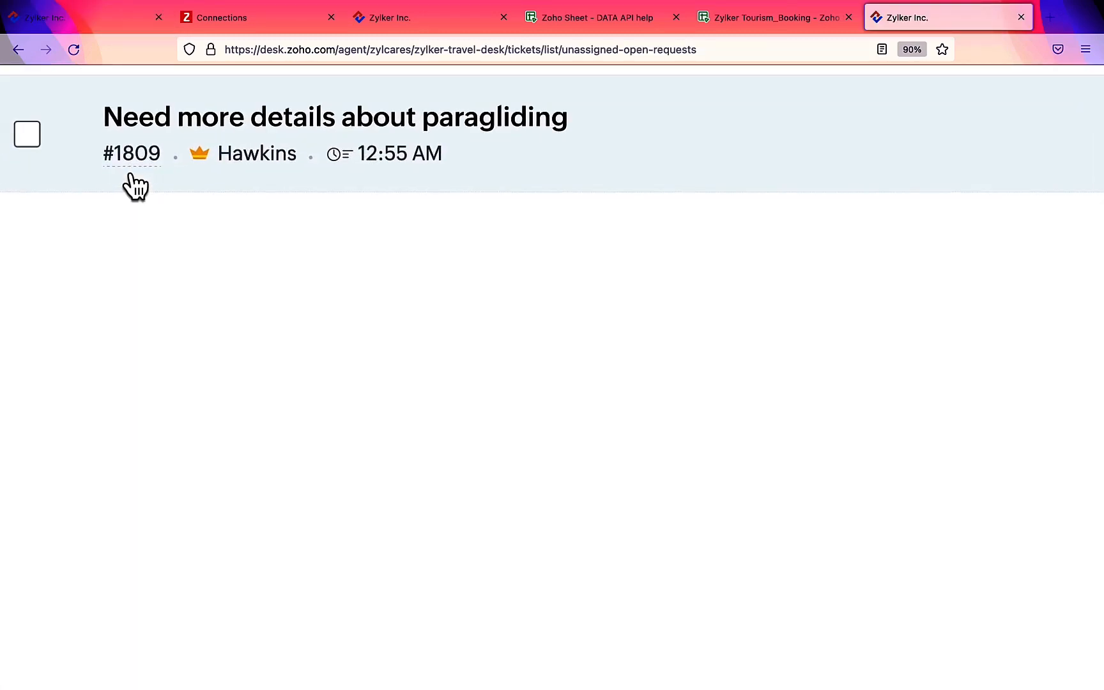
# Return to the browser tab with the Zylker Tourism bot builder
pyautogui.click(602, 16)
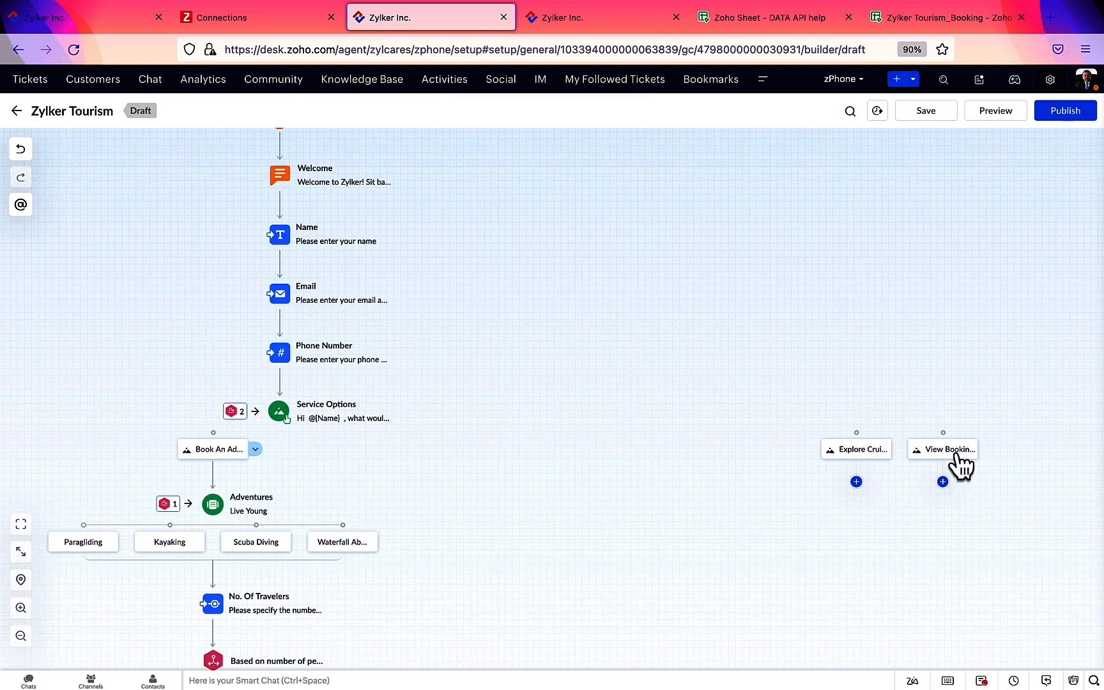
pyautogui.moveTo(946, 450)
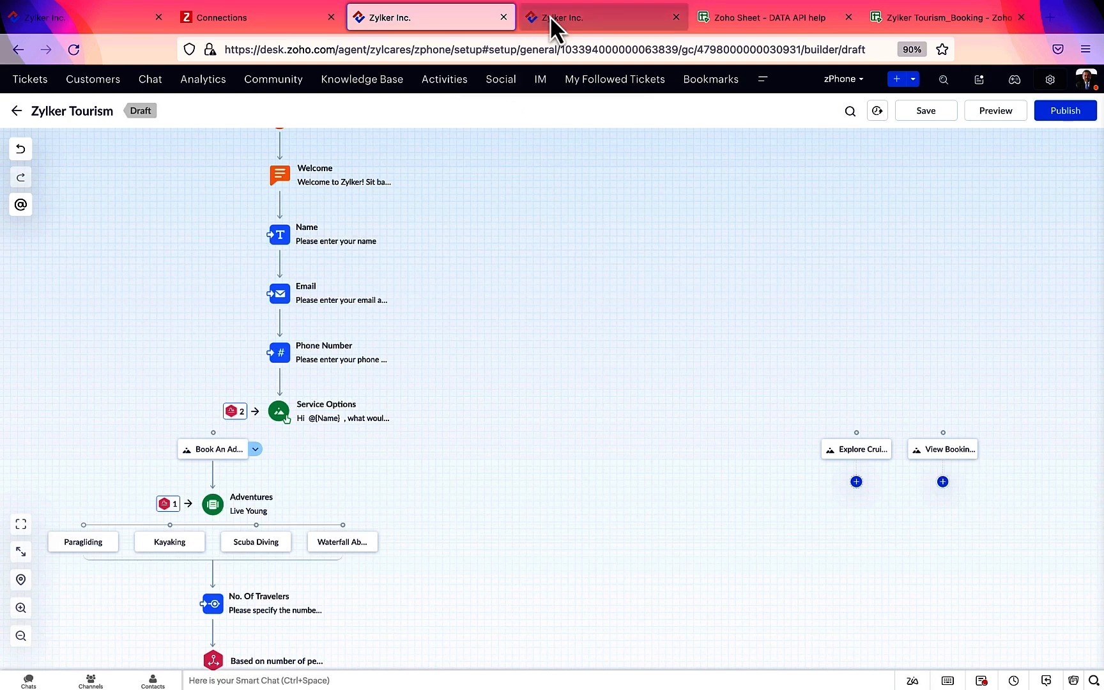
pyautogui.click(602, 17)
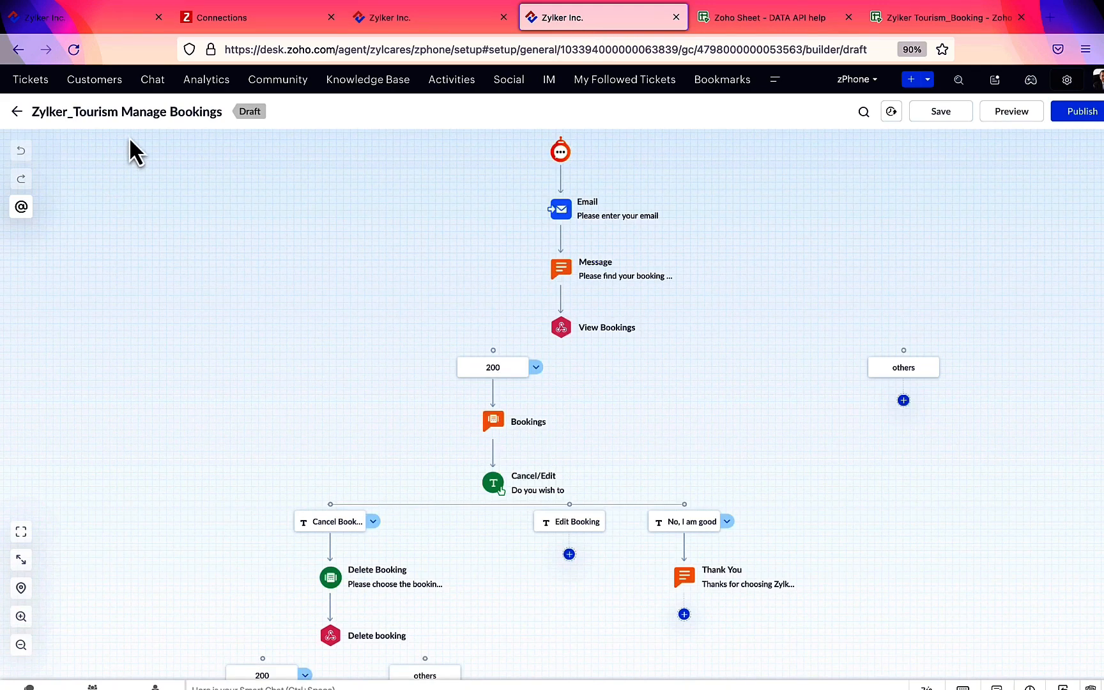
pyautogui.doubleClick(171, 112)
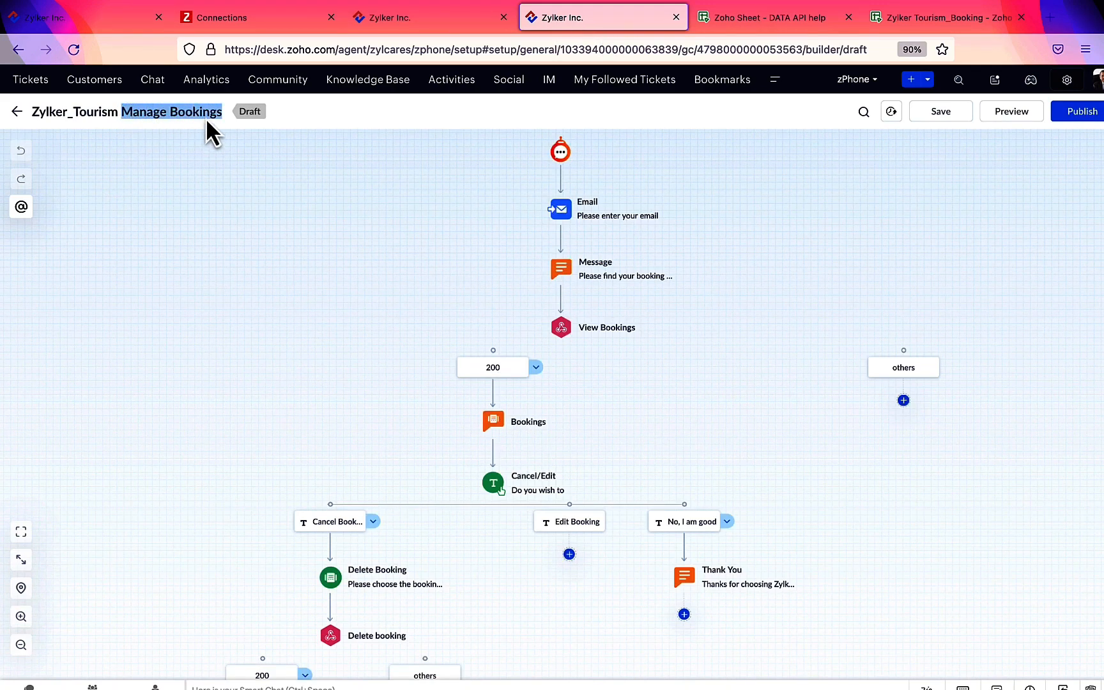
pyautogui.moveTo(374, 251)
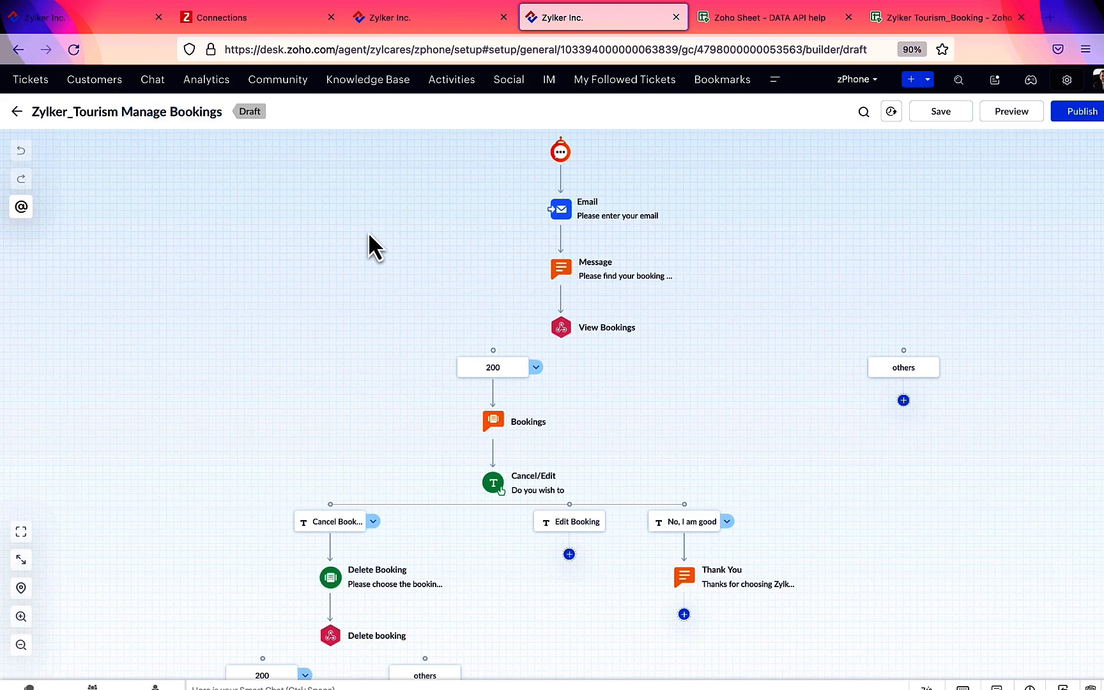
pyautogui.moveTo(674, 250)
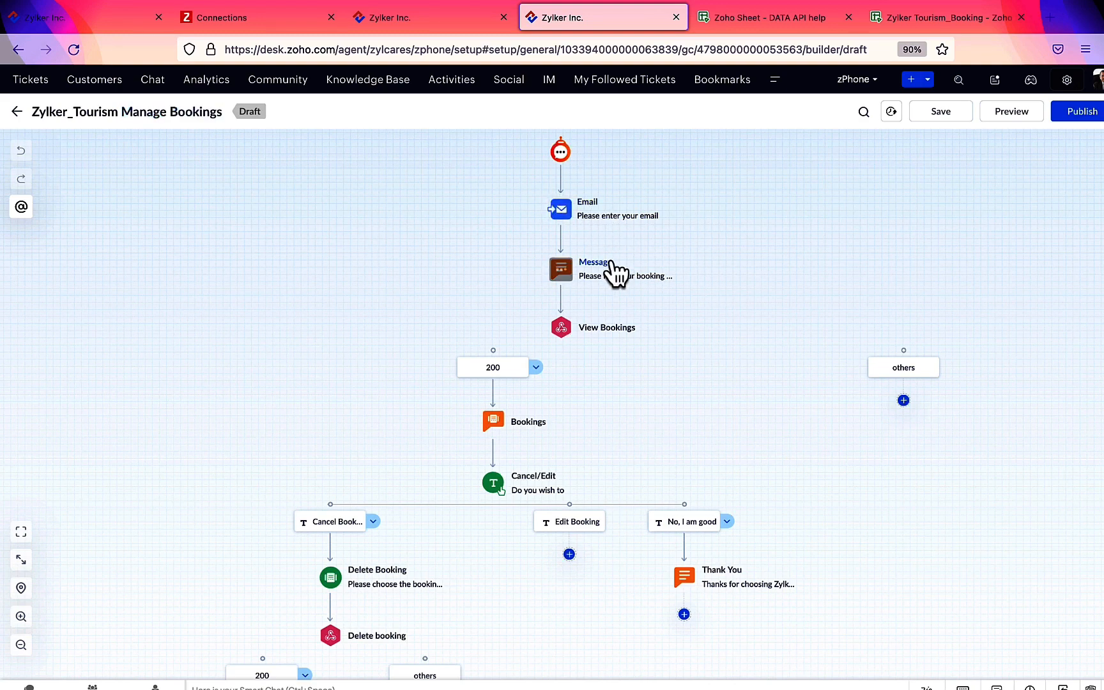
pyautogui.scroll(-3)
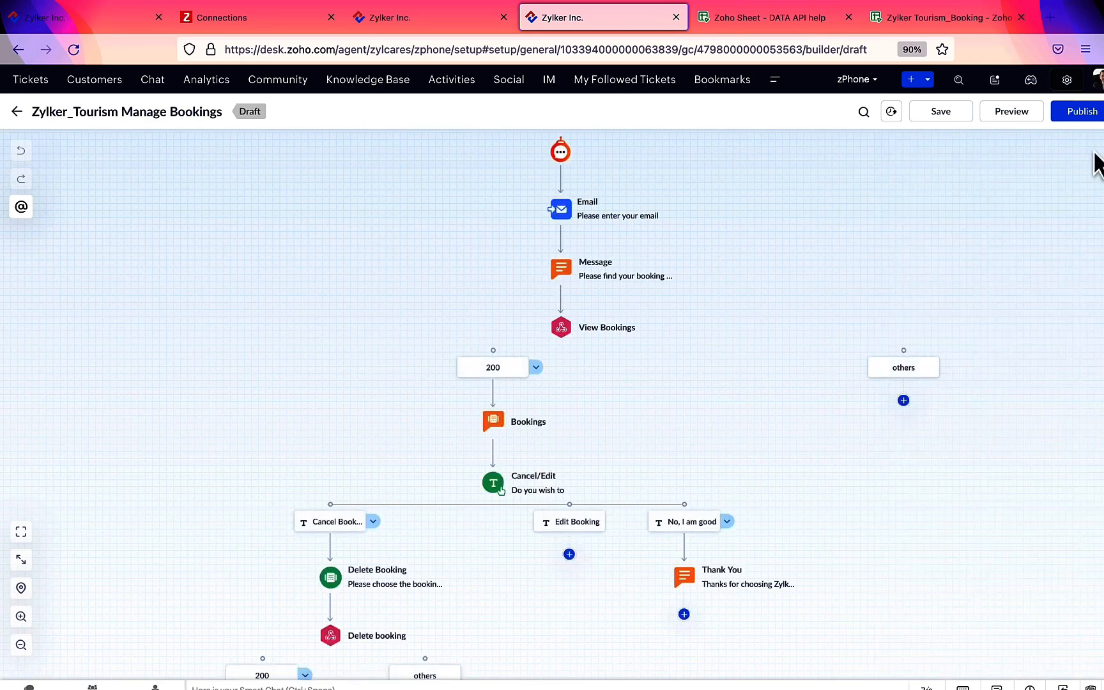
pyautogui.moveTo(592, 275)
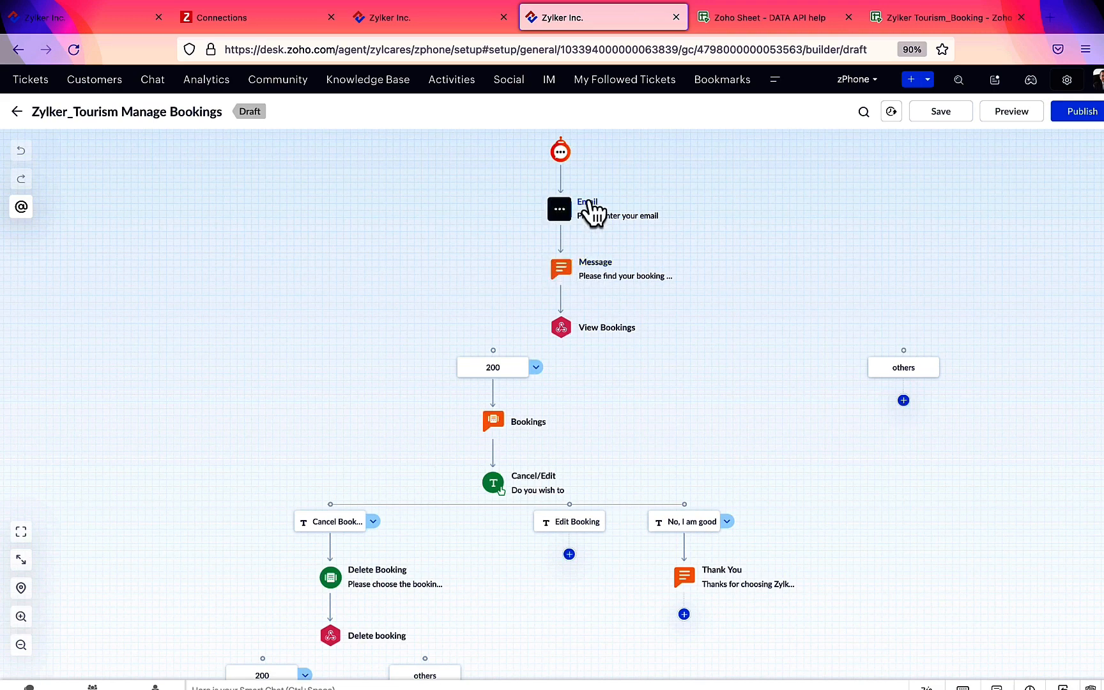
pyautogui.moveTo(595, 218)
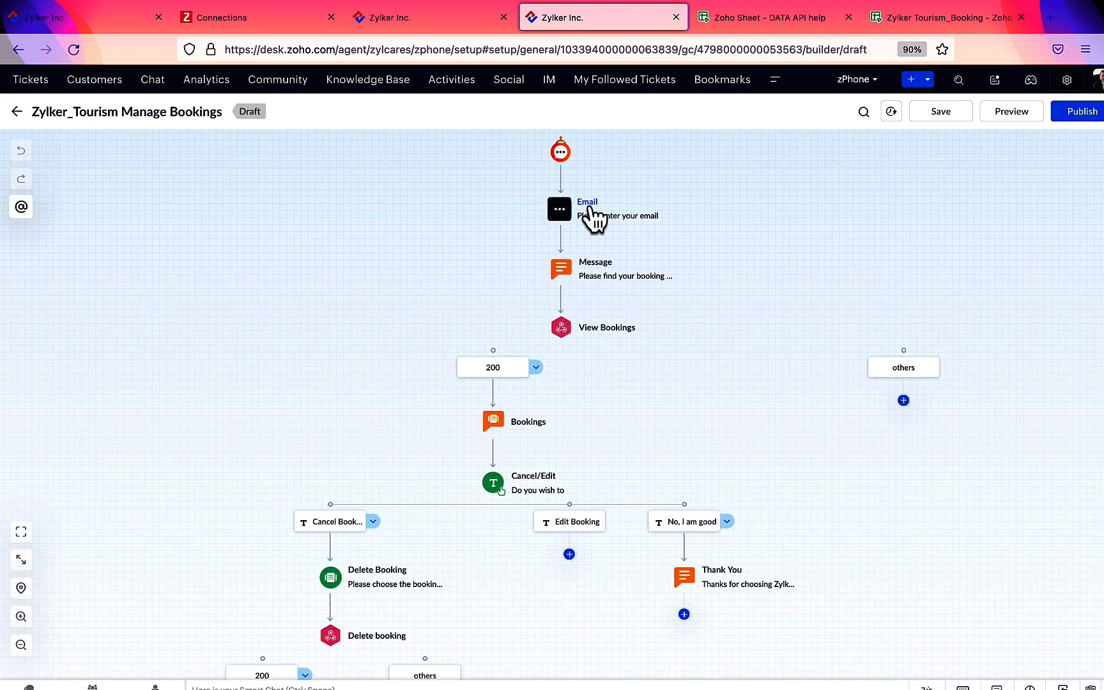
pyautogui.click(430, 17)
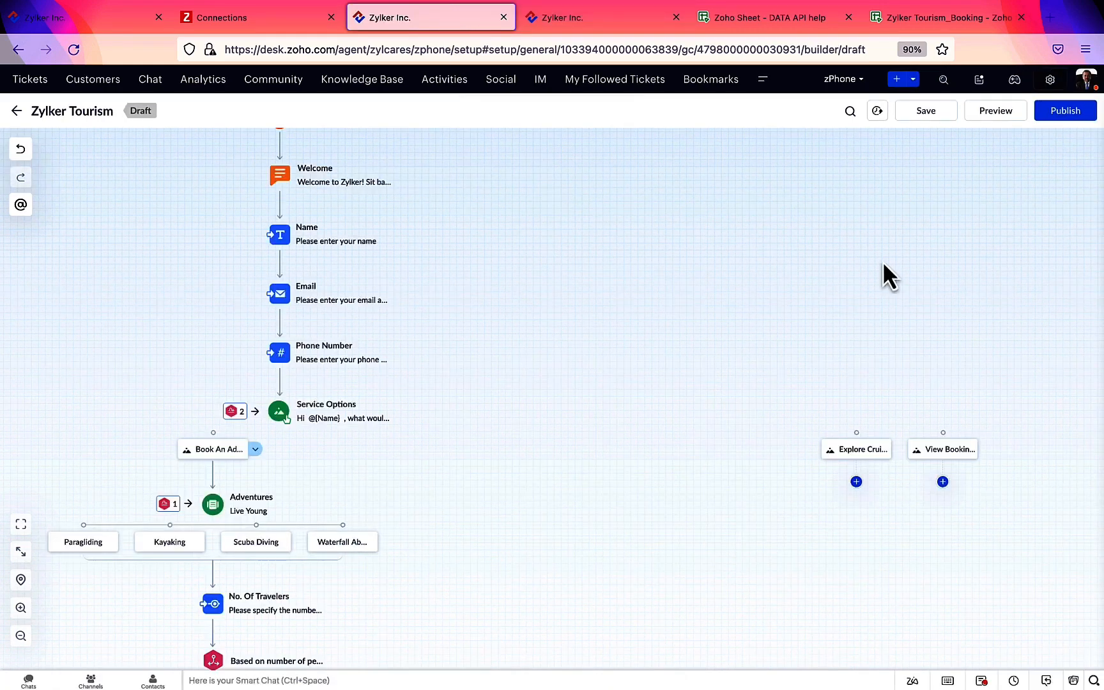
# Add a 'Jump to Manage Bookings' block targeting the Zylker_Tourism Manage Bookings Message block, passing Email
pyautogui.click(856, 482)
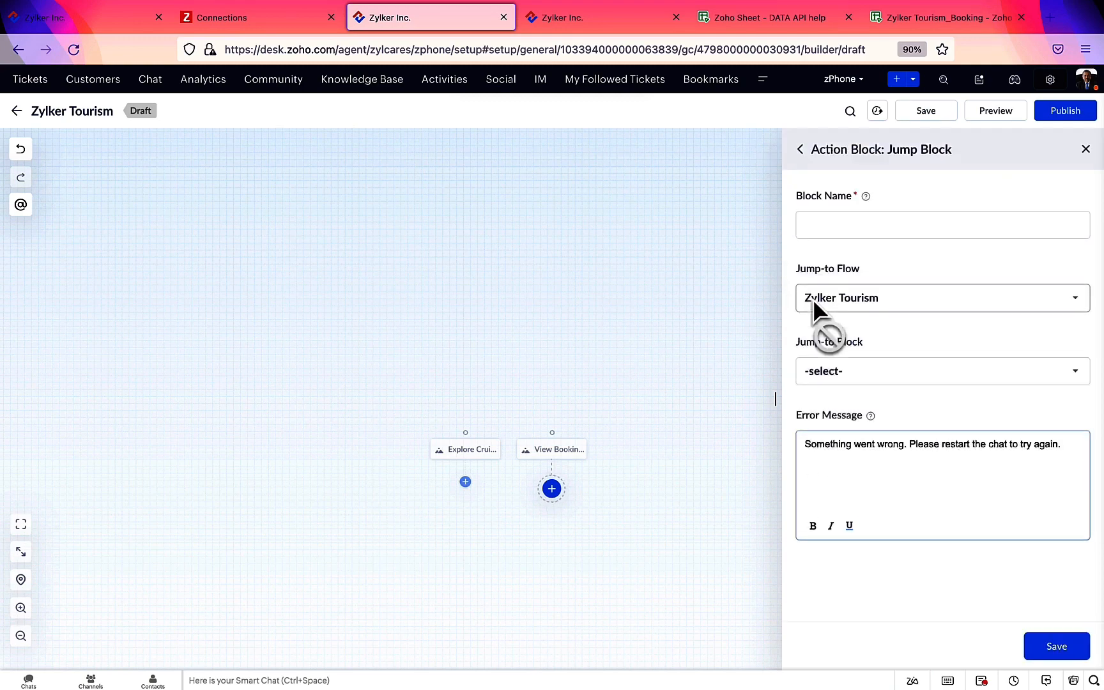
pyautogui.click(941, 371)
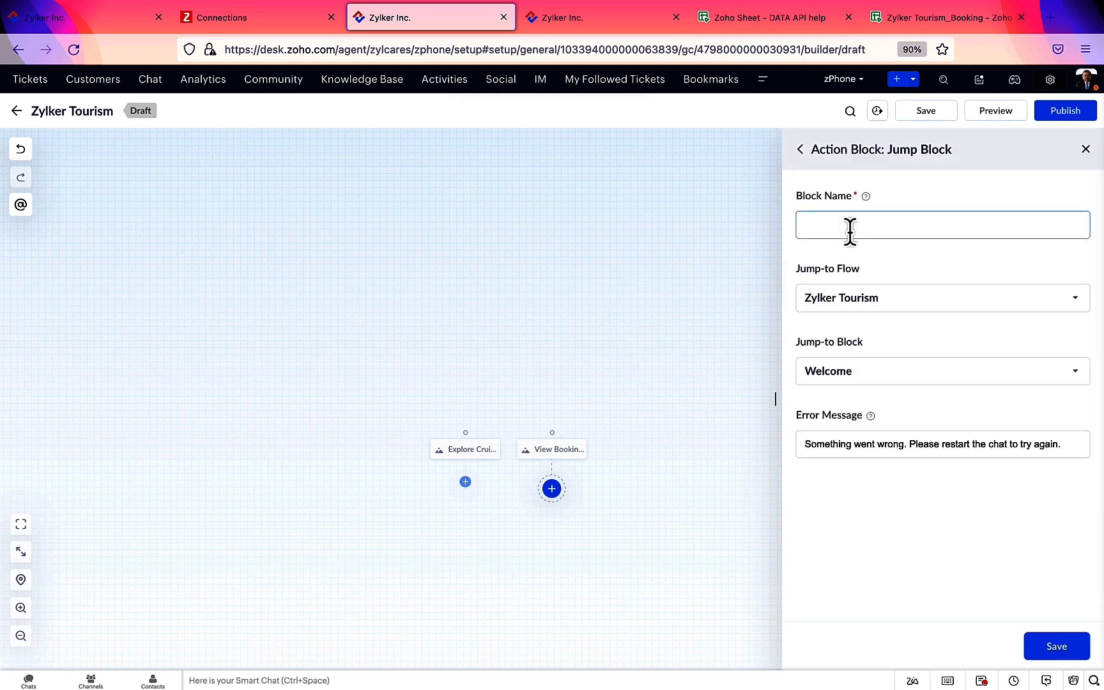
pyautogui.write('Jump to Manage Booki')
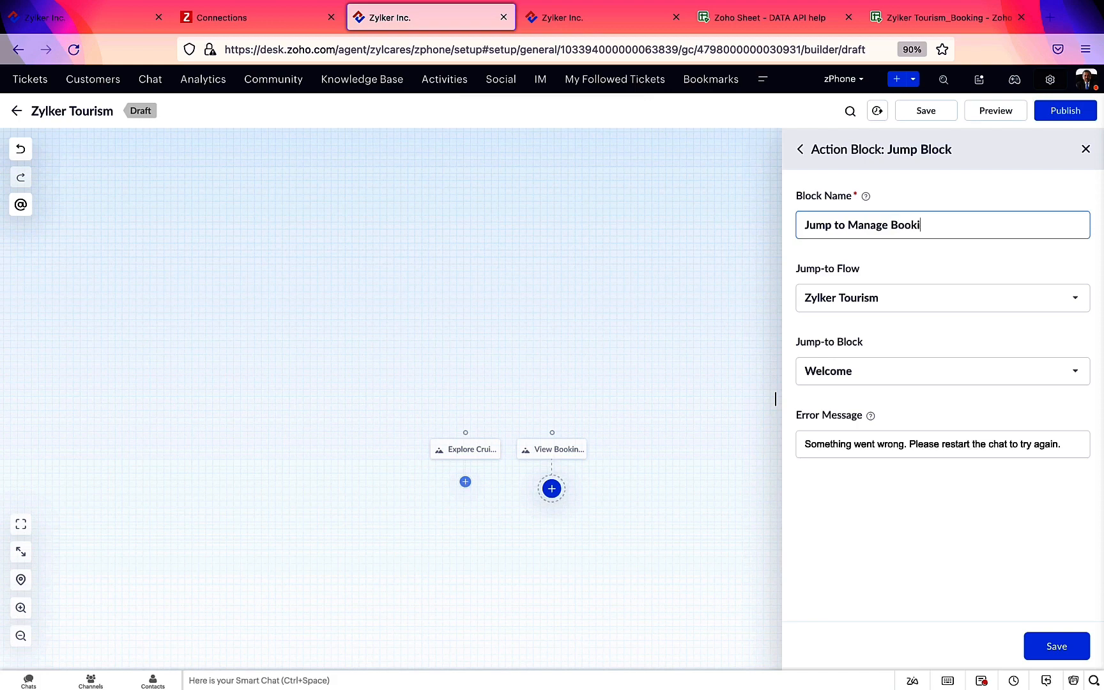
pyautogui.click(940, 297)
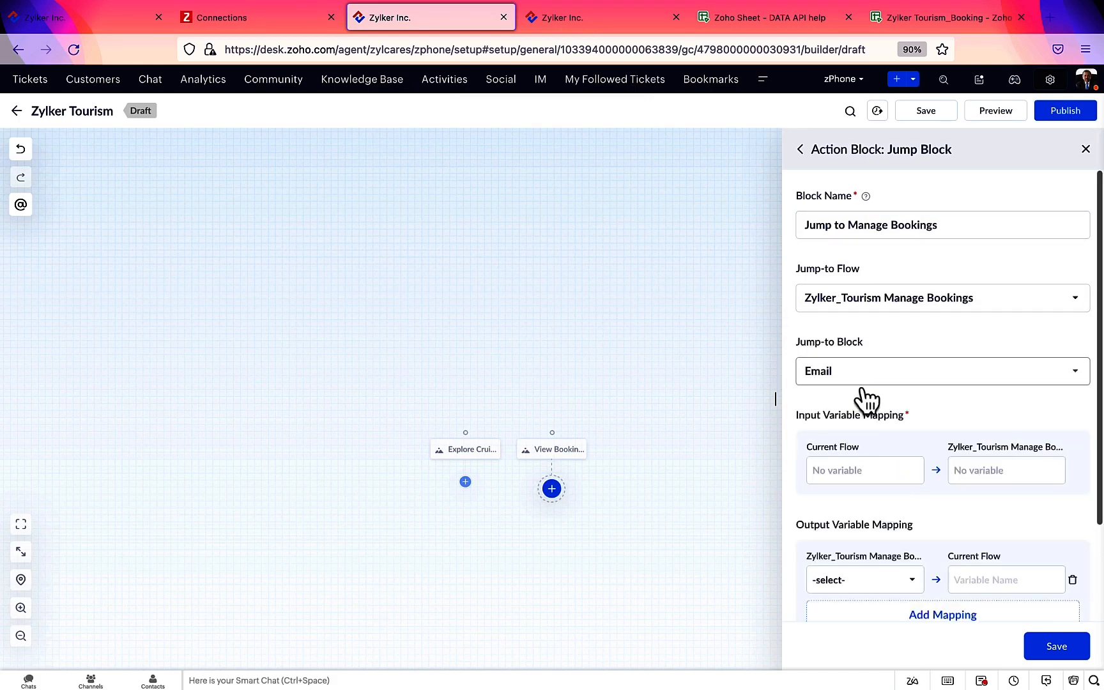
pyautogui.click(941, 372)
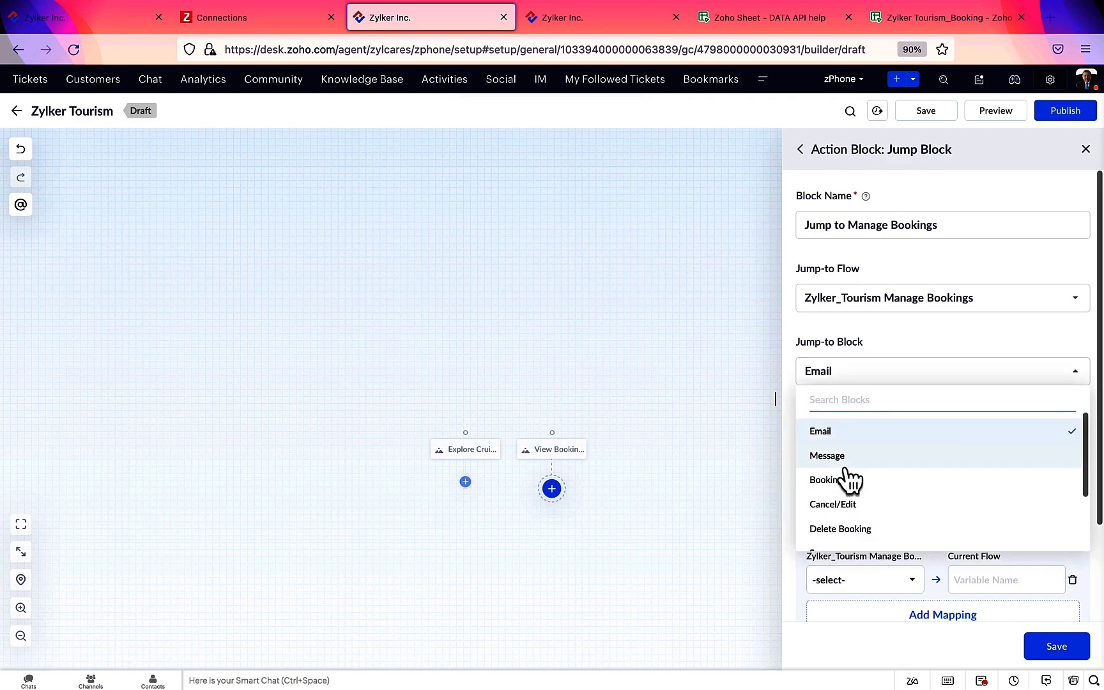
pyautogui.click(827, 456)
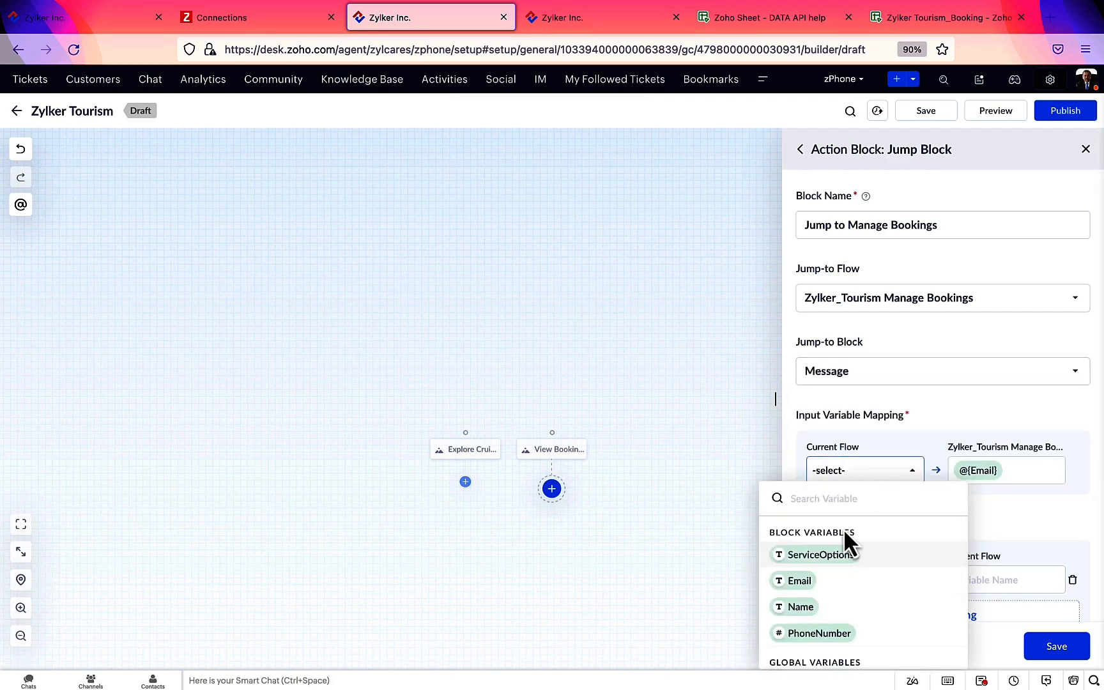
pyautogui.click(799, 581)
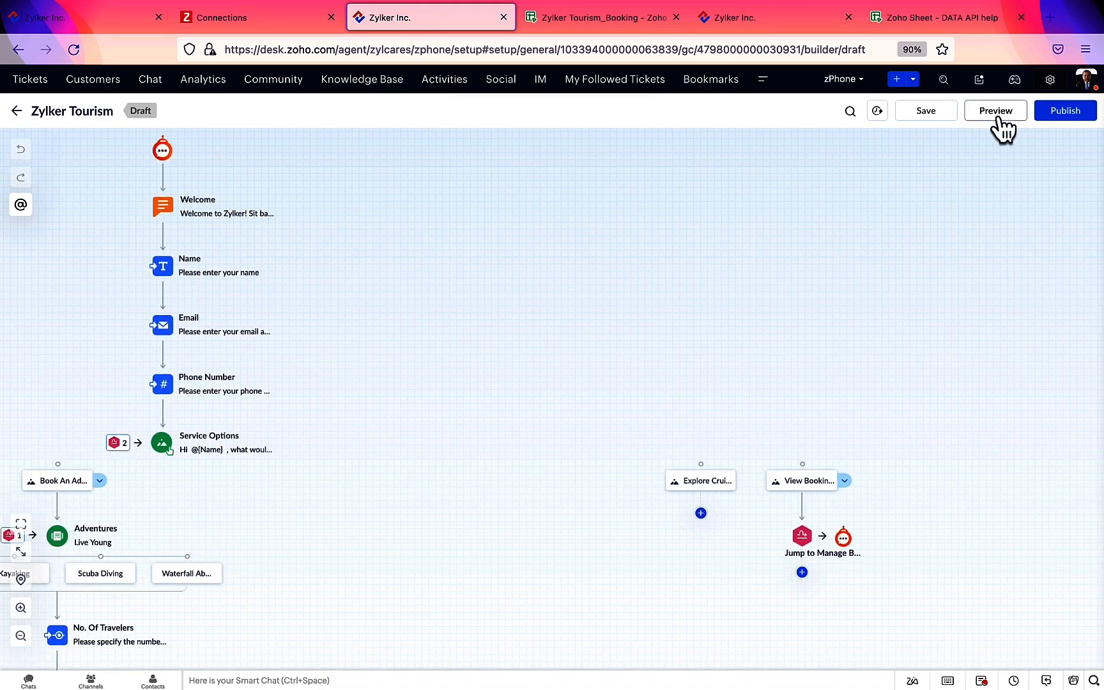
pyautogui.click(995, 110)
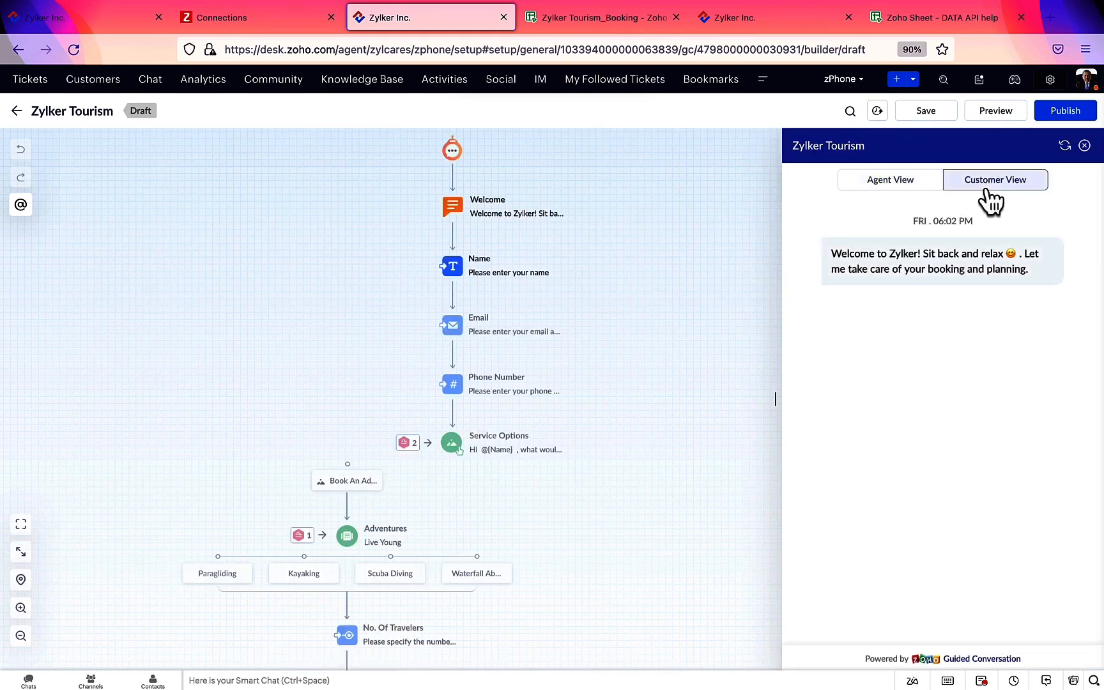
pyautogui.click(993, 180)
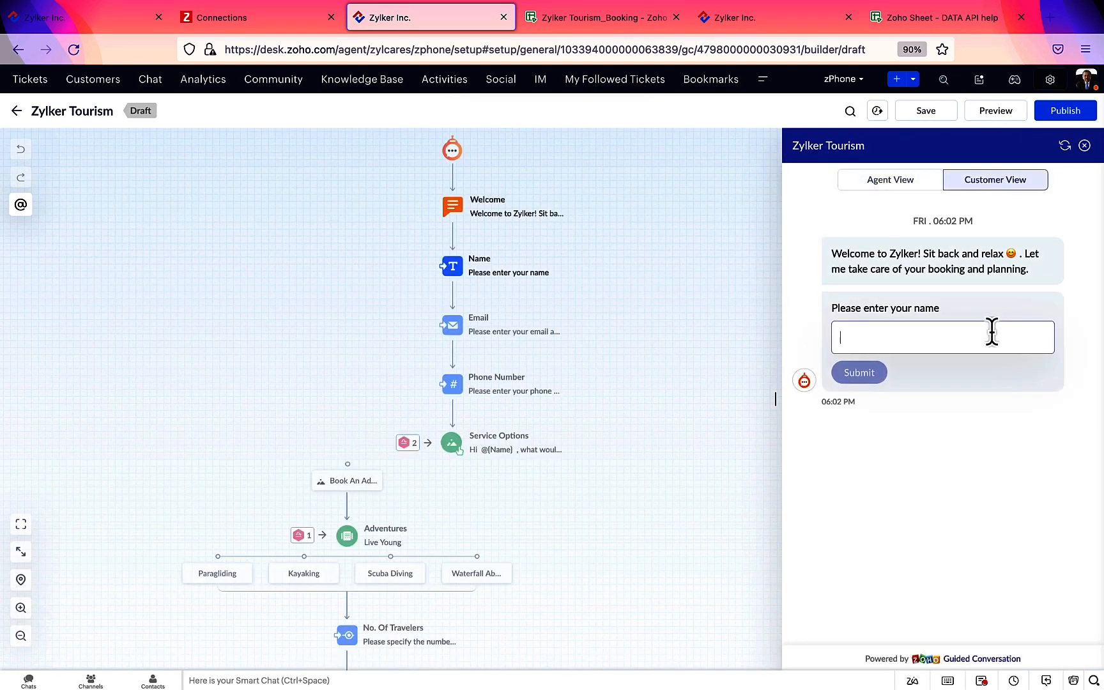
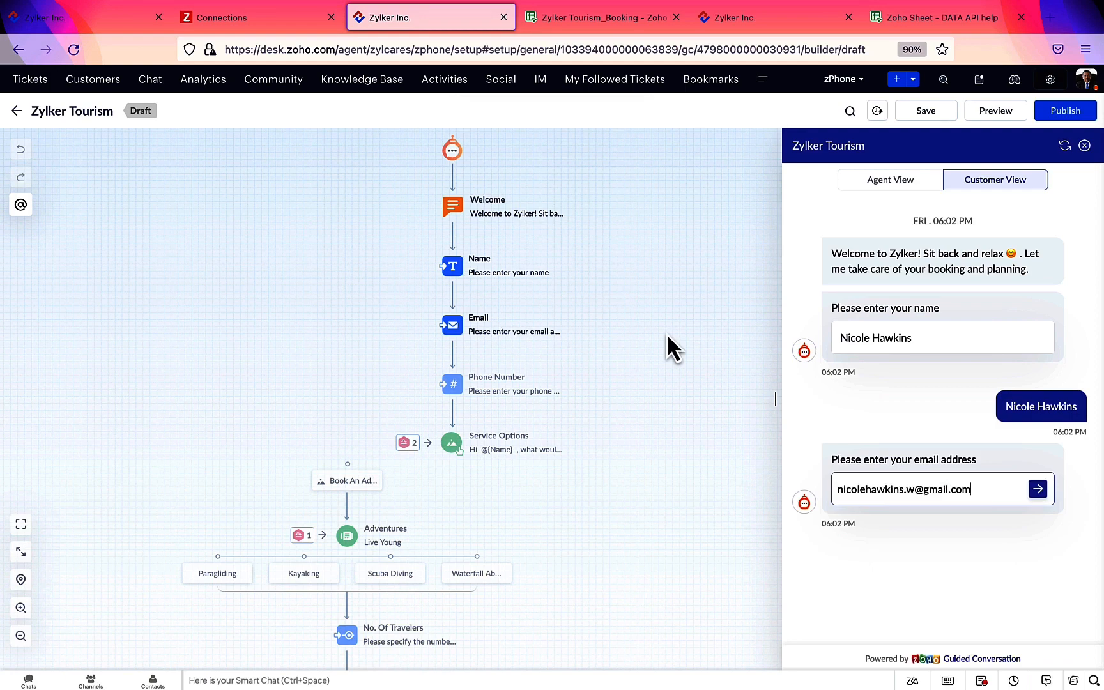
pyautogui.click(1037, 489)
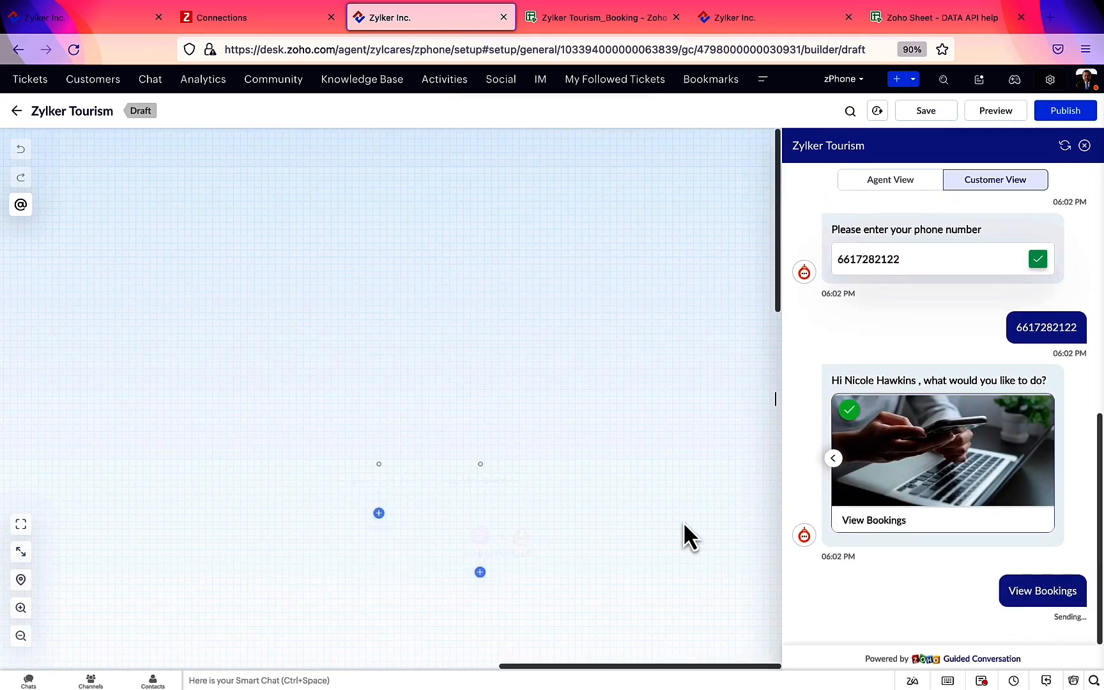
pyautogui.click(1042, 591)
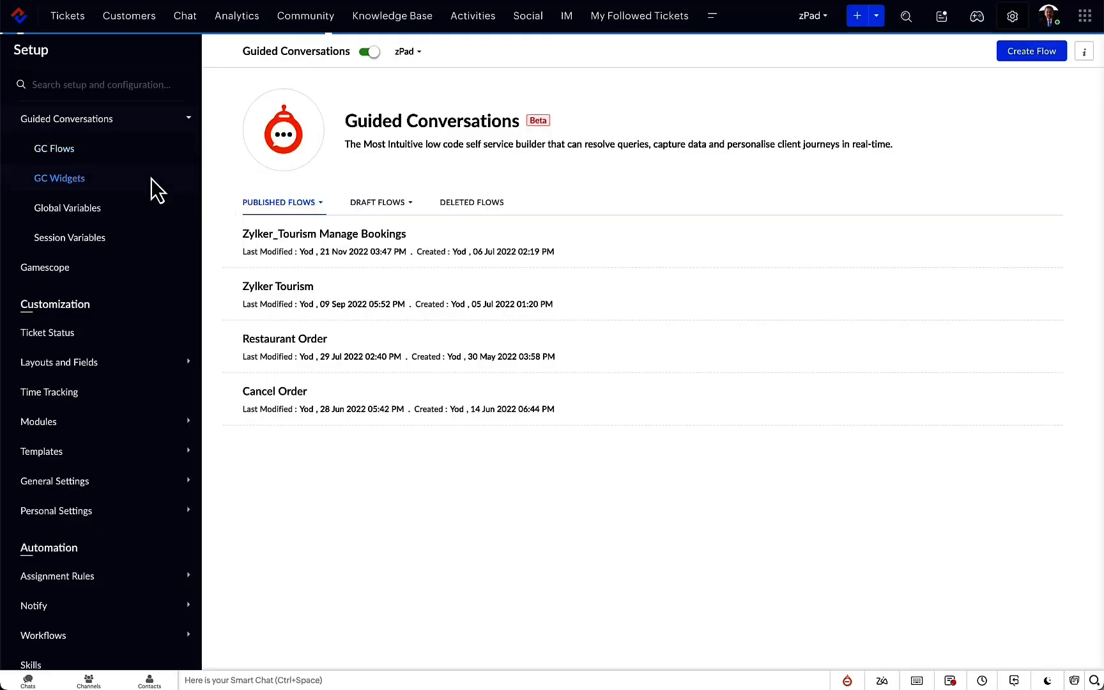
pyautogui.click(60, 178)
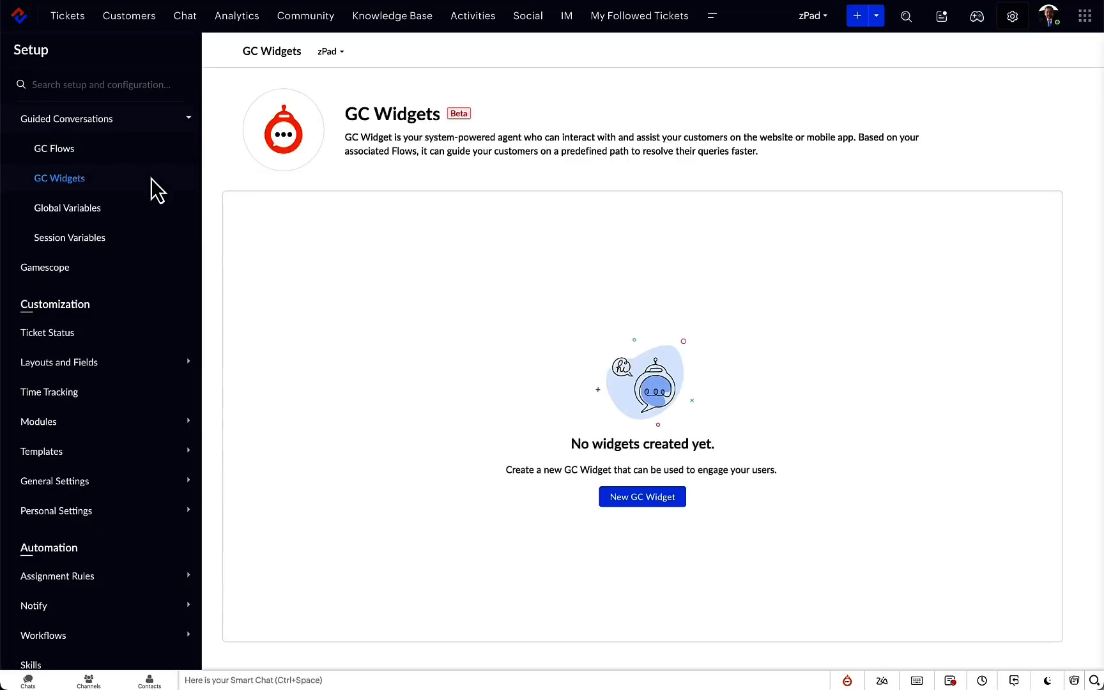
pyautogui.moveTo(548, 462)
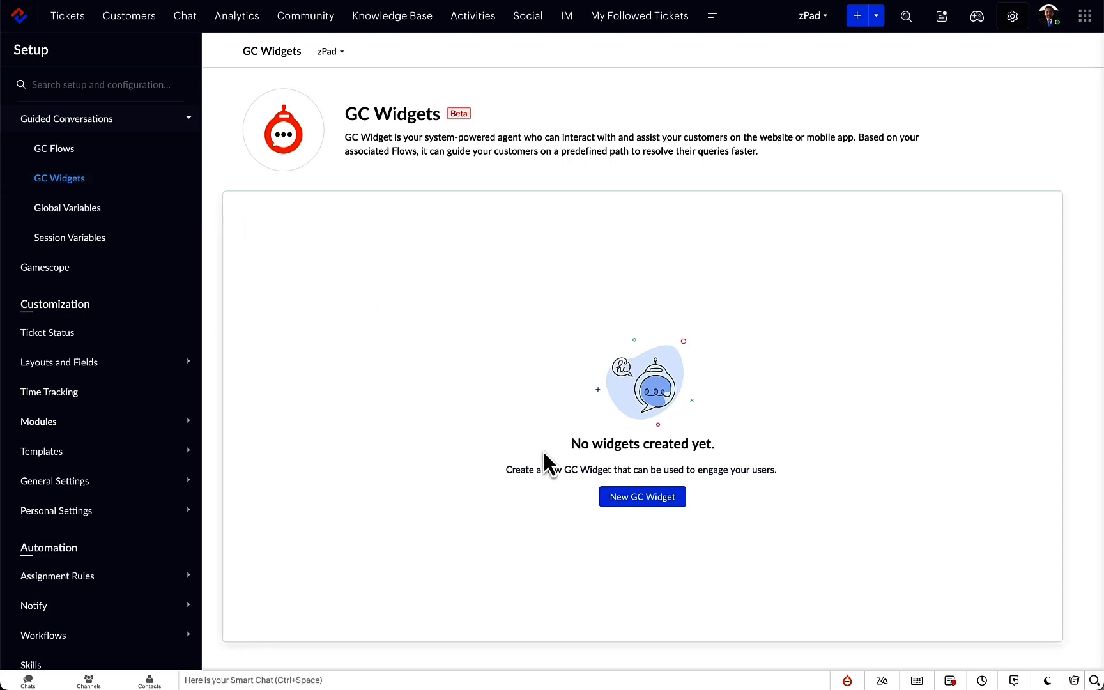
pyautogui.click(642, 497)
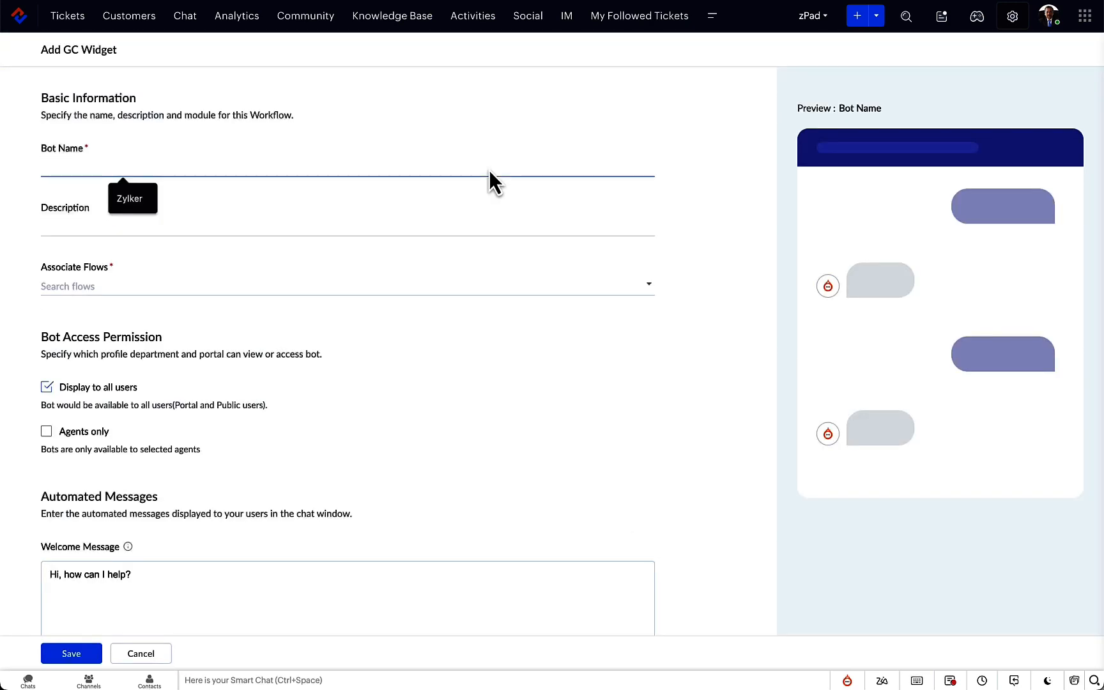
# Name the widget's bot 'Zylker' and associate the Zylker Tourism flow
pyautogui.write('Zyl')
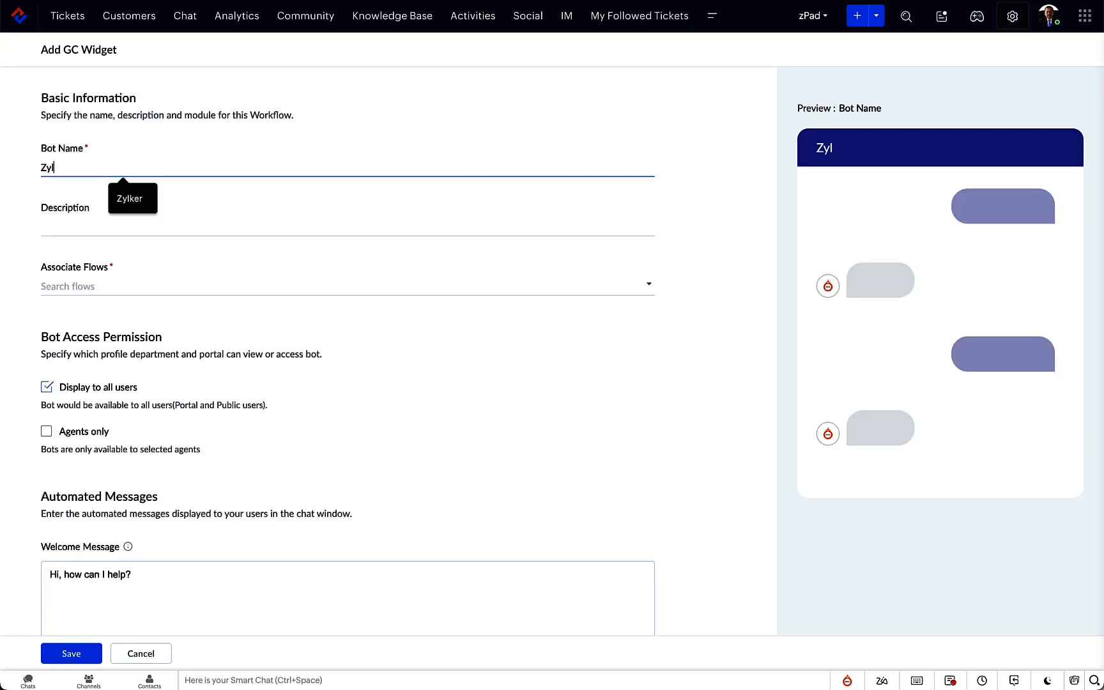
pyautogui.write('ker')
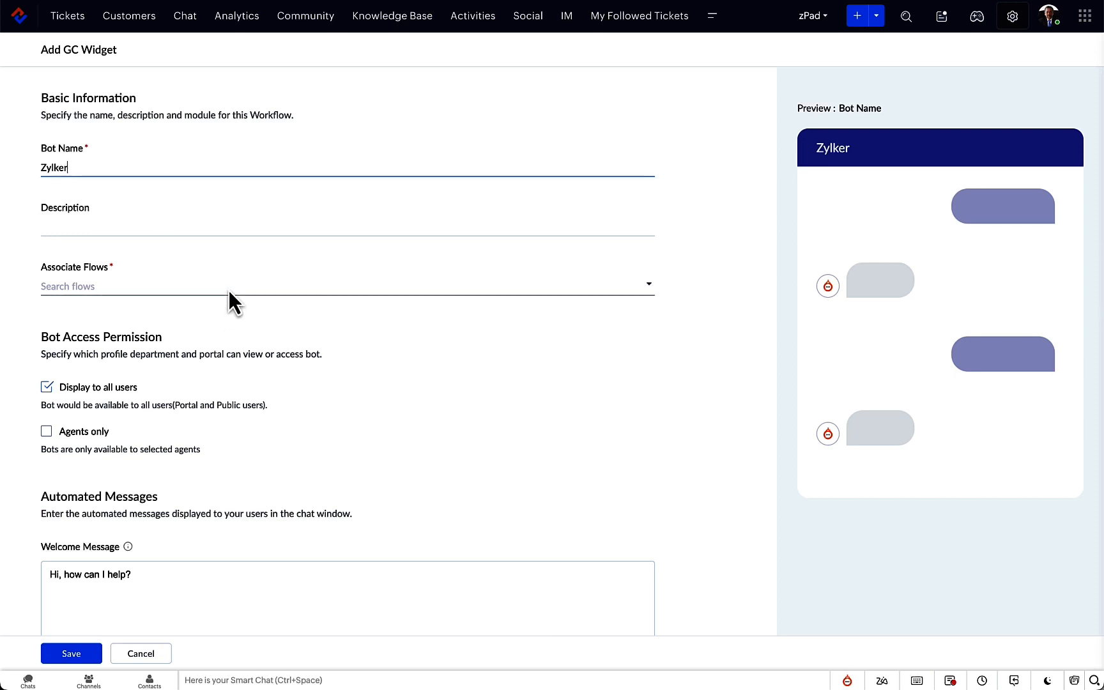
pyautogui.click(345, 286)
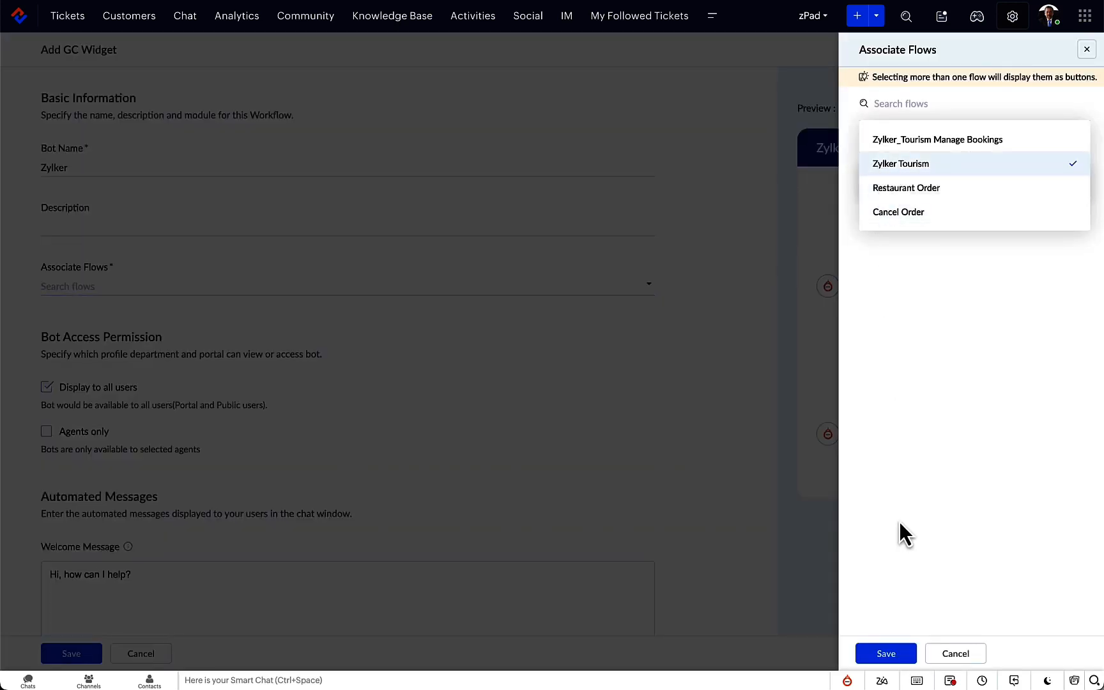
pyautogui.click(885, 653)
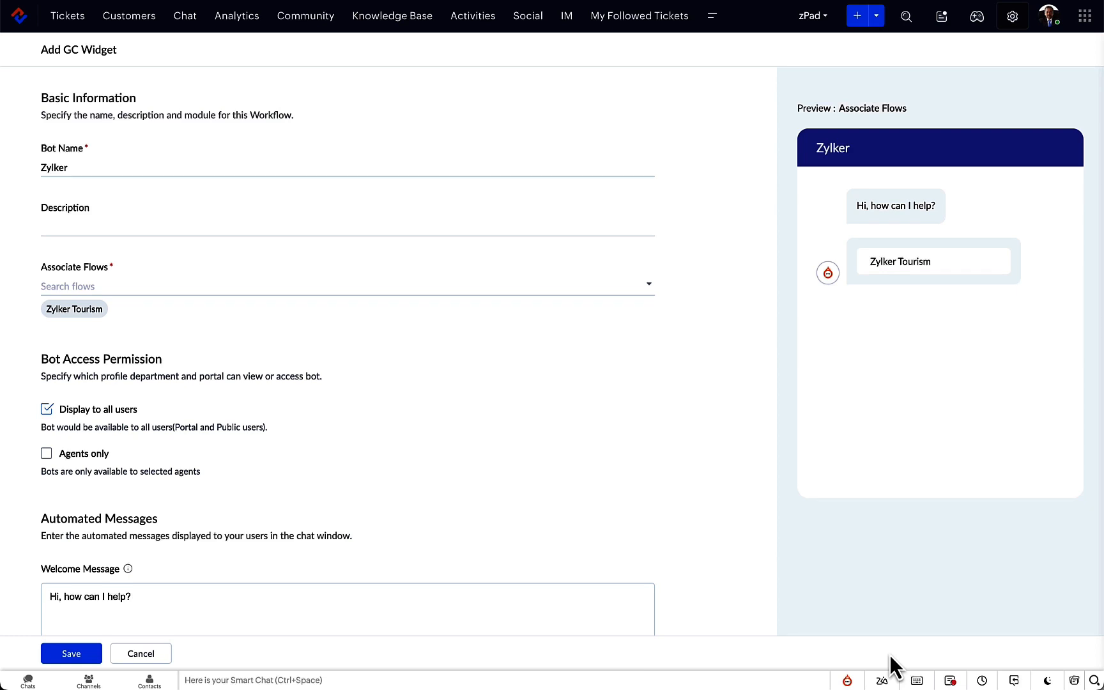
pyautogui.moveTo(886, 534)
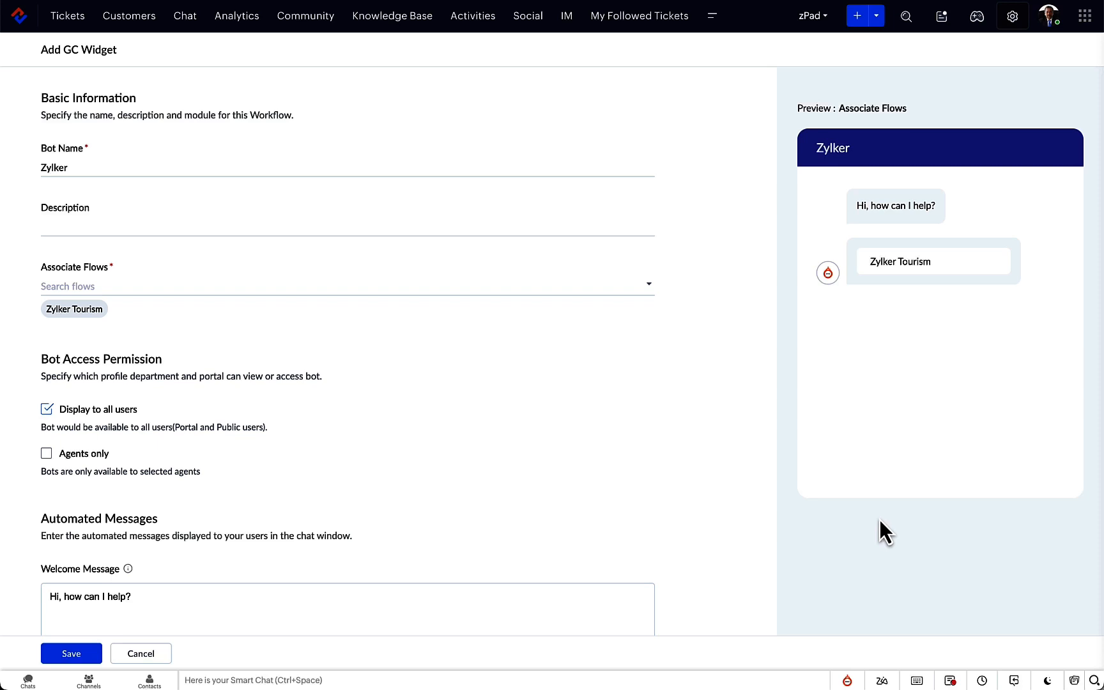
# Review the Automated Messages settings and save the Zylker widget to reveal its embed code
pyautogui.scroll(-3)
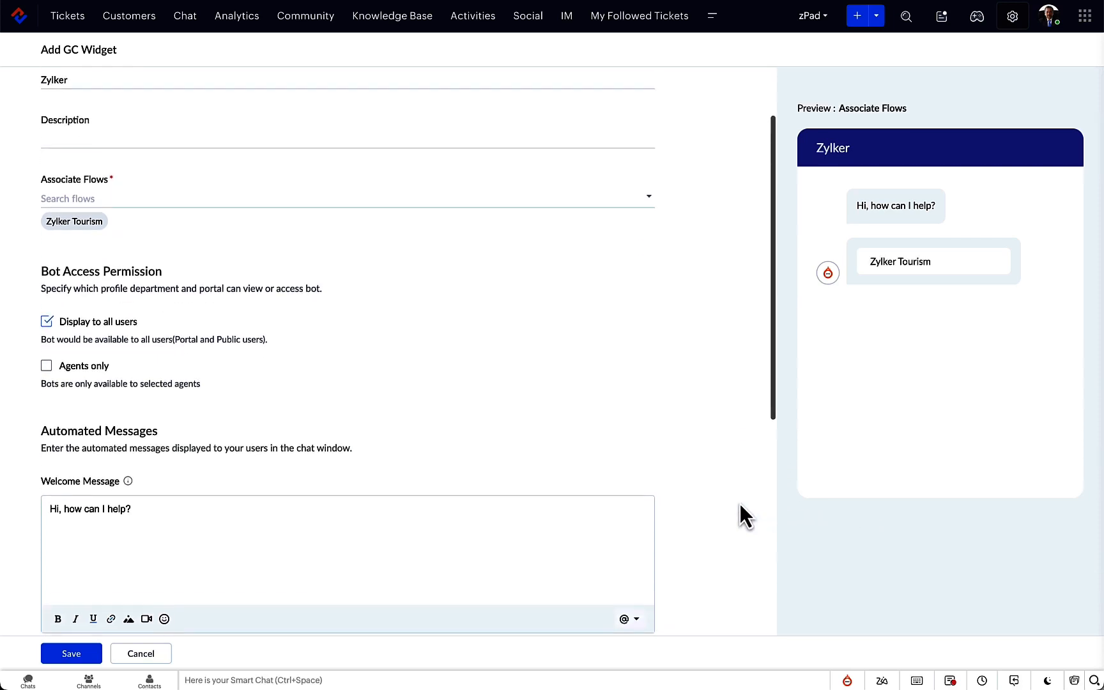
pyautogui.scroll(-3)
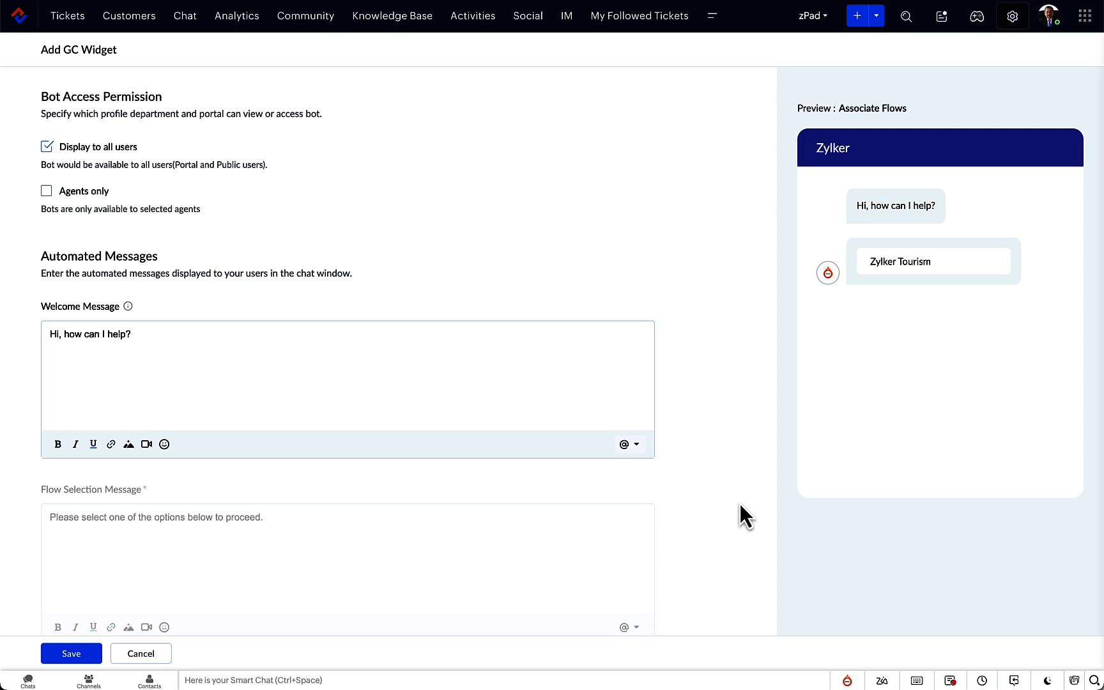
pyautogui.scroll(-3)
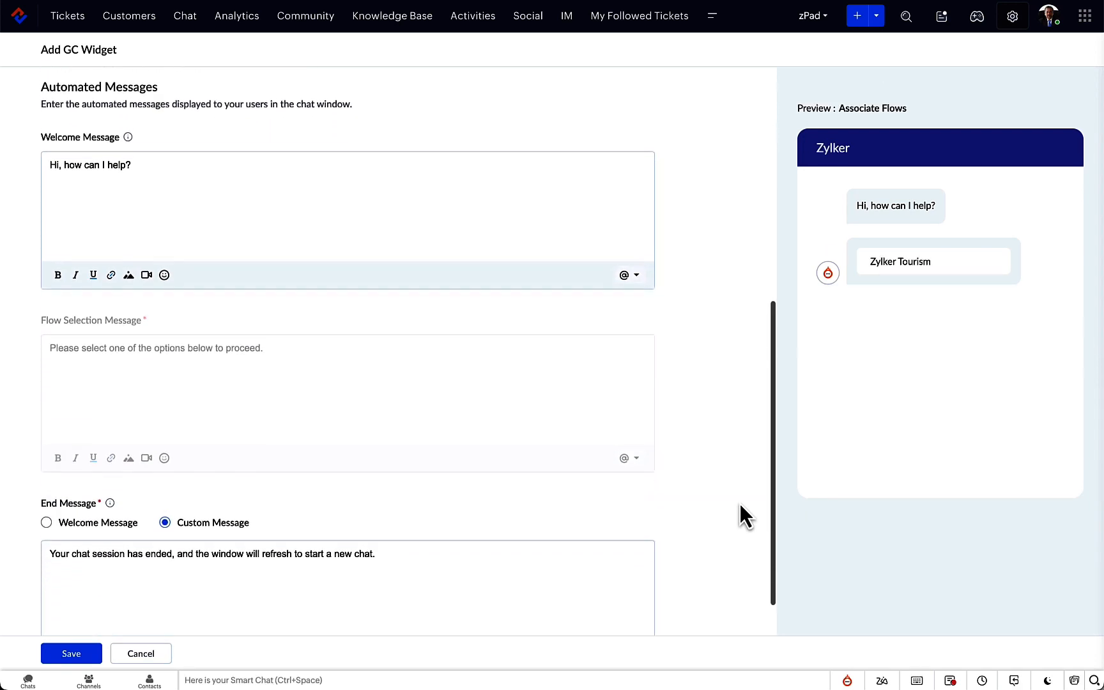
pyautogui.scroll(-3)
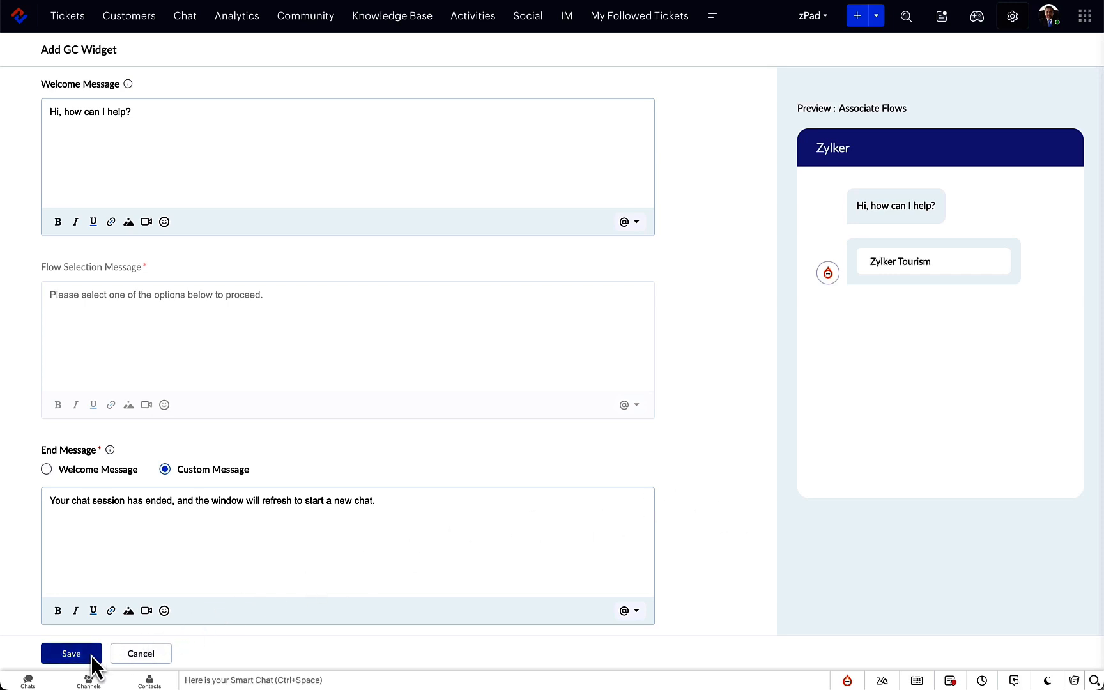
pyautogui.click(71, 654)
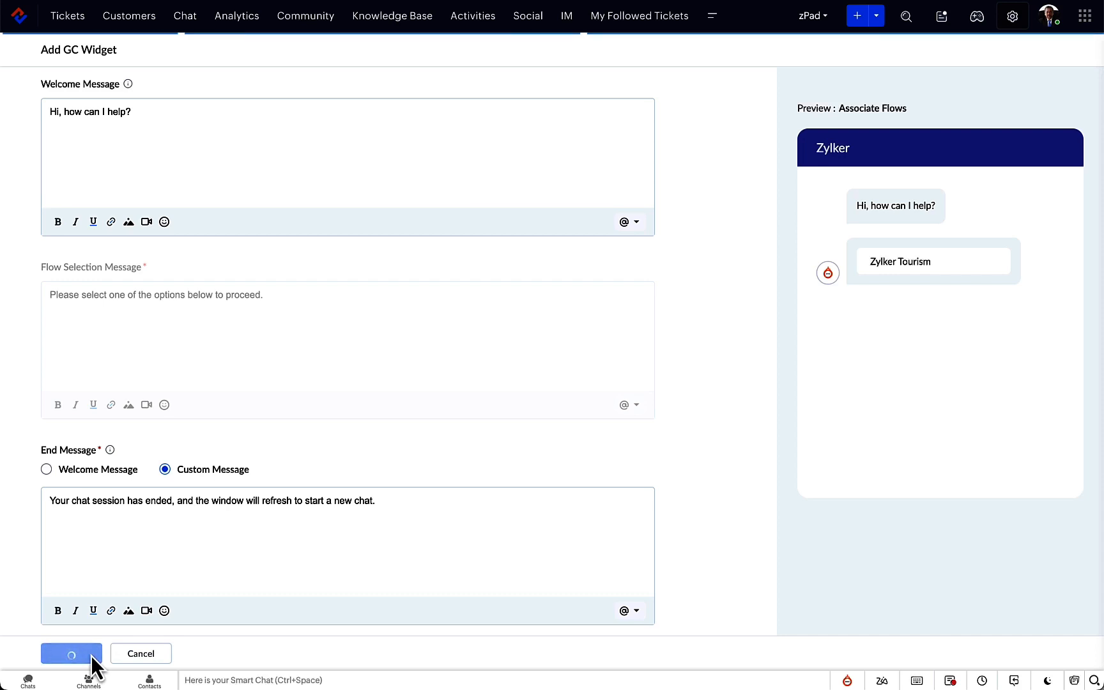
pyautogui.click(71, 653)
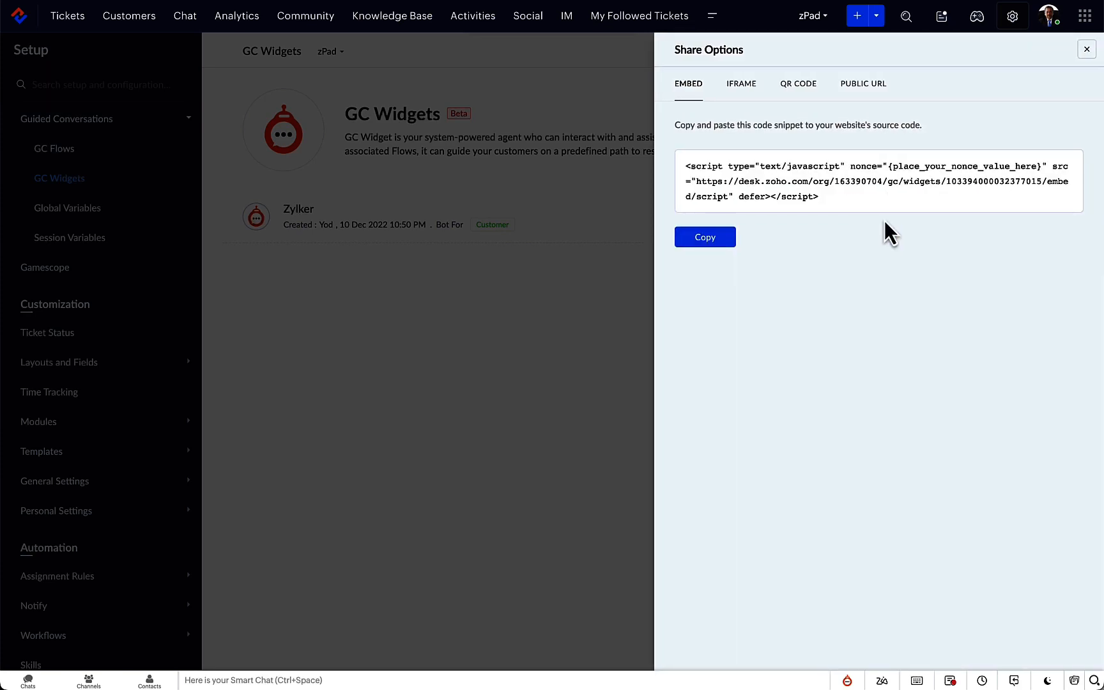
# Copy the Zylker widget's embed code and close the Share Options panel
pyautogui.click(704, 236)
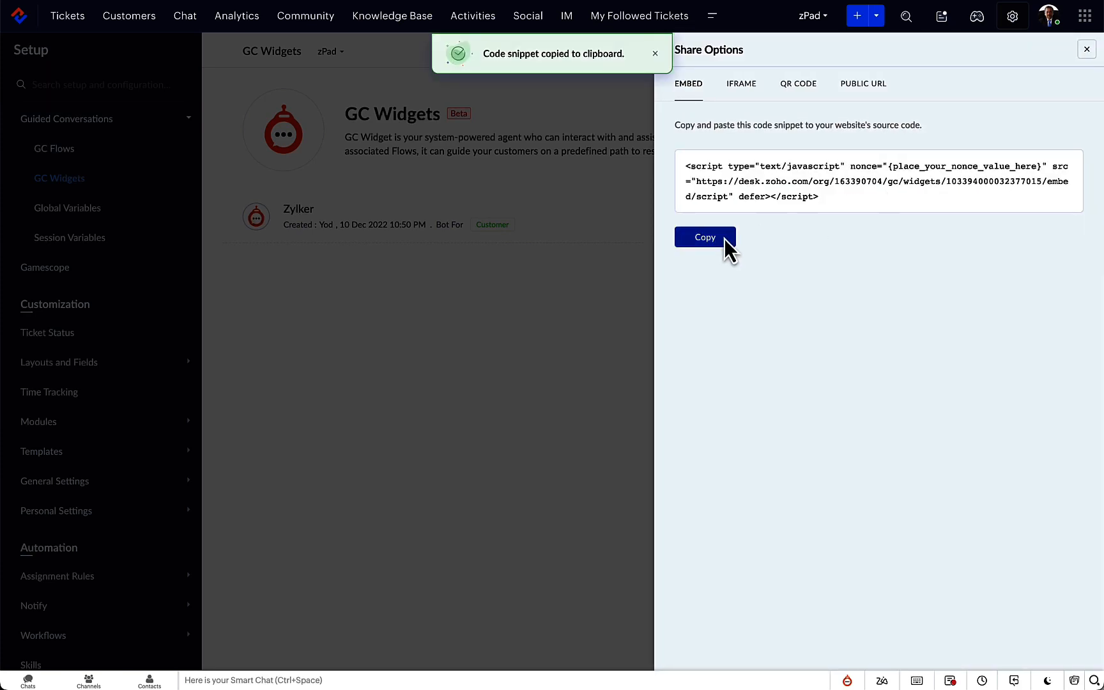
pyautogui.click(1086, 49)
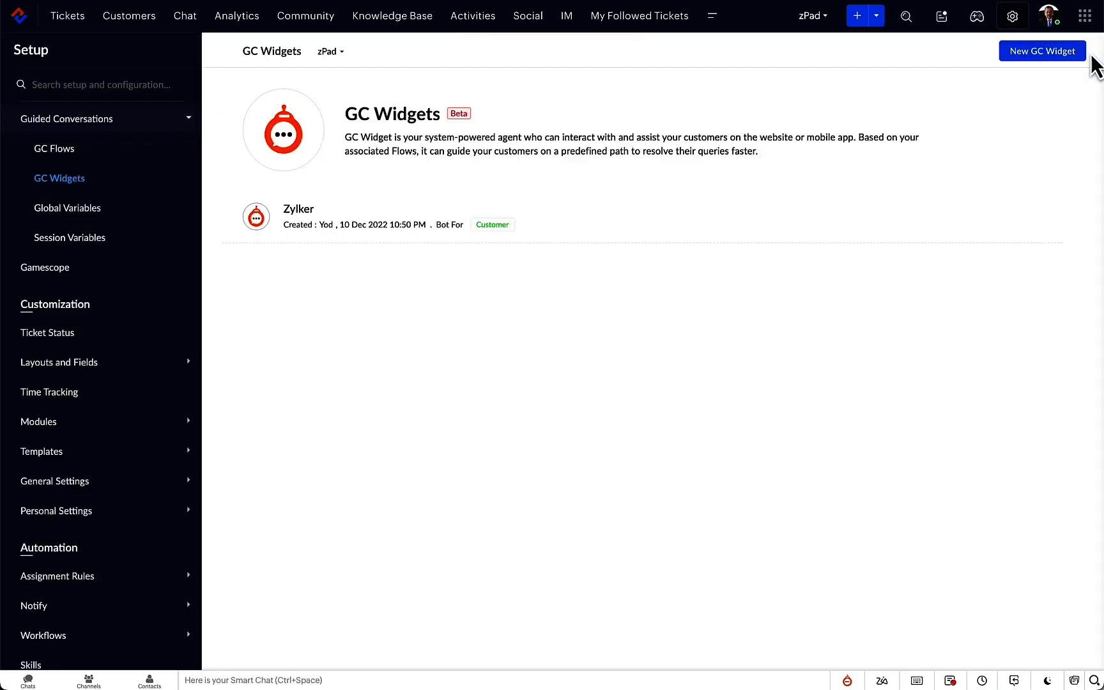
pyautogui.moveTo(1063, 96)
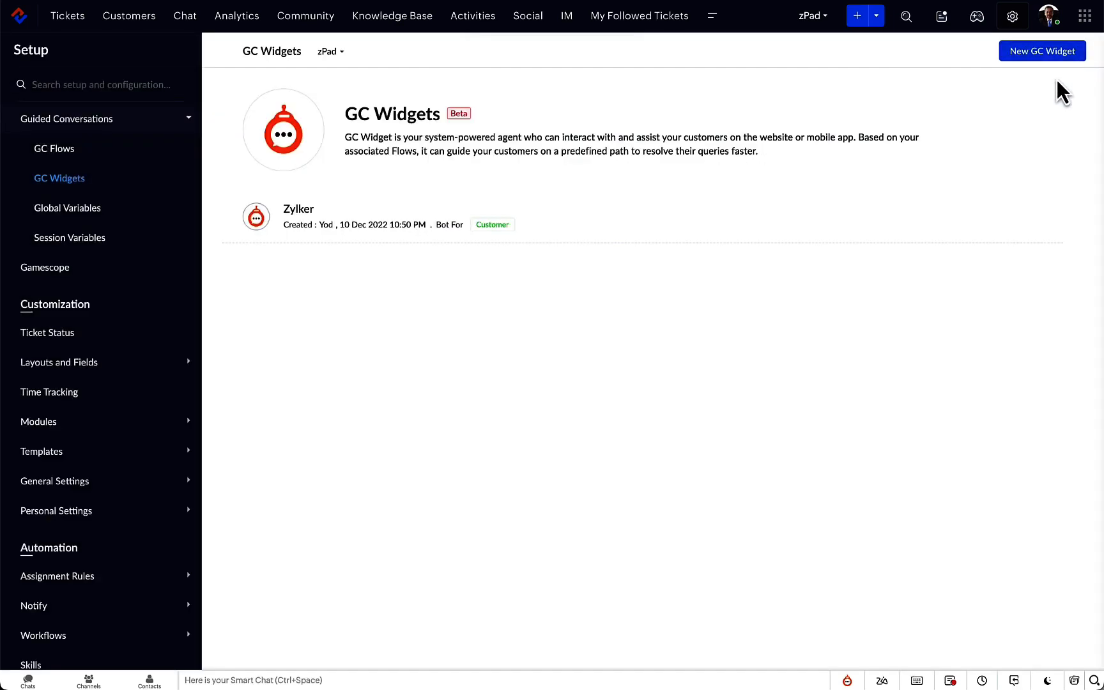